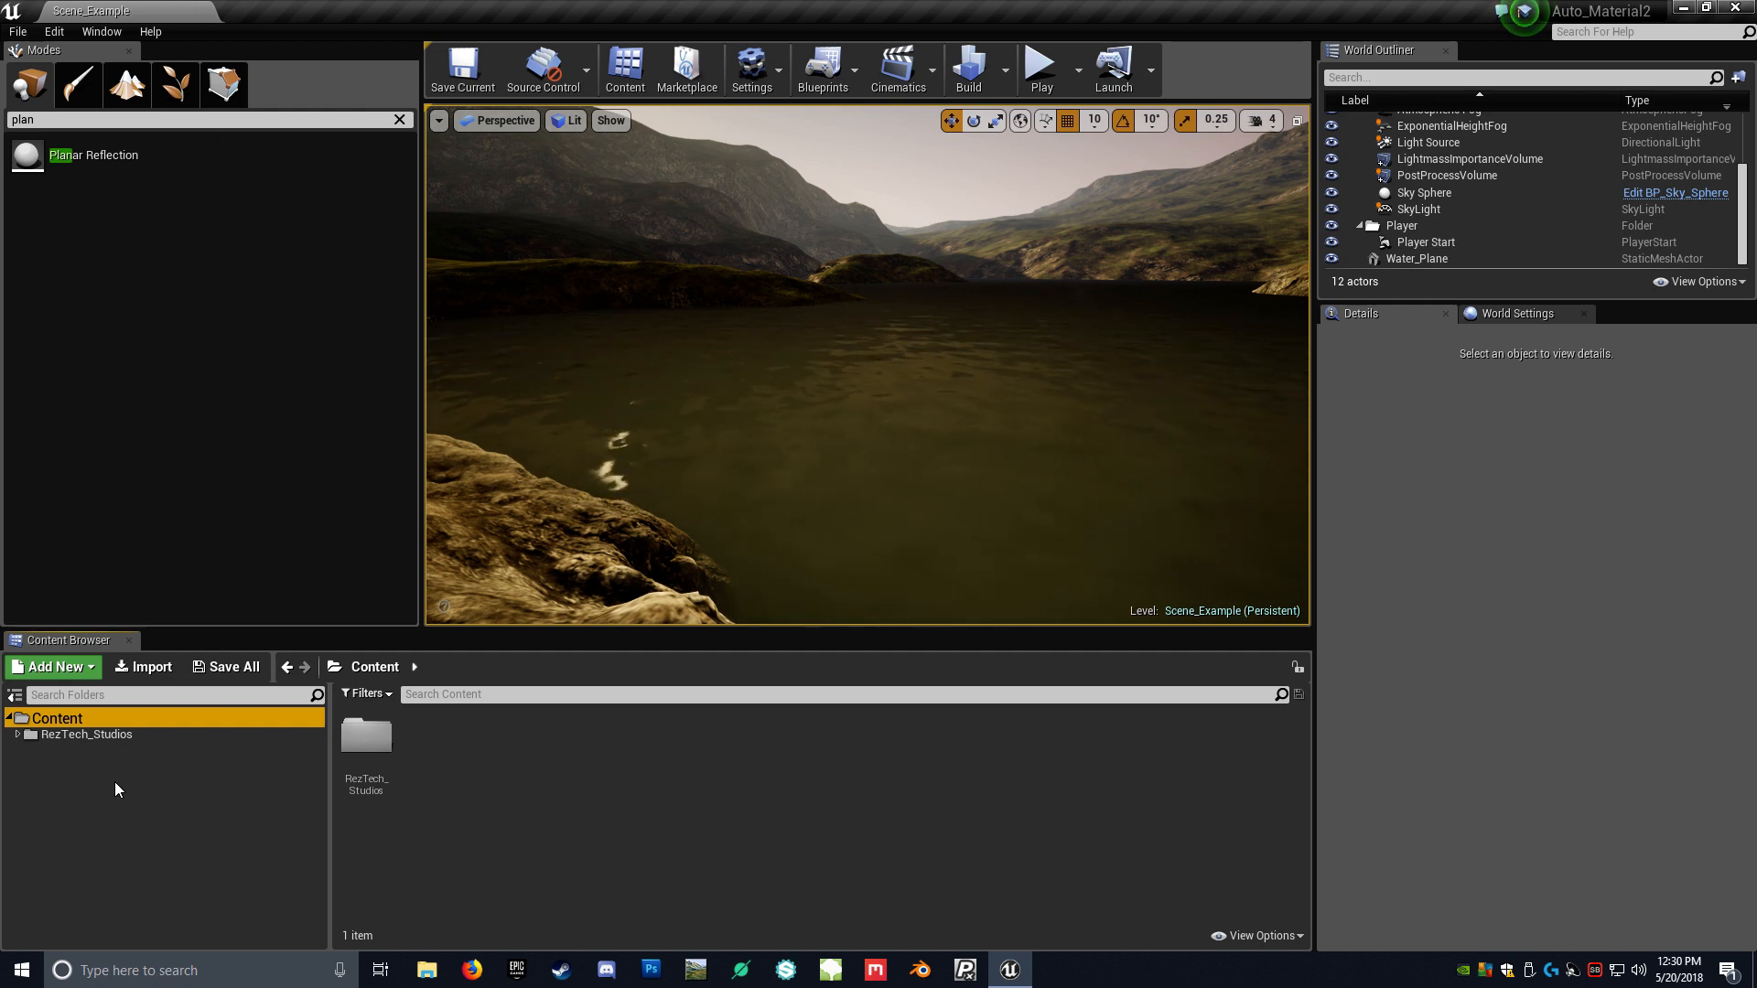
mouse_move(207, 806)
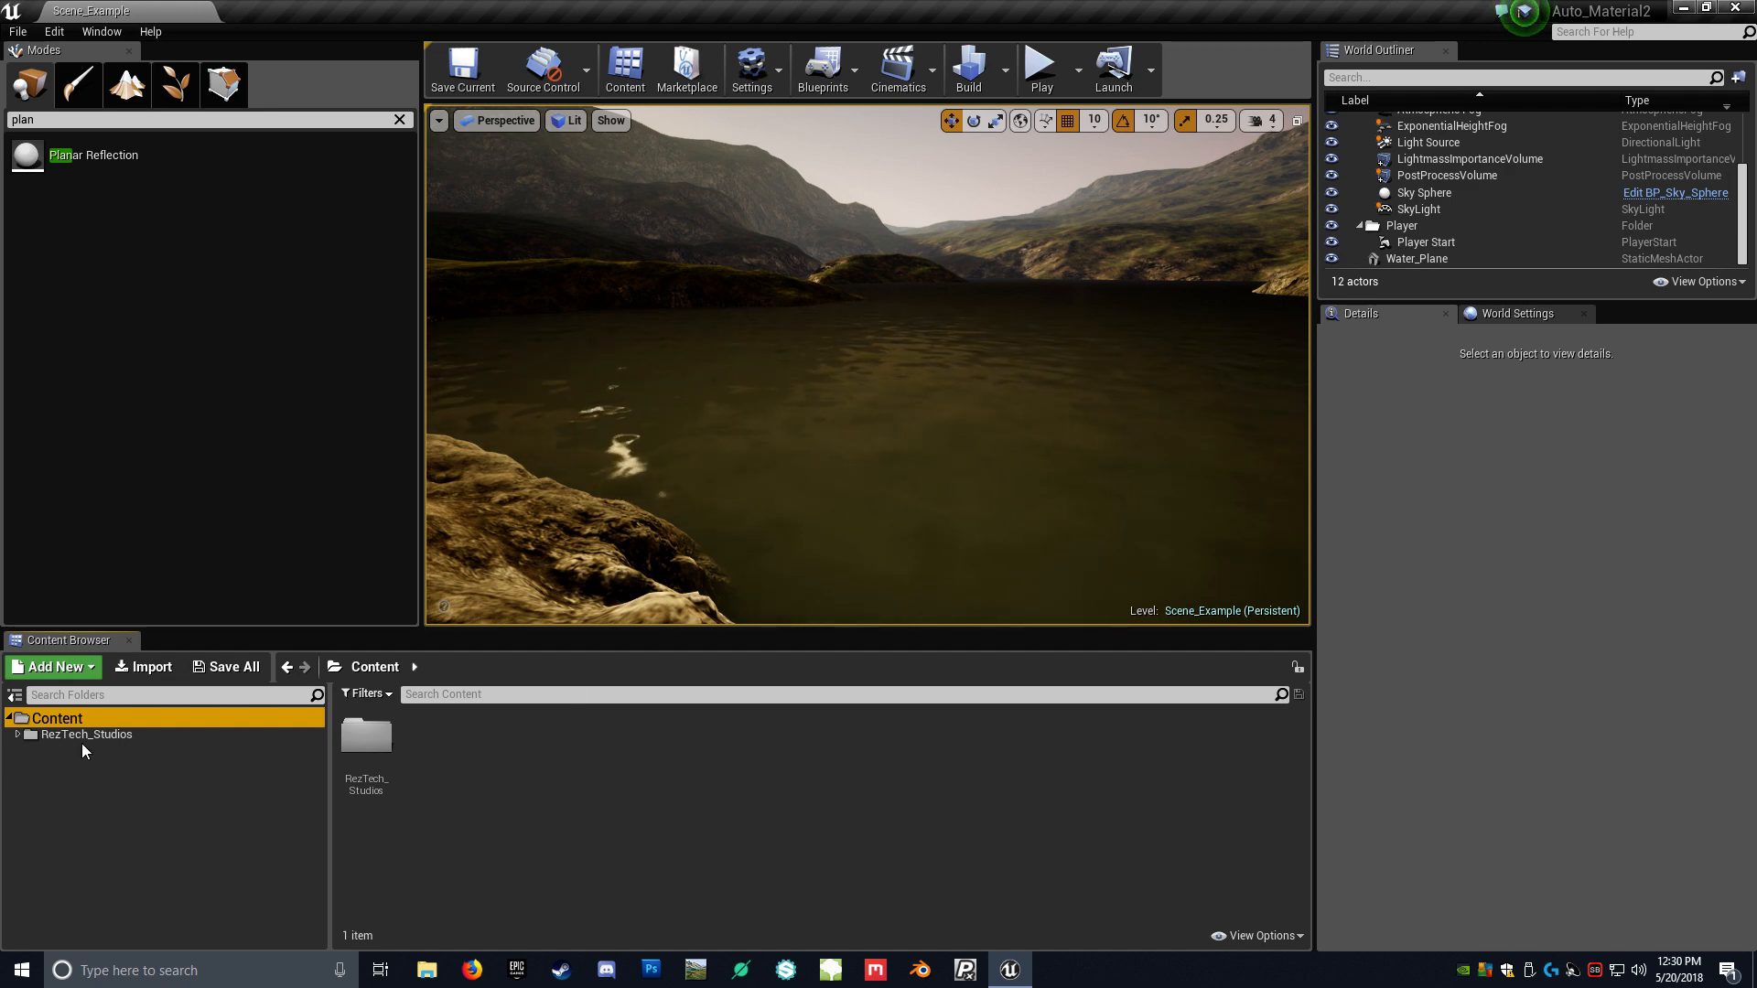
- Navigate RezTech_Studios > Auto_Material > Landscape_Materials > Water and select Water_Master_Inst
double_click(366, 735)
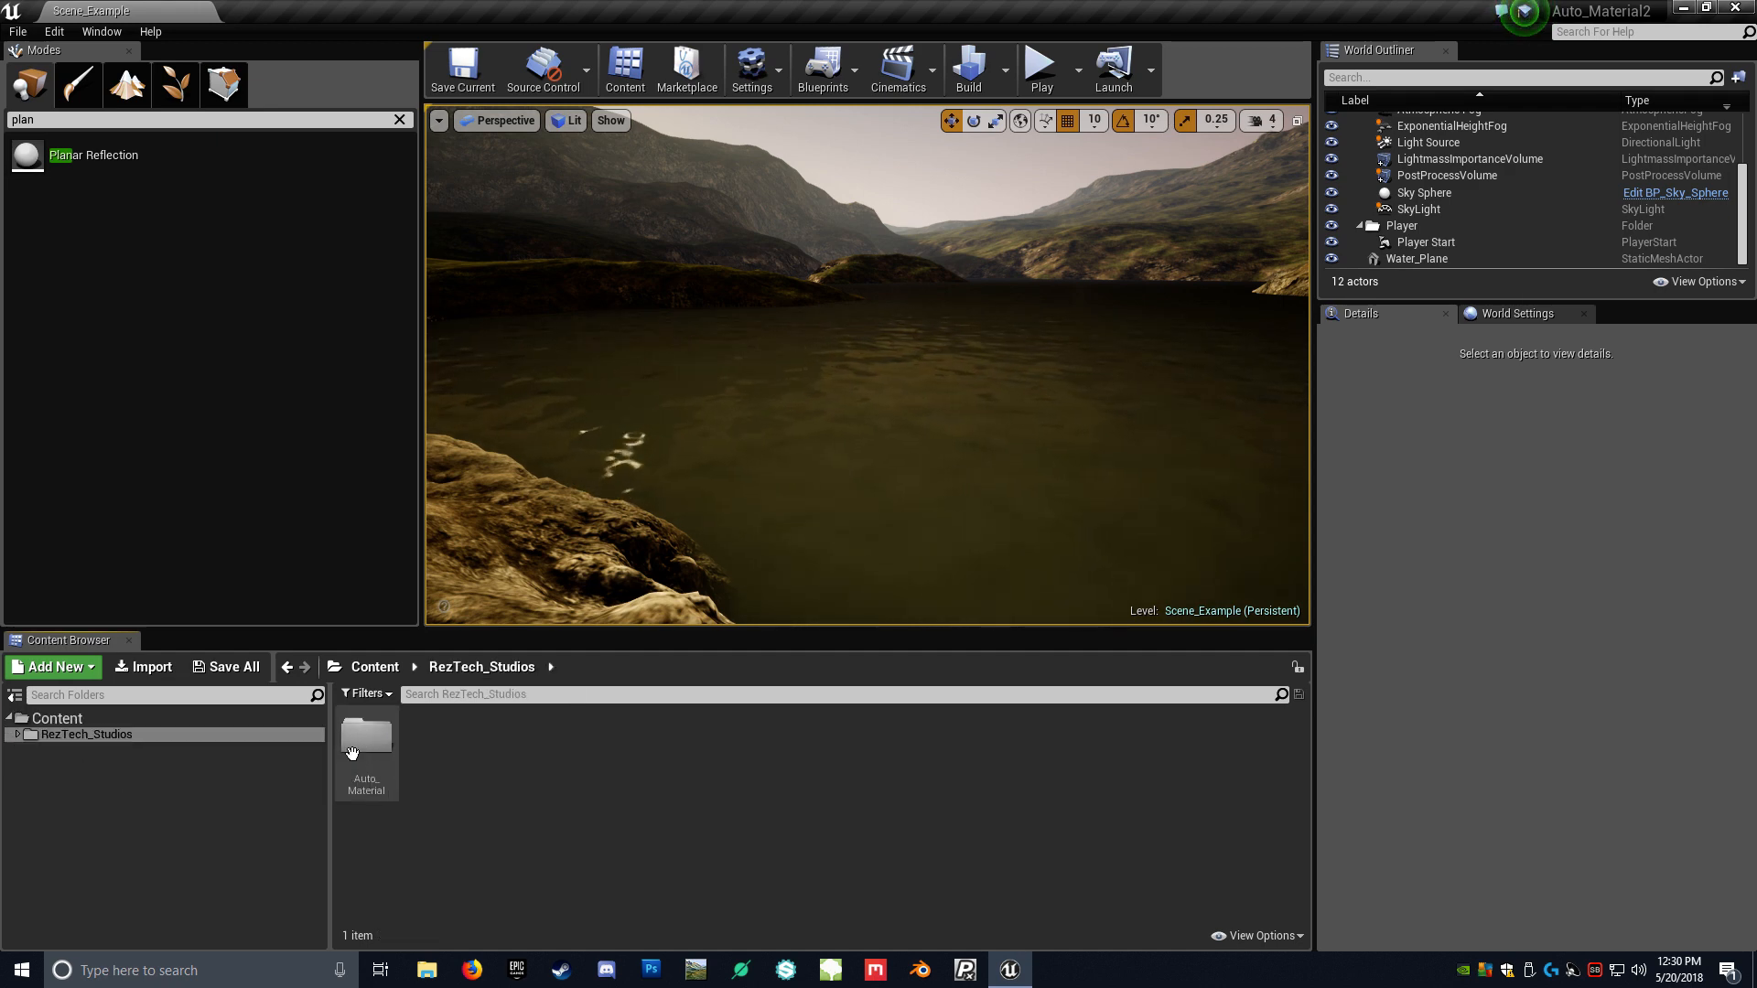
double_click(366, 745)
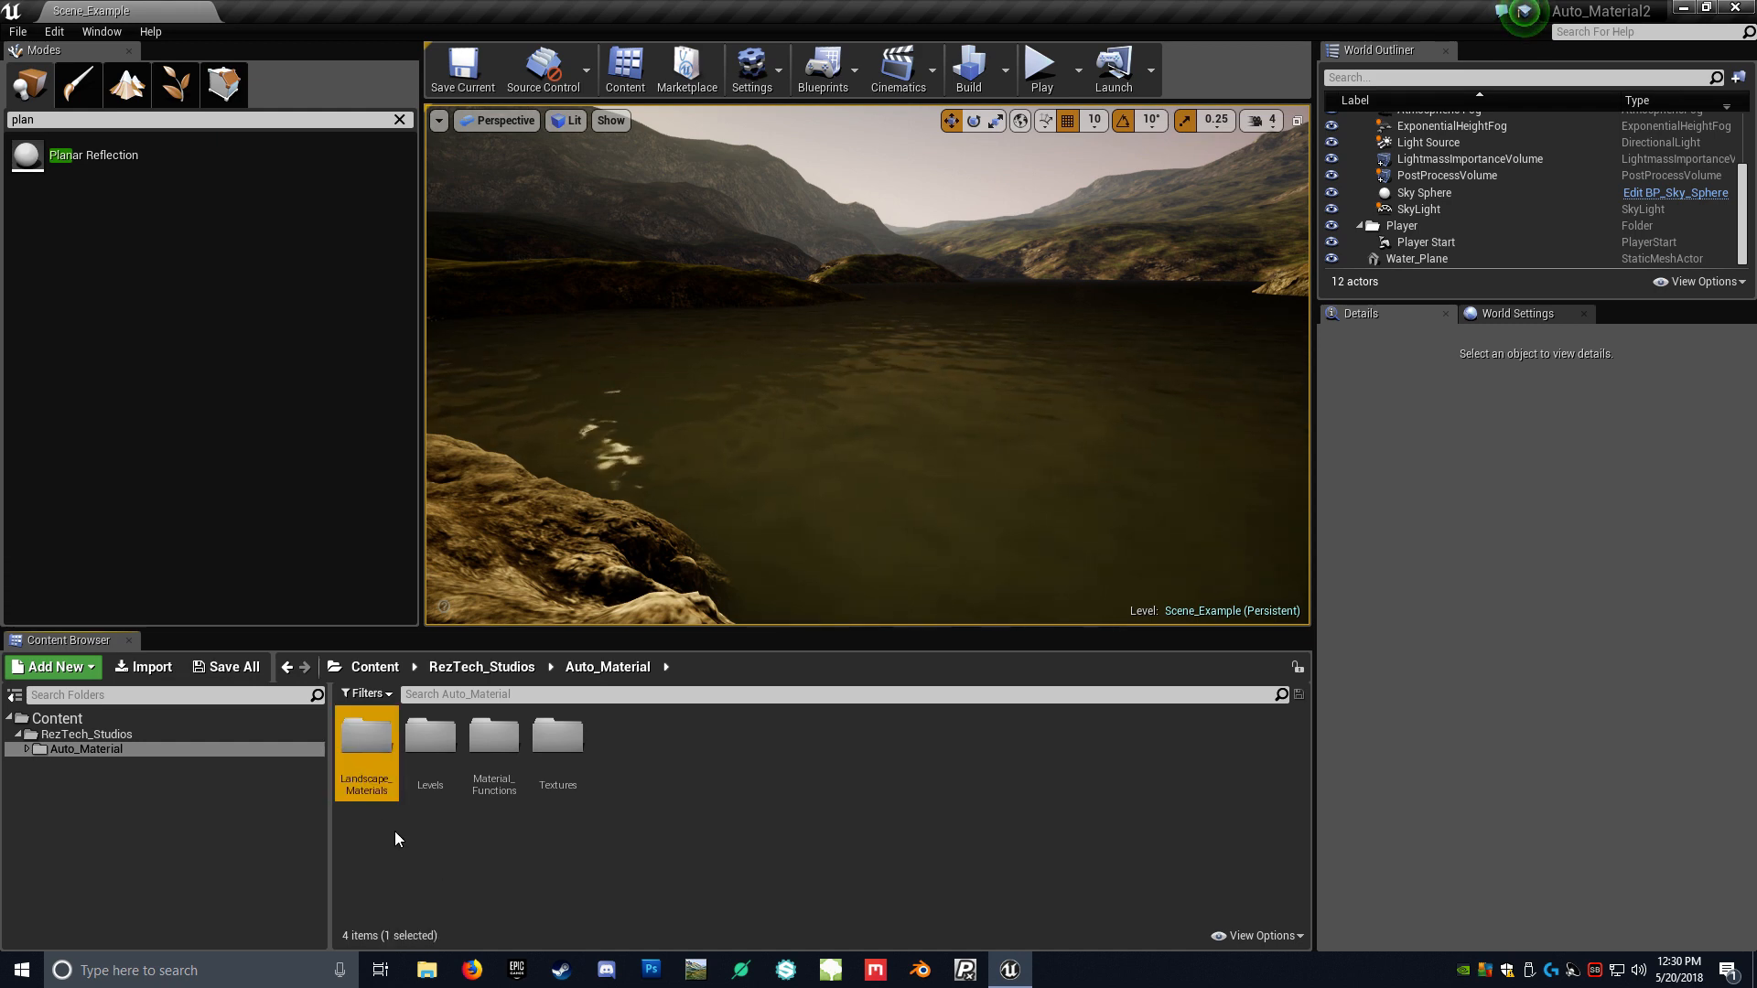
double_click(366, 735)
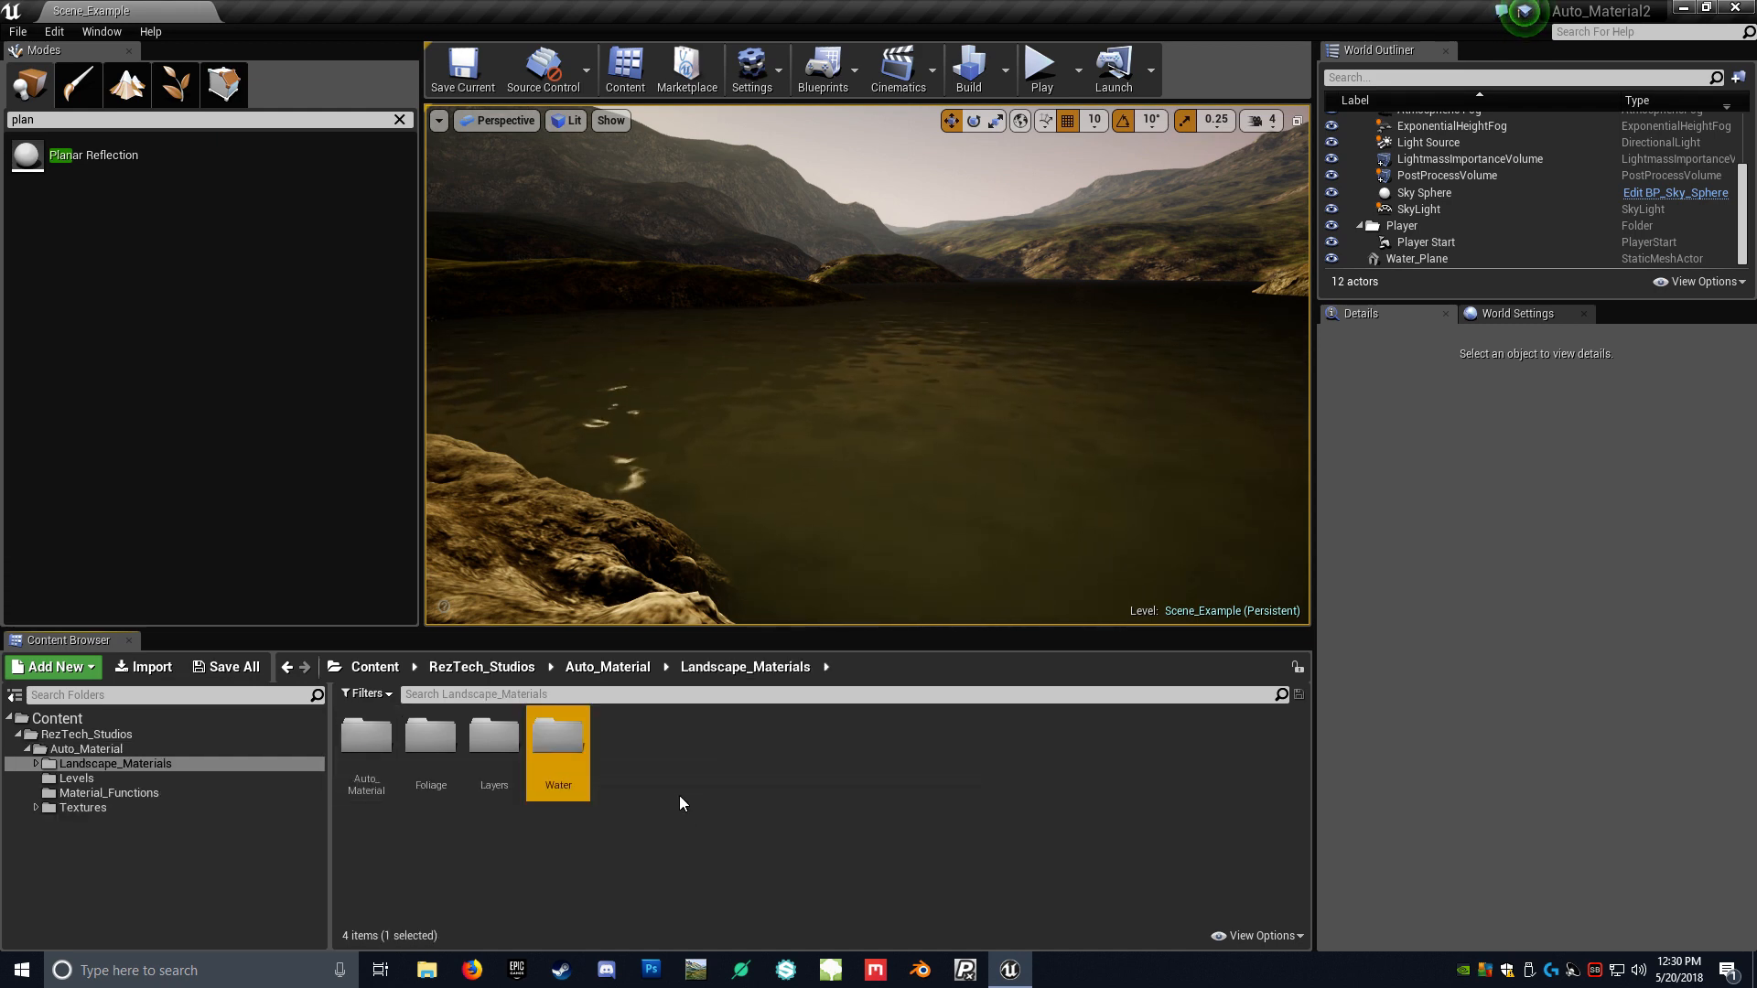
double_click(556, 736)
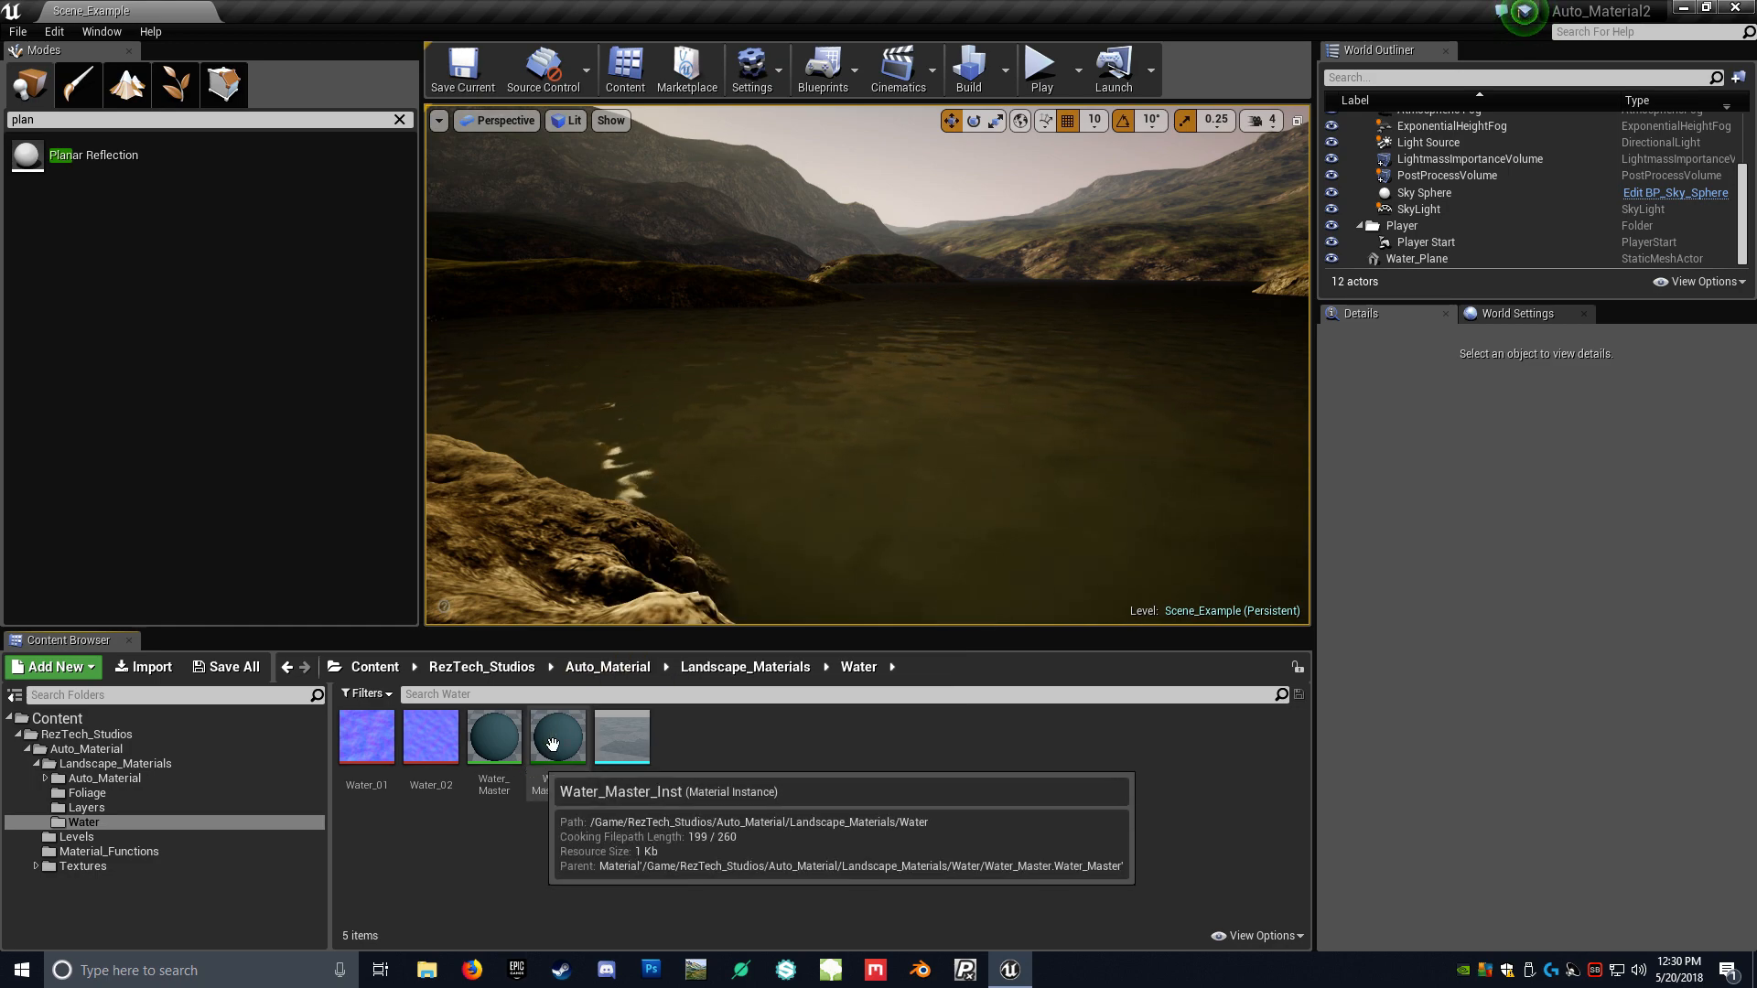
left_click(557, 738)
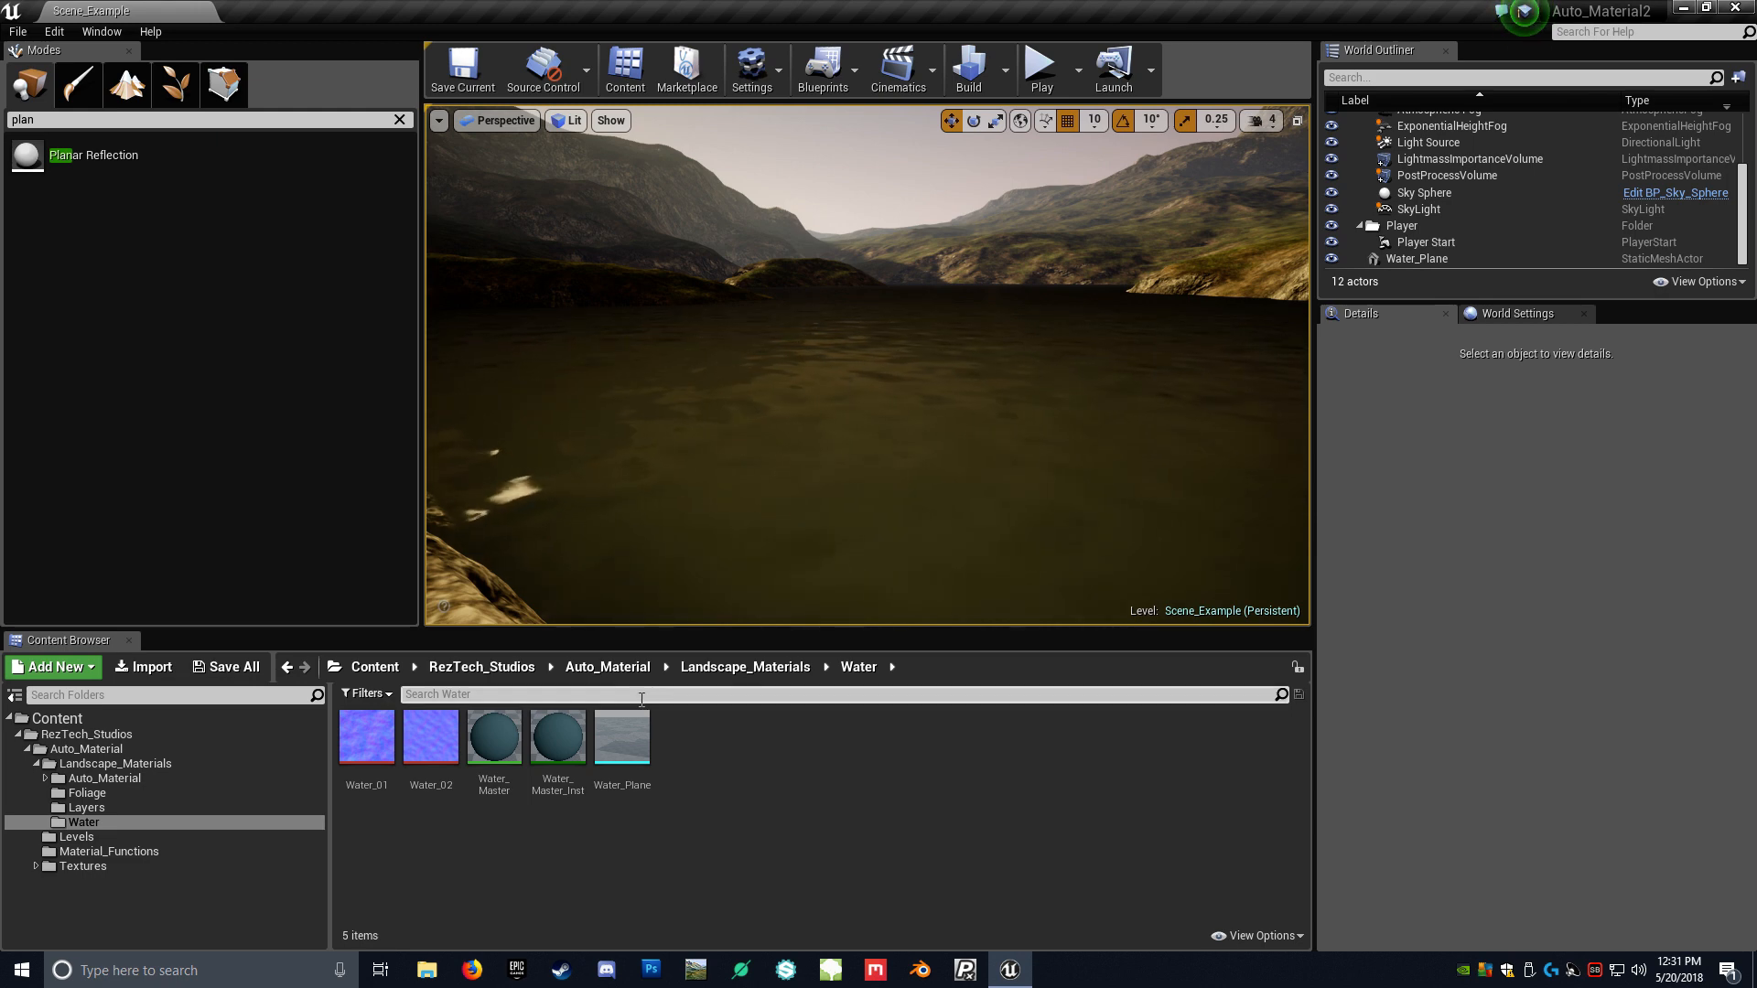
- Open the Water_Master_Inst material instance for editing
double_click(556, 736)
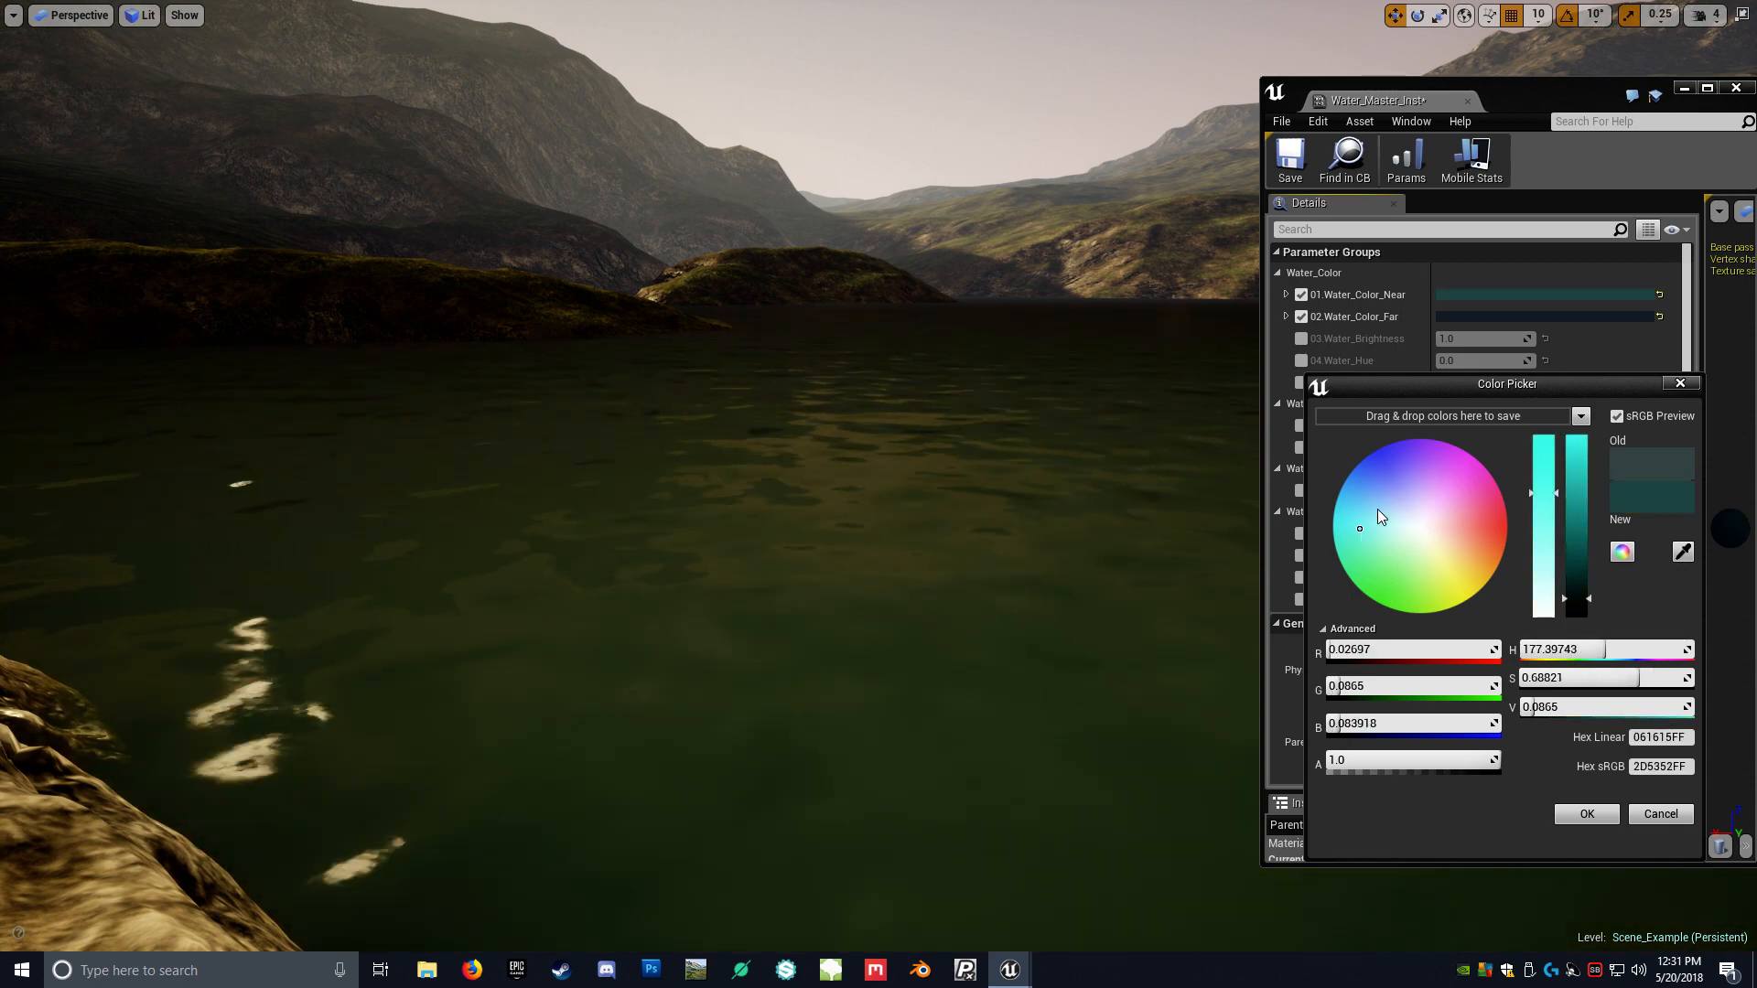
- Pick a bluer near water colour and a warm orange far colour, confirming both
left_click_drag(1360, 529, 1429, 516)
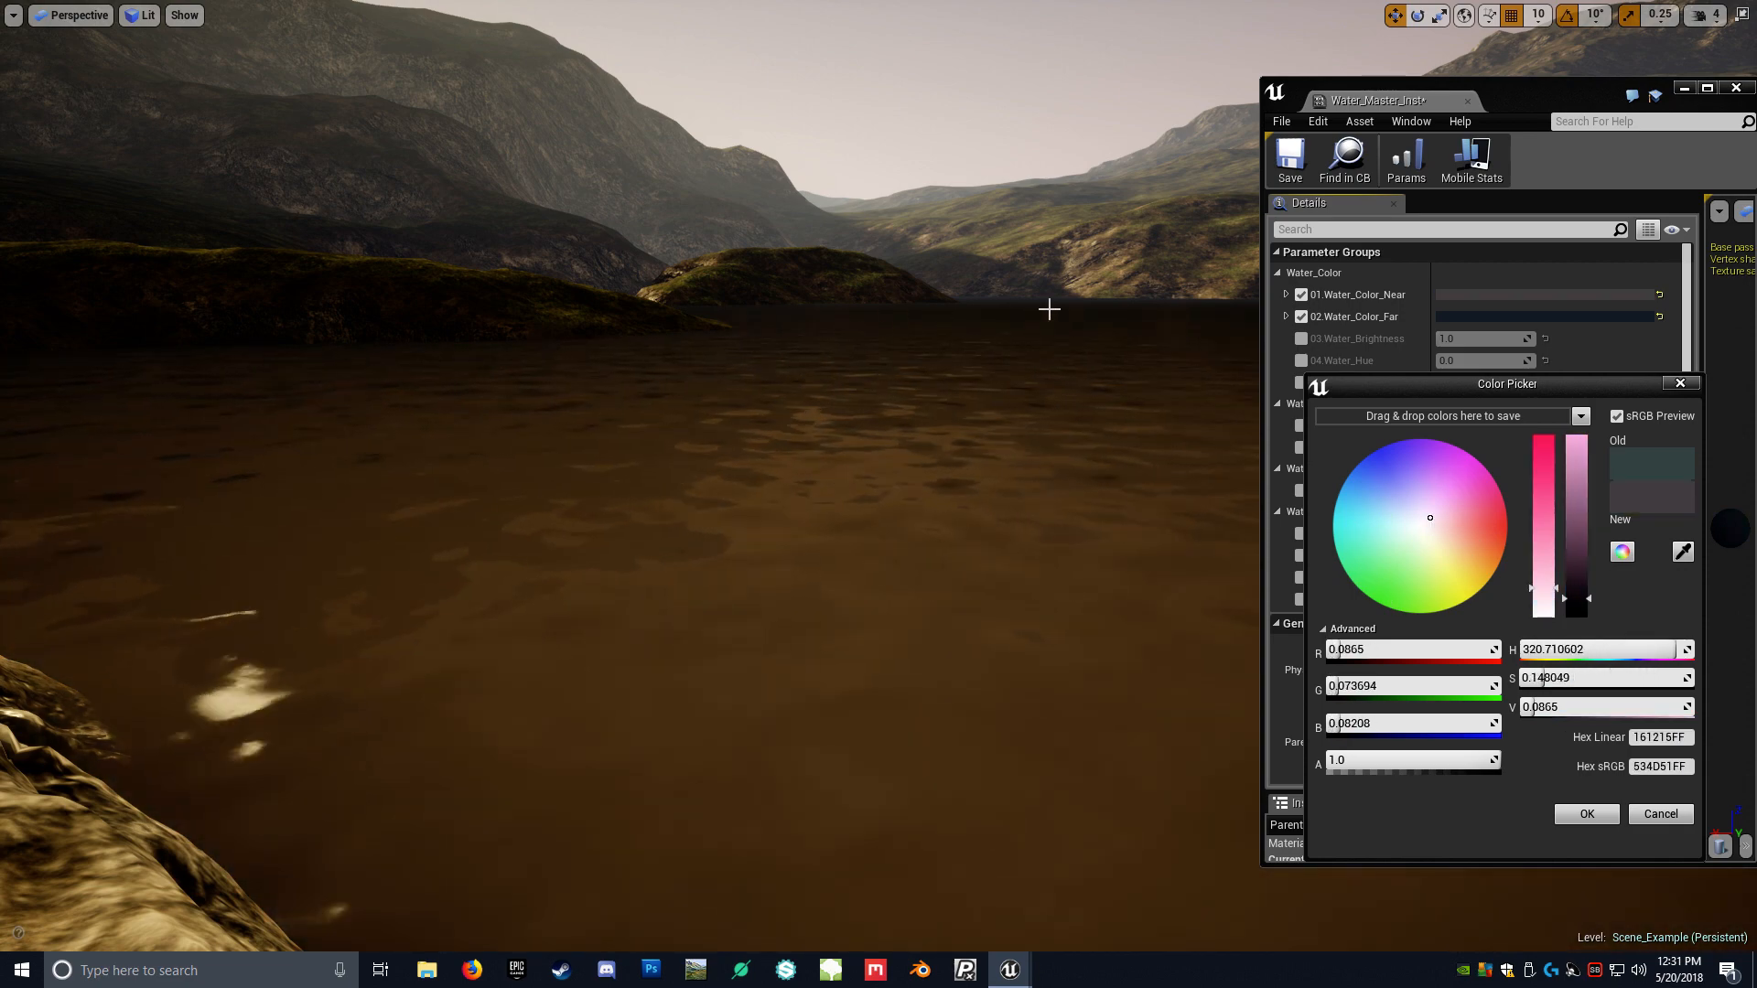
mouse_move(492, 602)
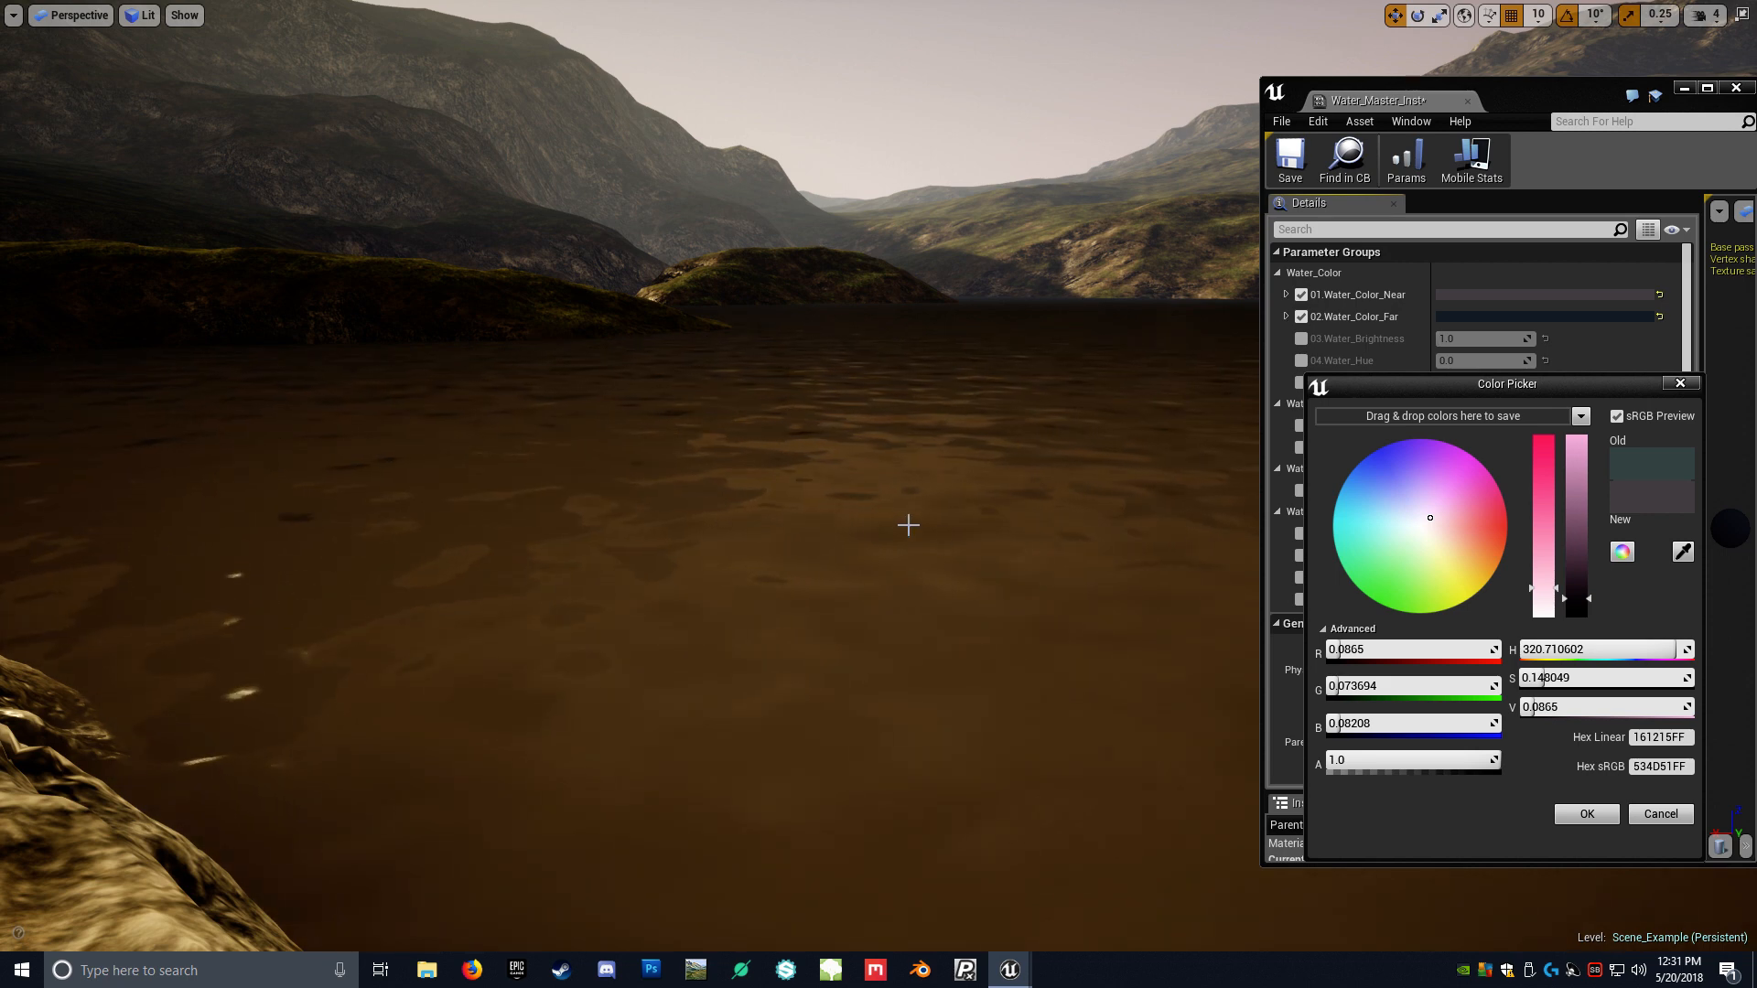
left_click(1389, 506)
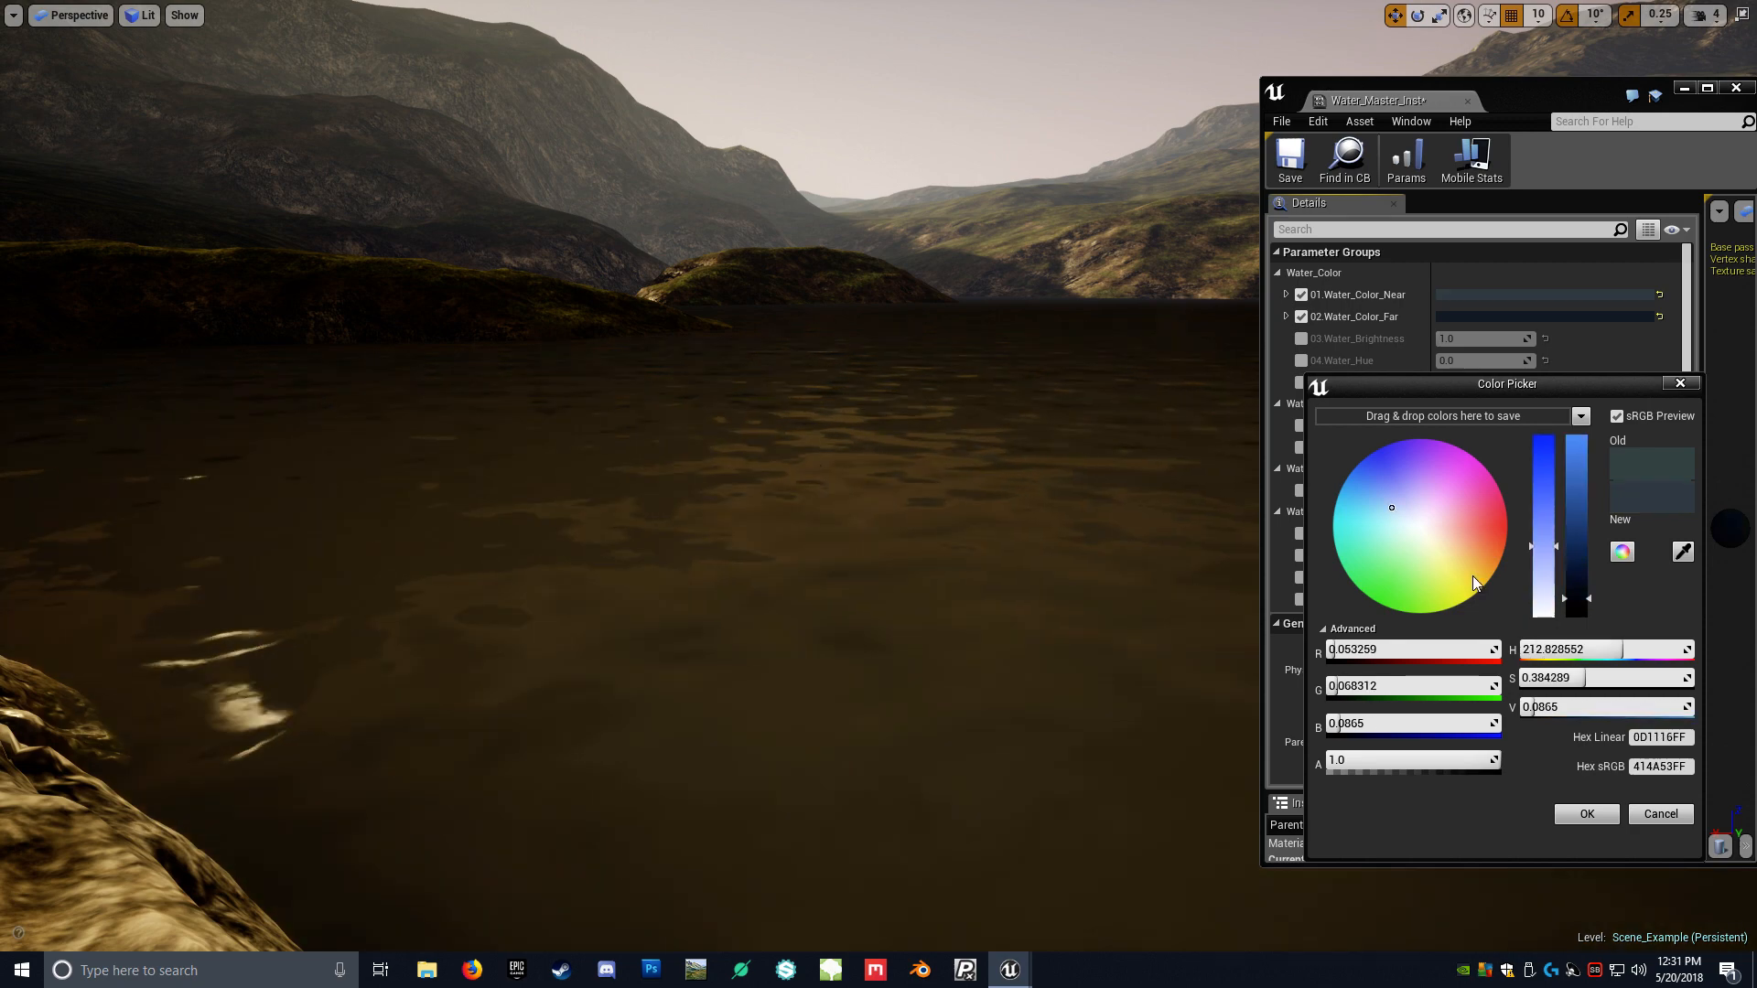
left_click(1585, 812)
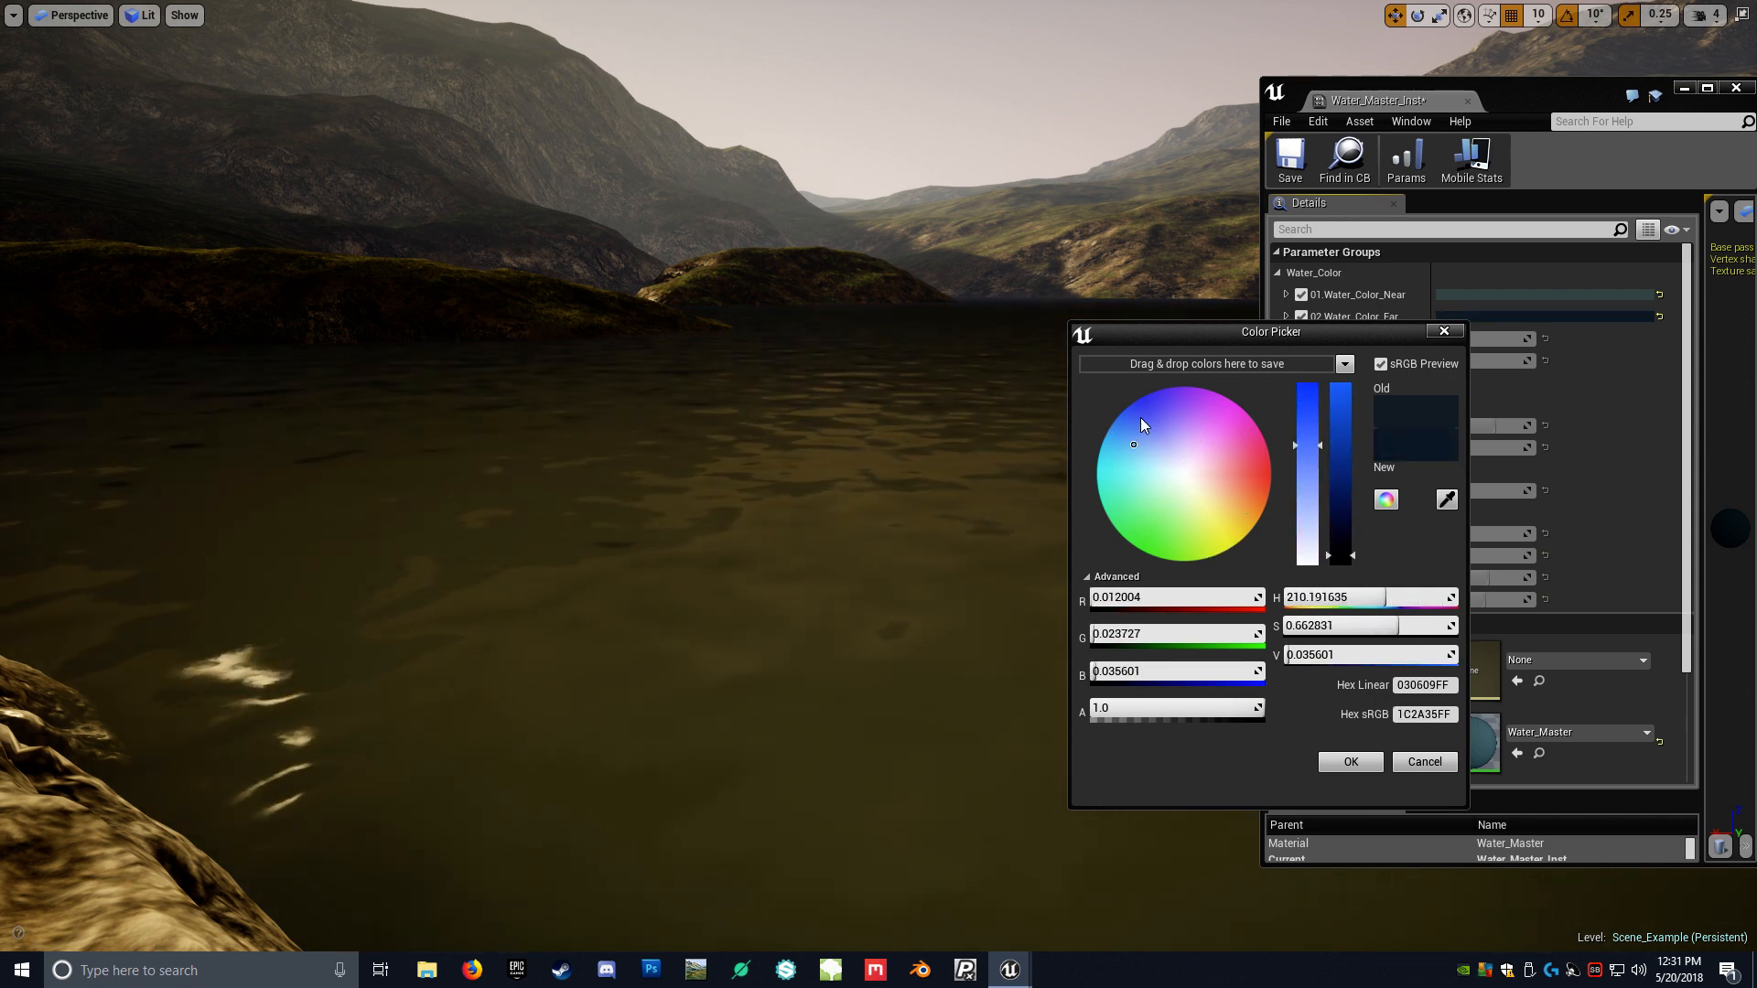
left_click(1226, 491)
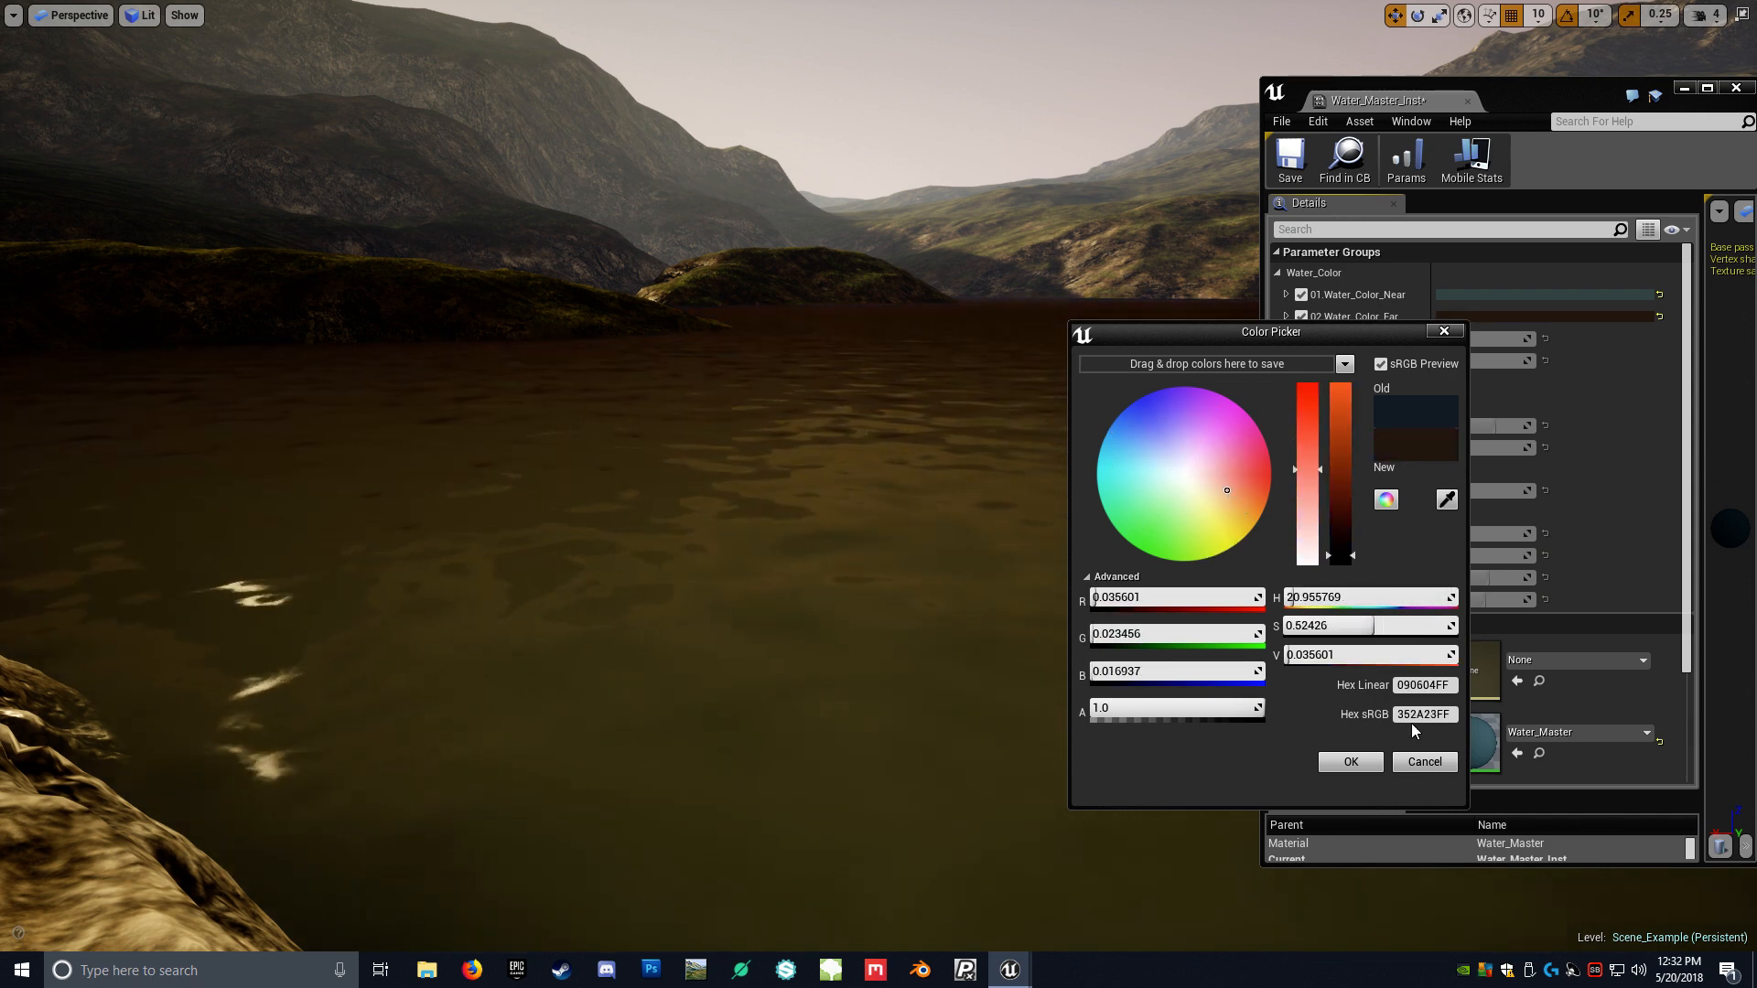
left_click(1349, 762)
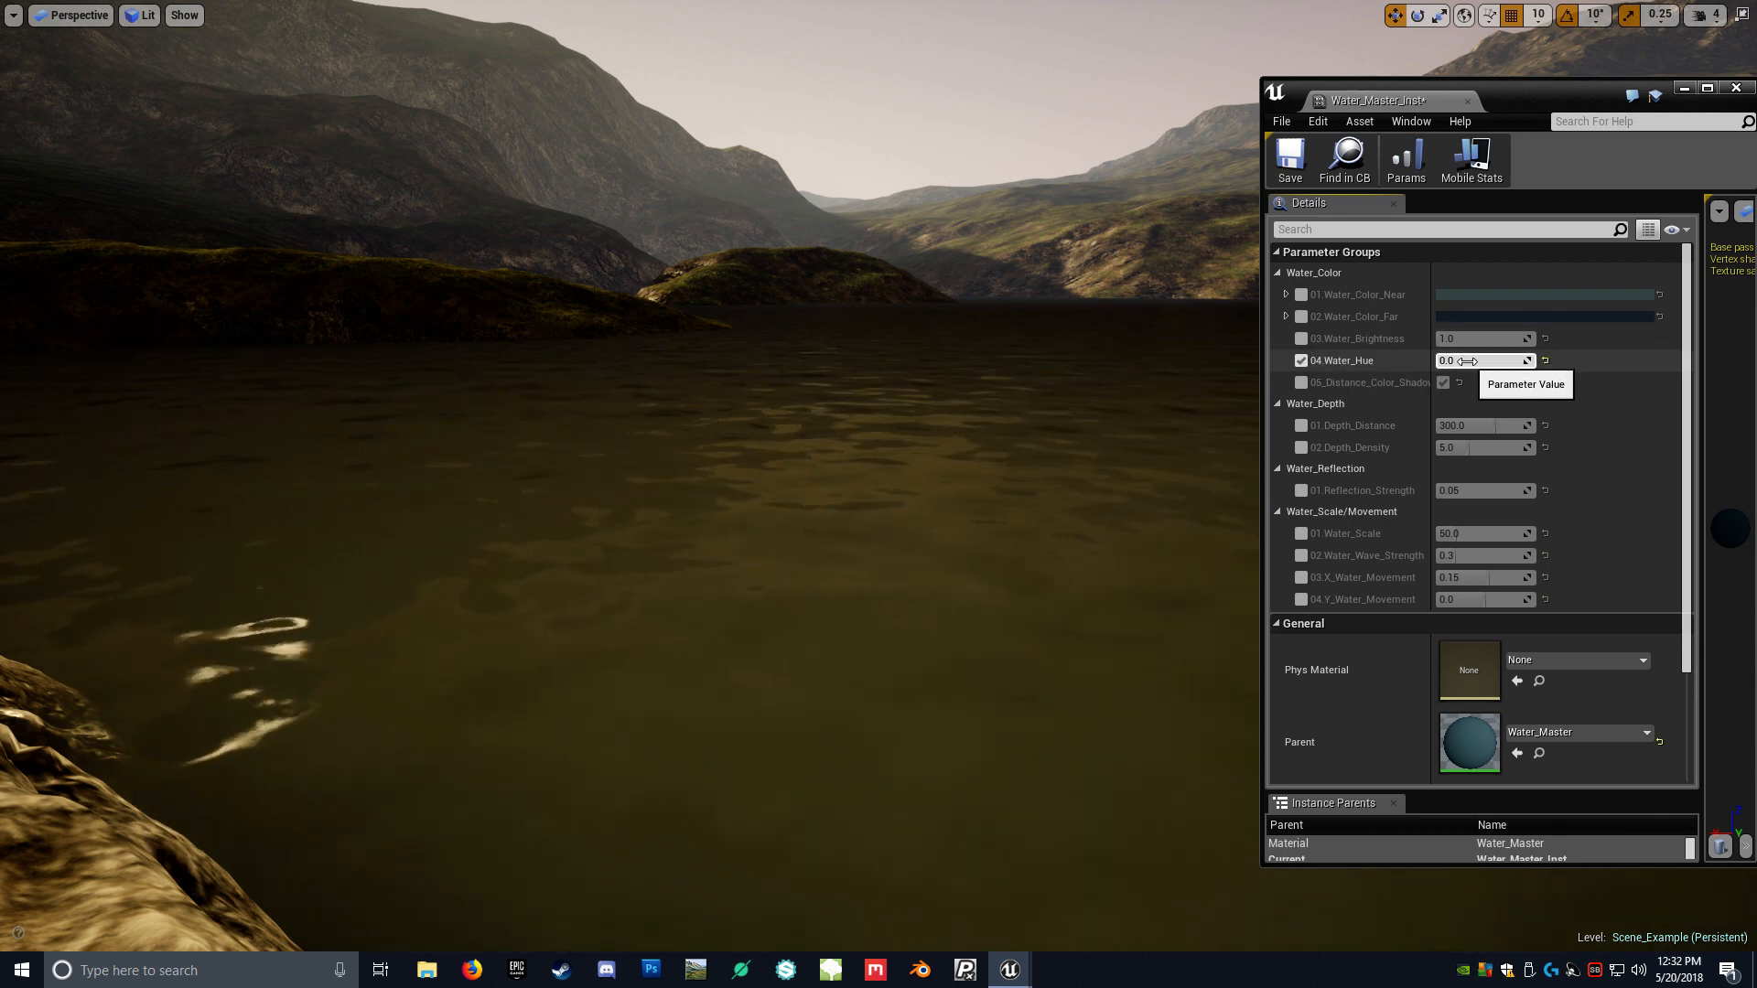
- Drag Water_Hue negative to about -1.02 and enable the Water_Brightness override
left_click_drag(1479, 361, 1434, 360)
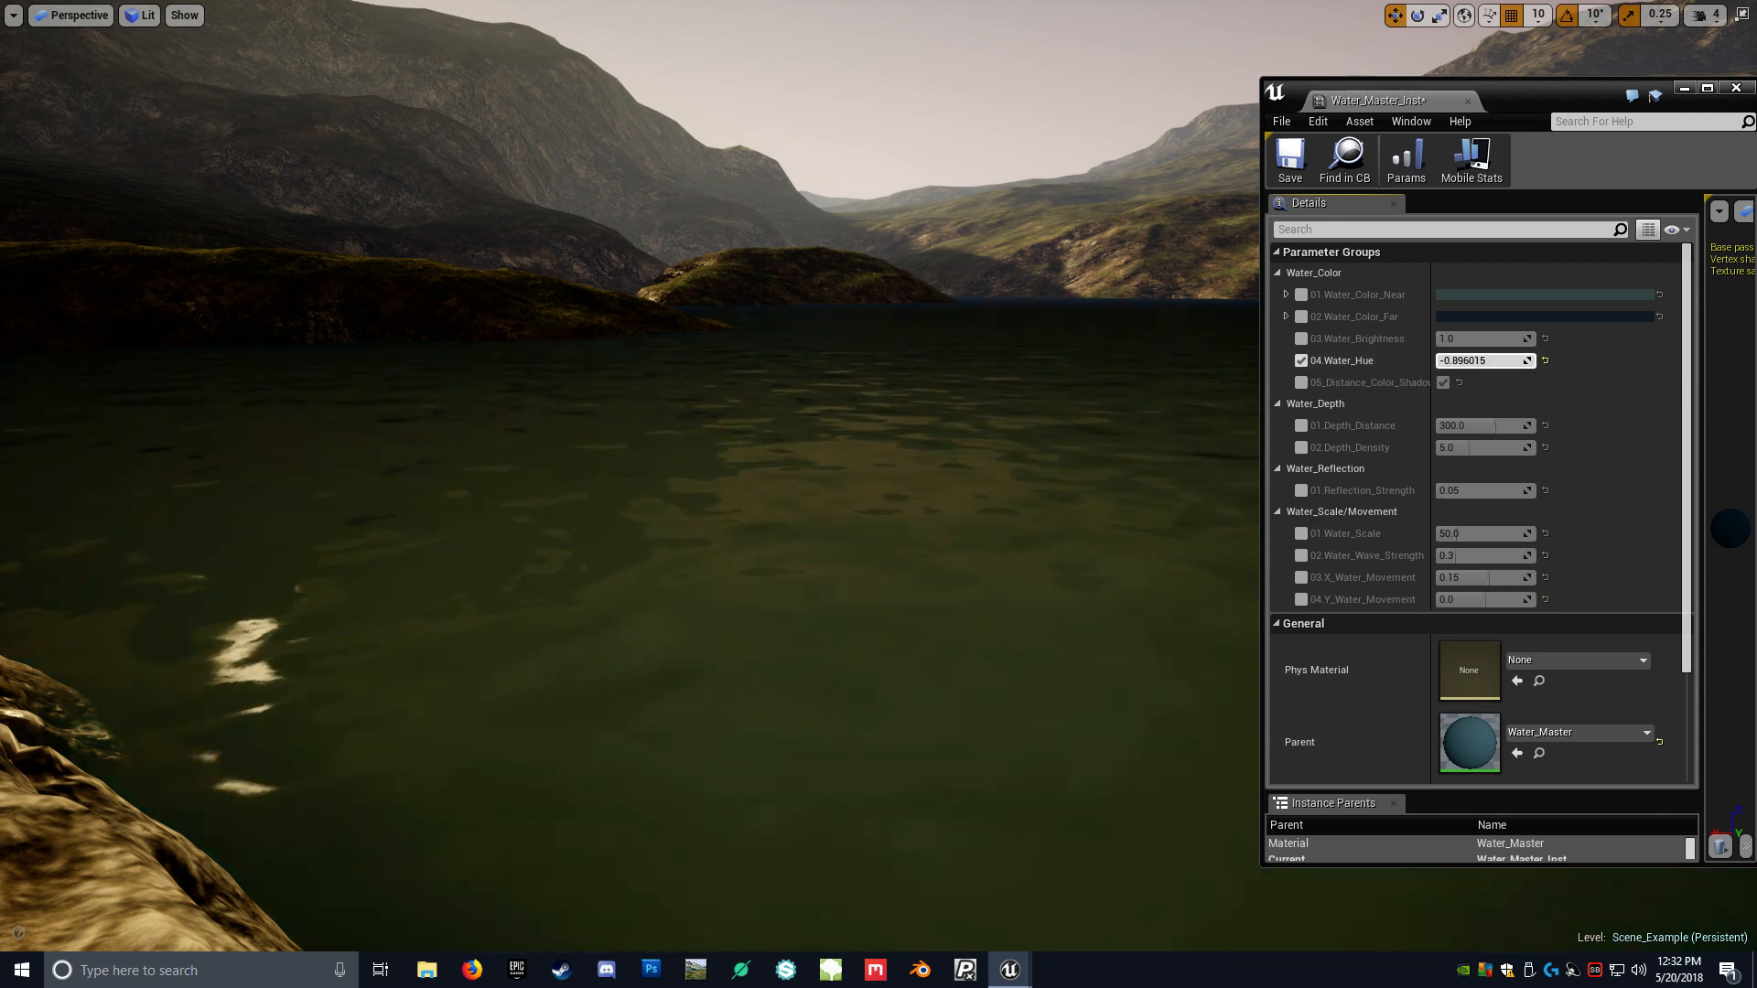
type("4.526381")
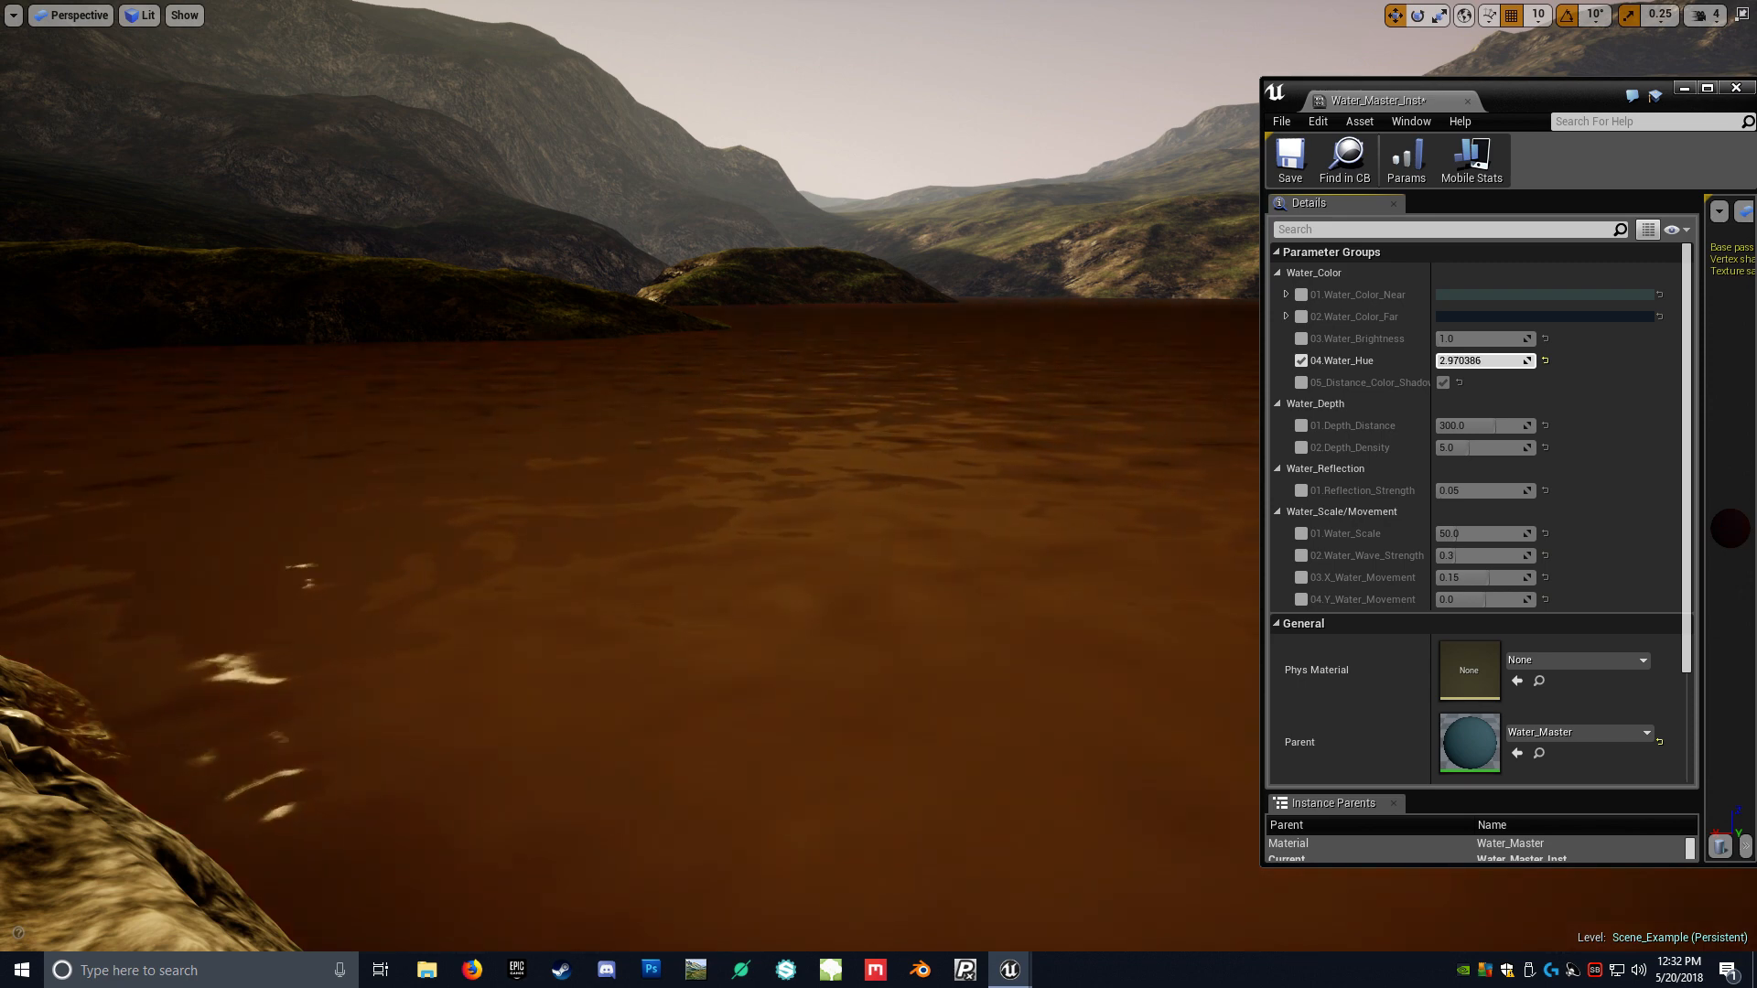
type("-1.017305")
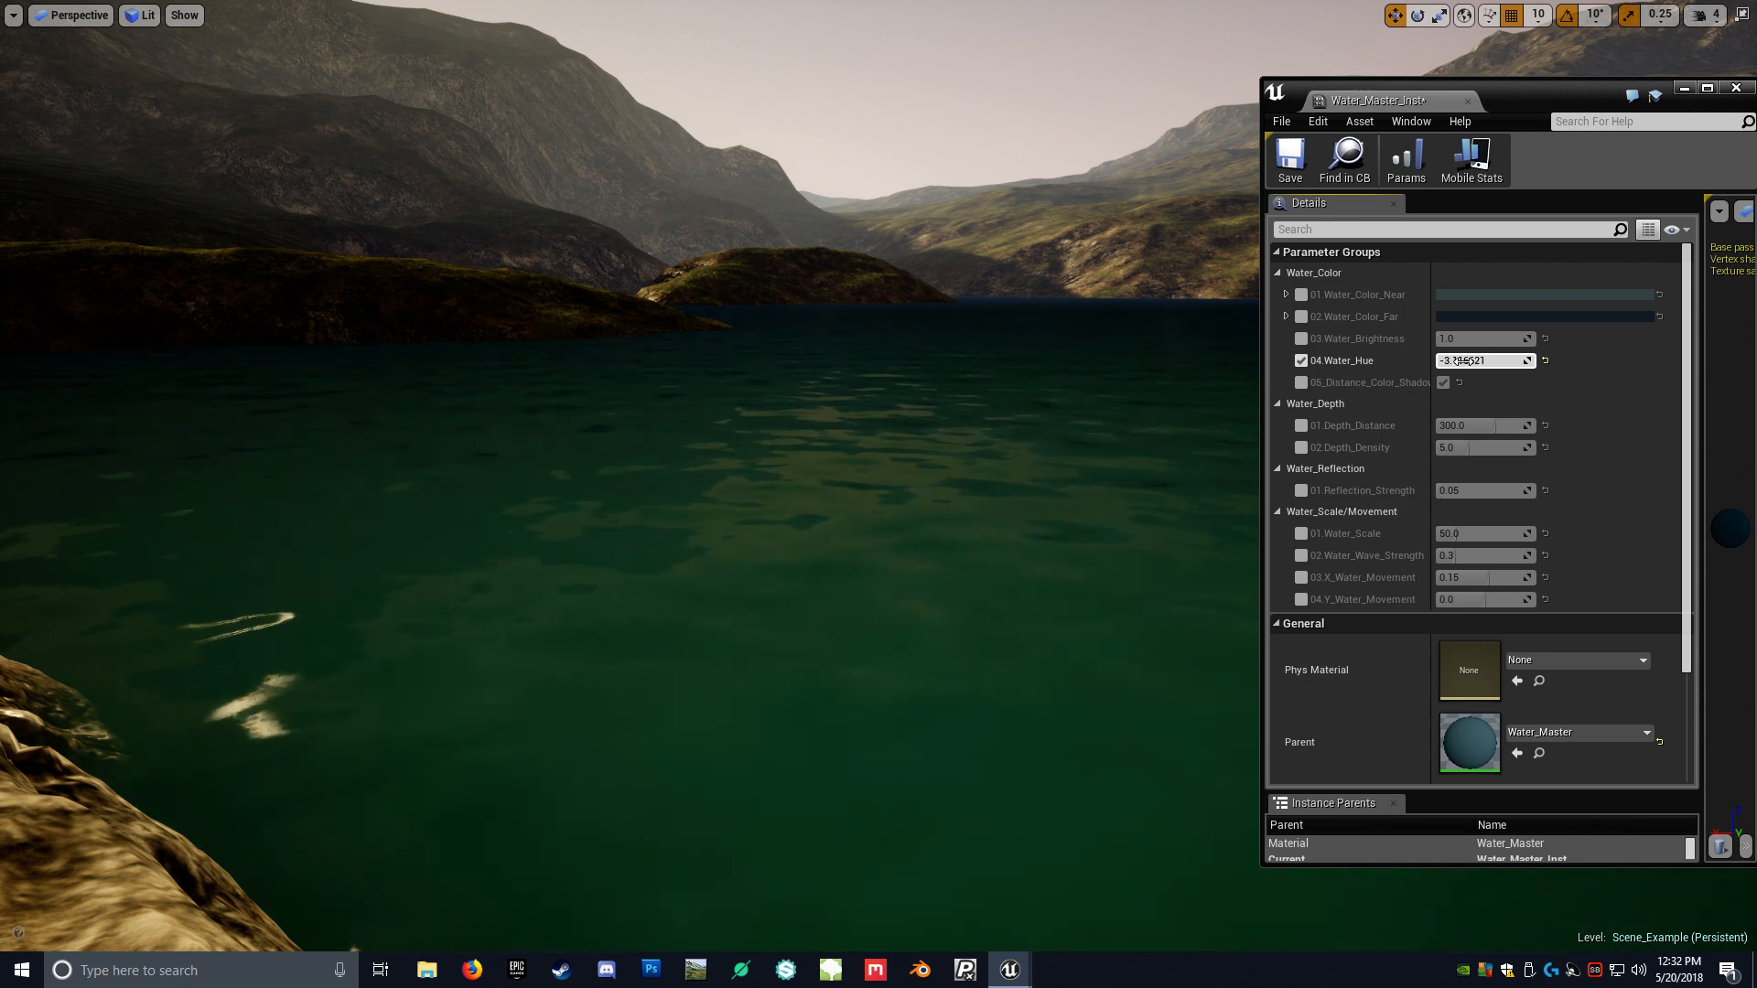
left_click(1300, 338)
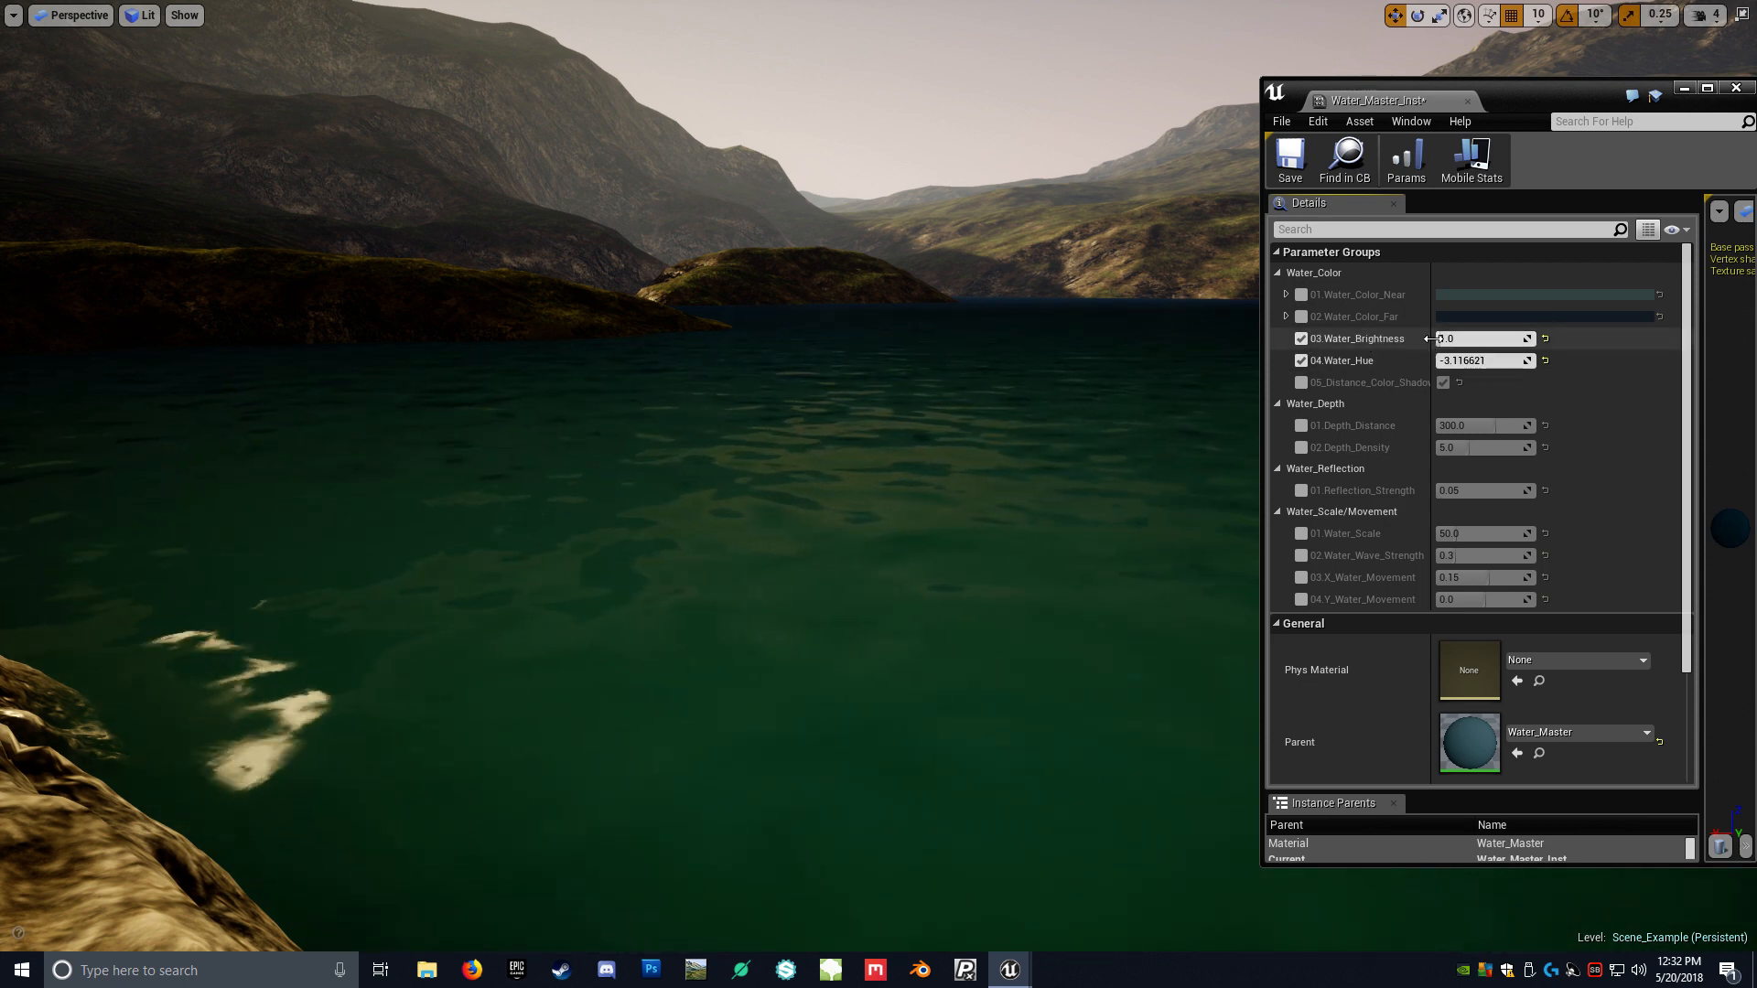
- Experiment with brightness and colour, reset Water_Hue to 0 and disable the distance shadow and hue overrides
left_click_drag(1479, 339, 1489, 339)
type("1")
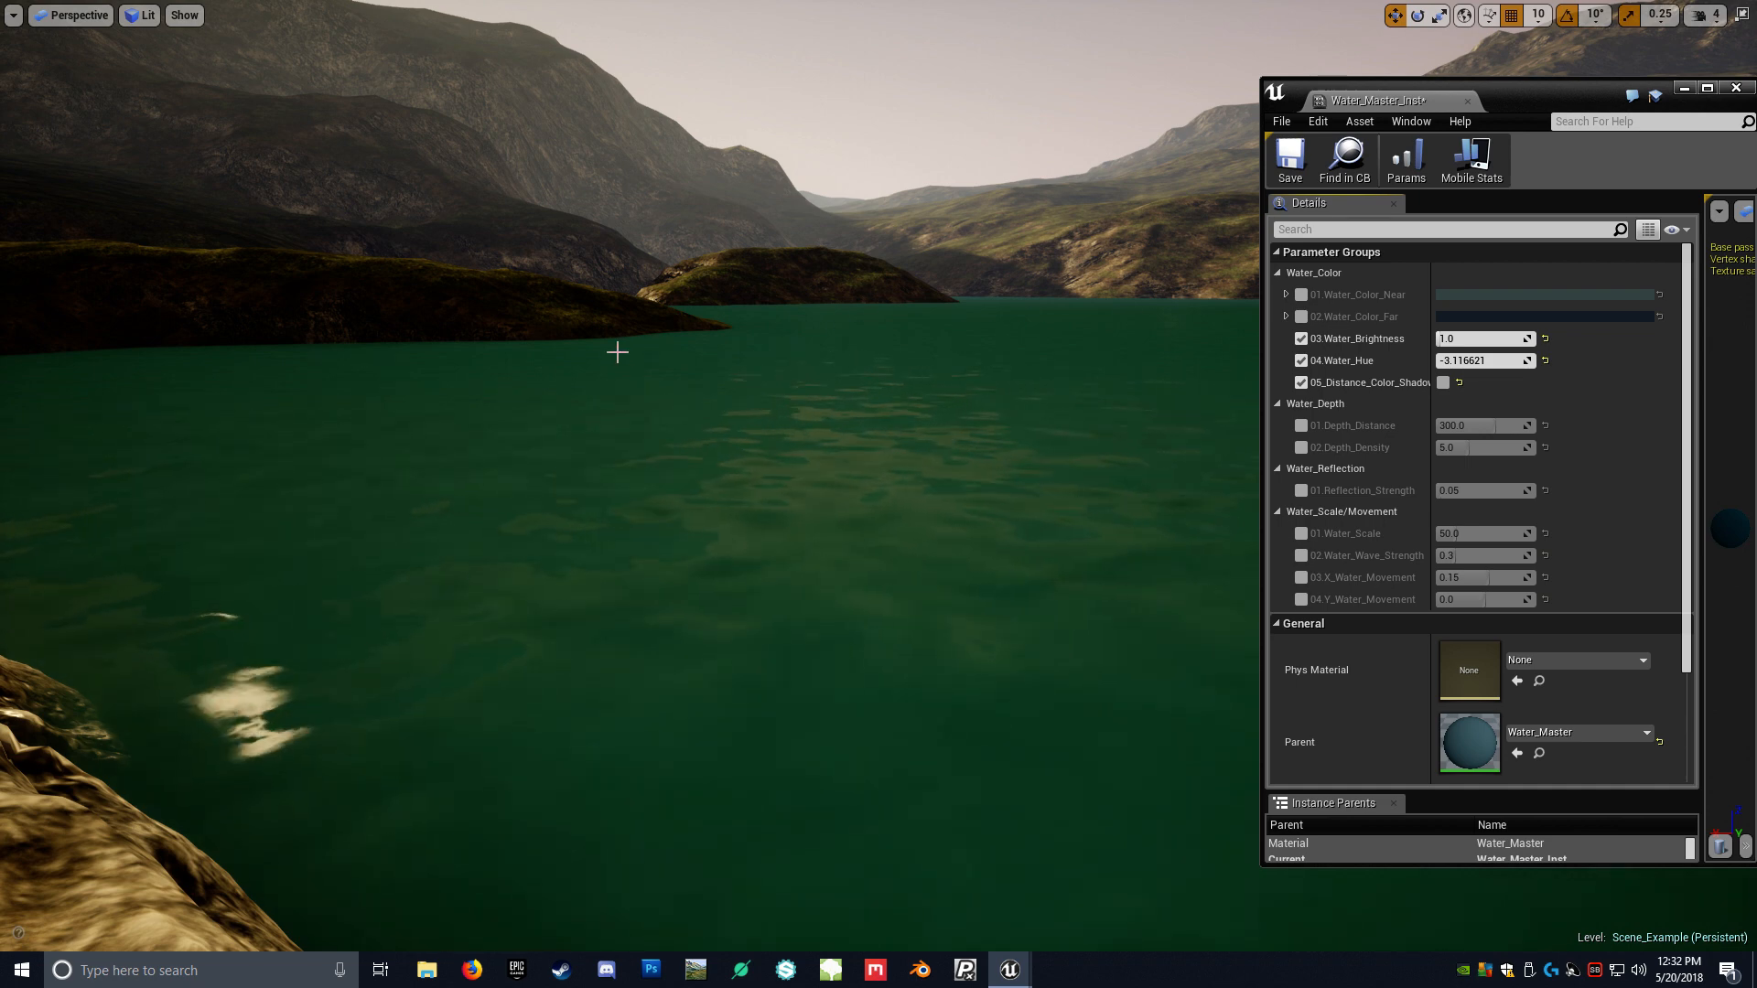
mouse_move(1446, 382)
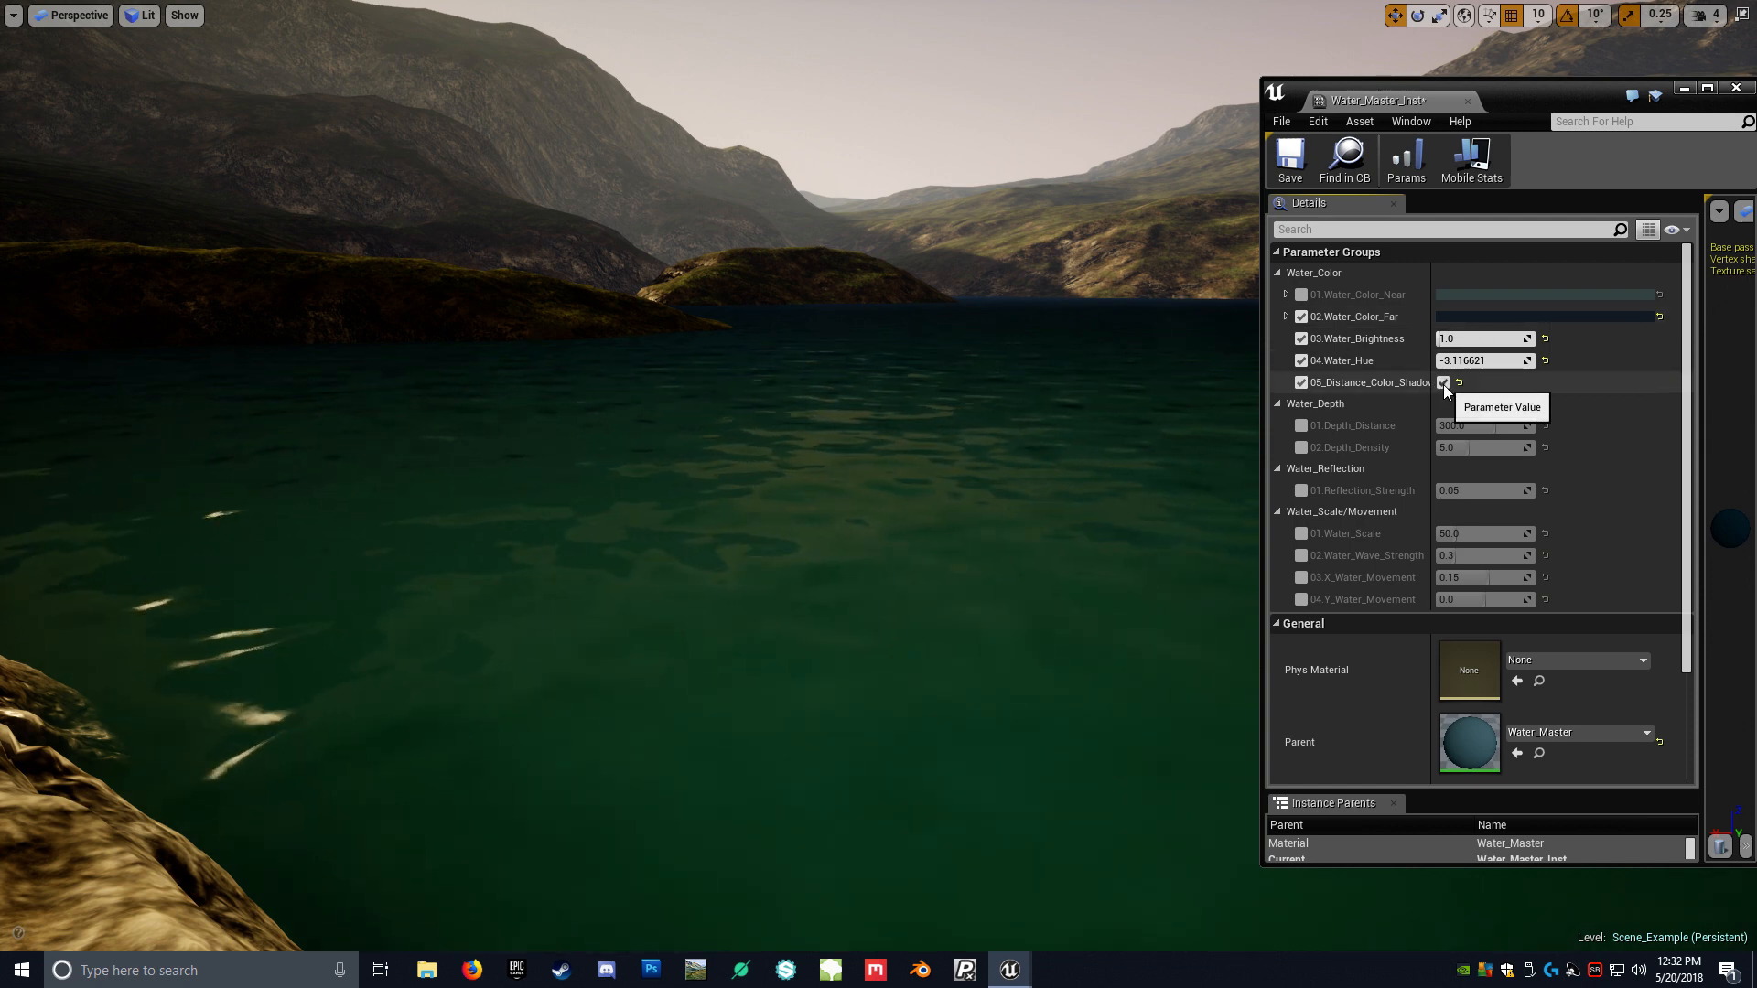
left_click(1444, 383)
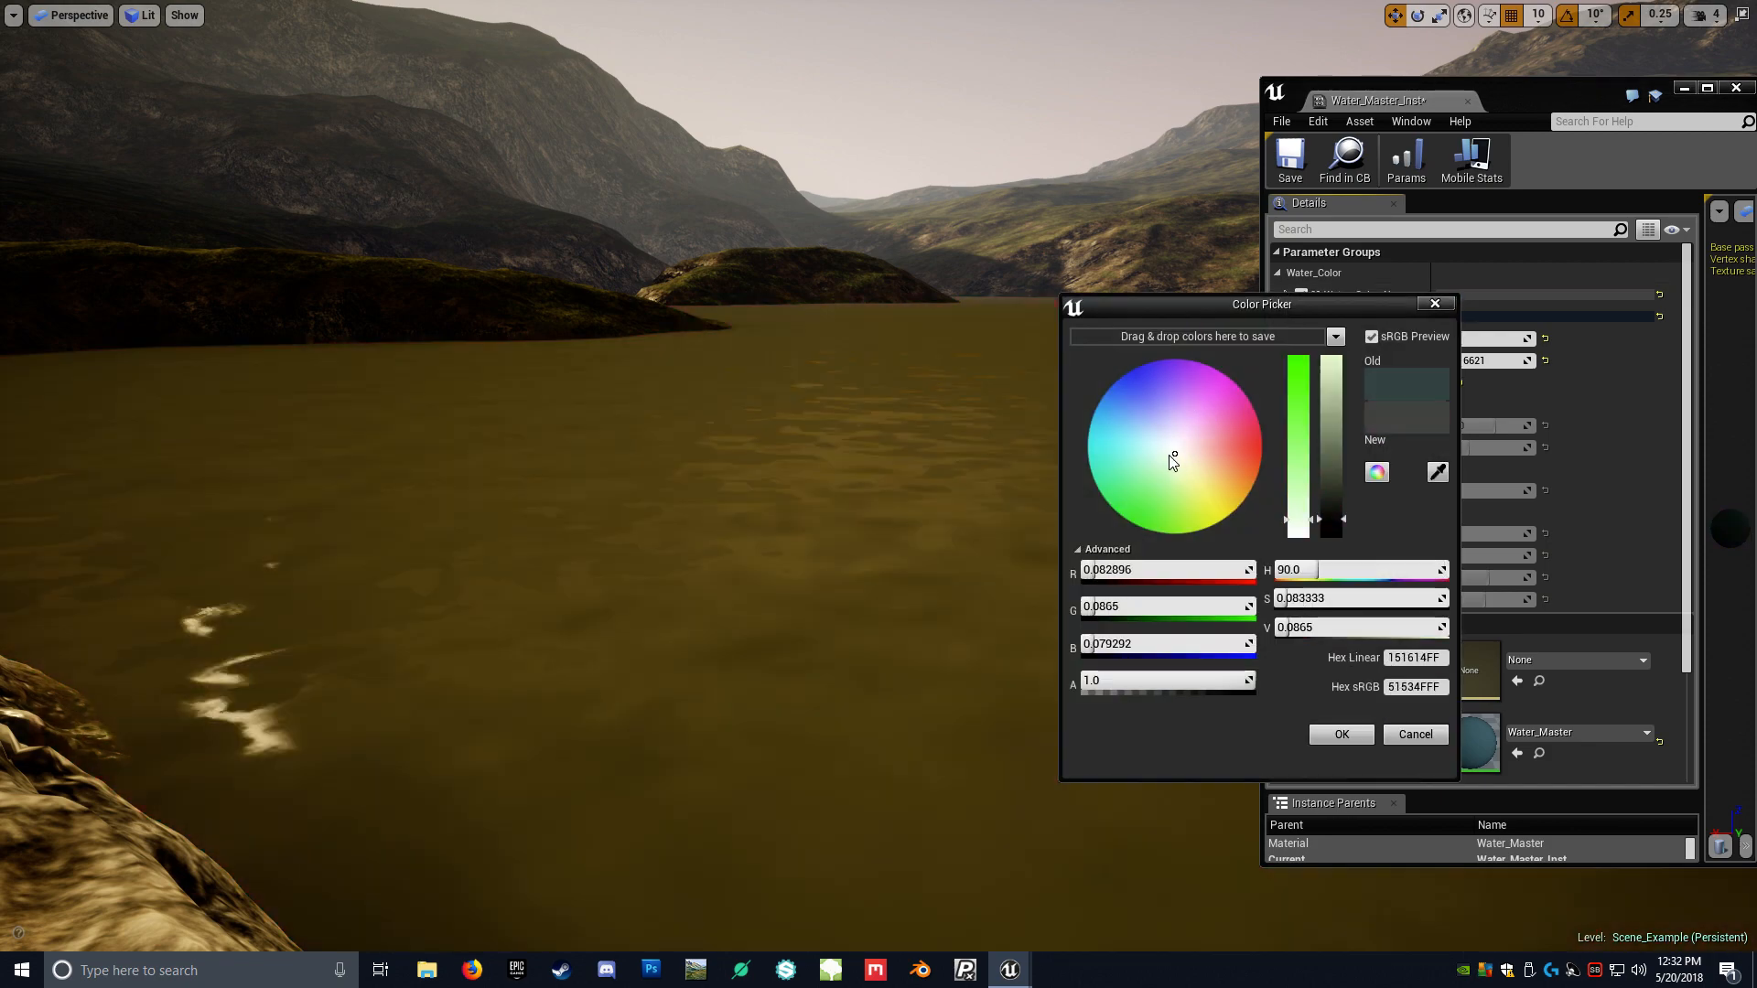
left_click(1339, 733)
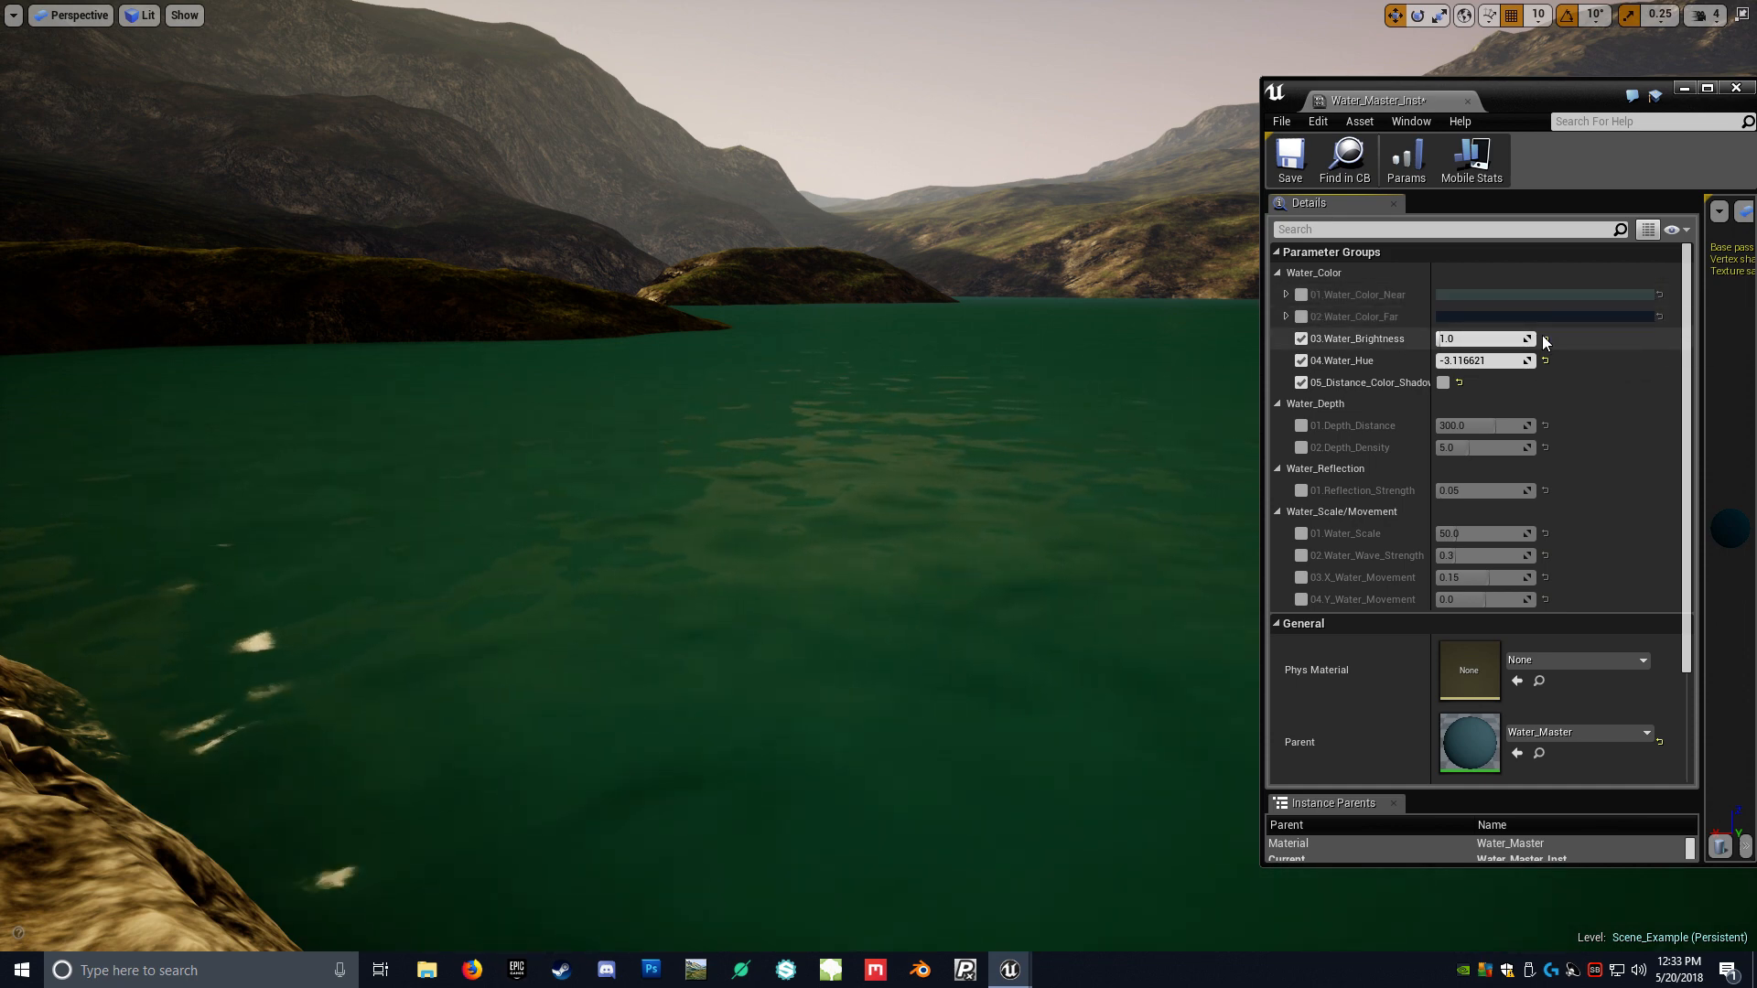
left_click(1478, 361)
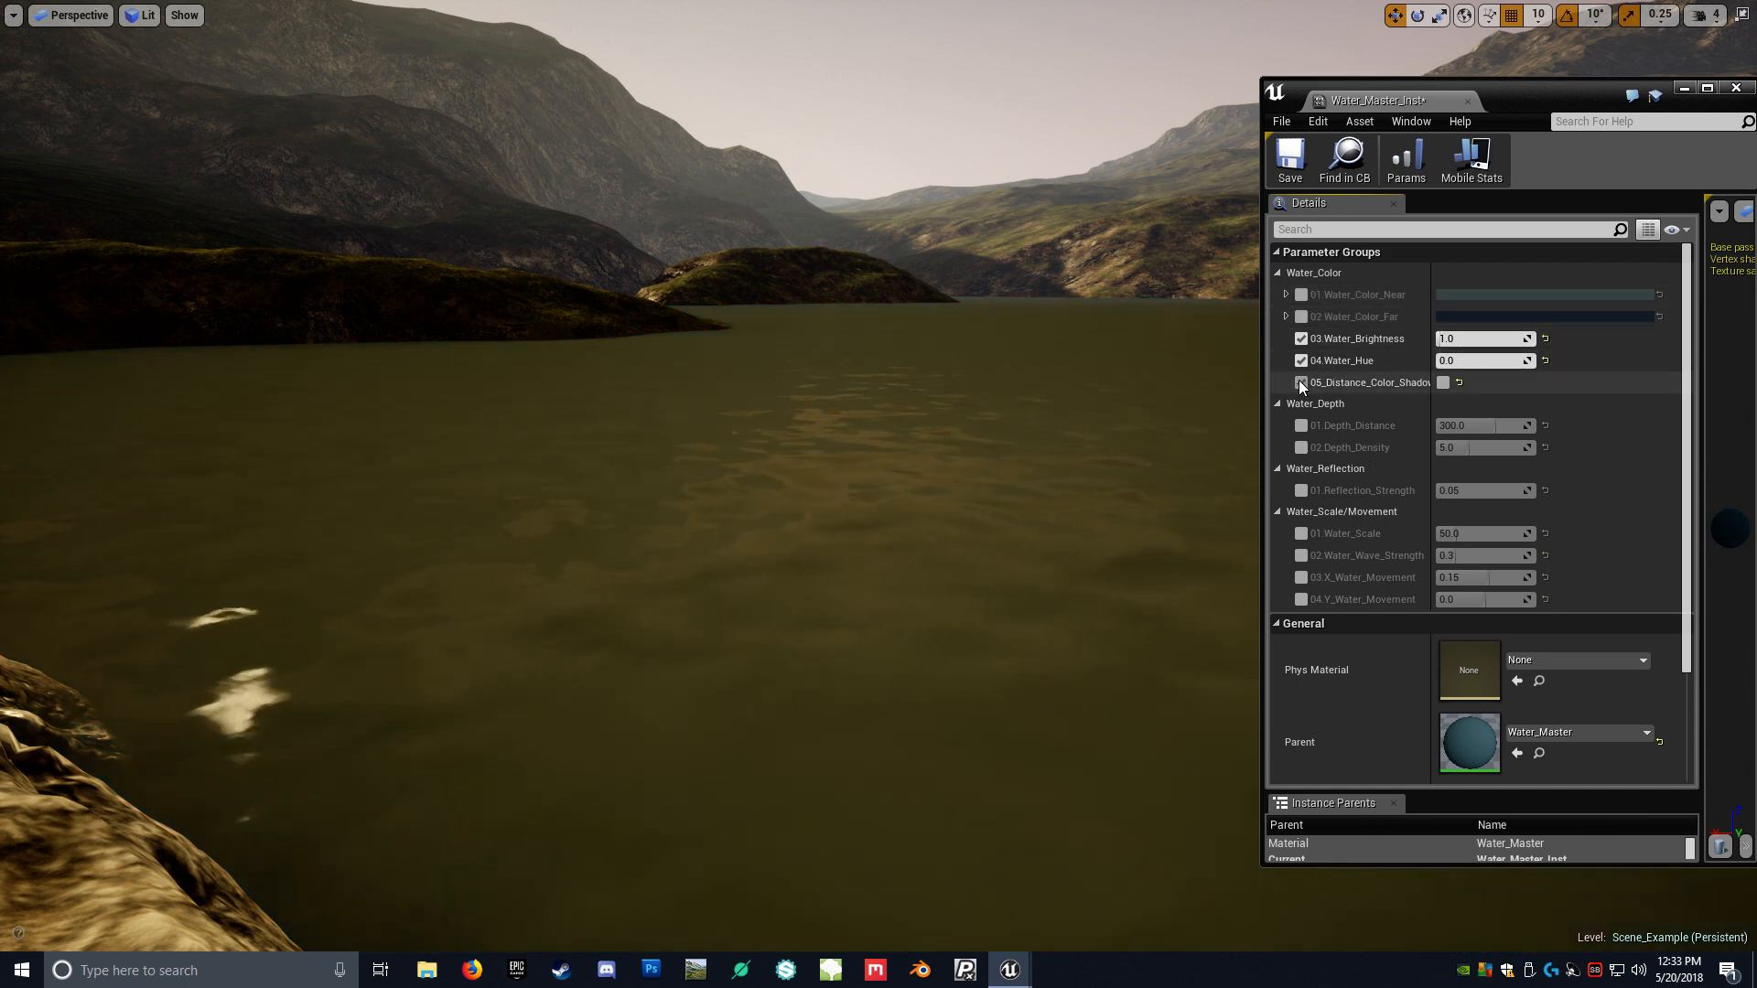
left_click(1301, 382)
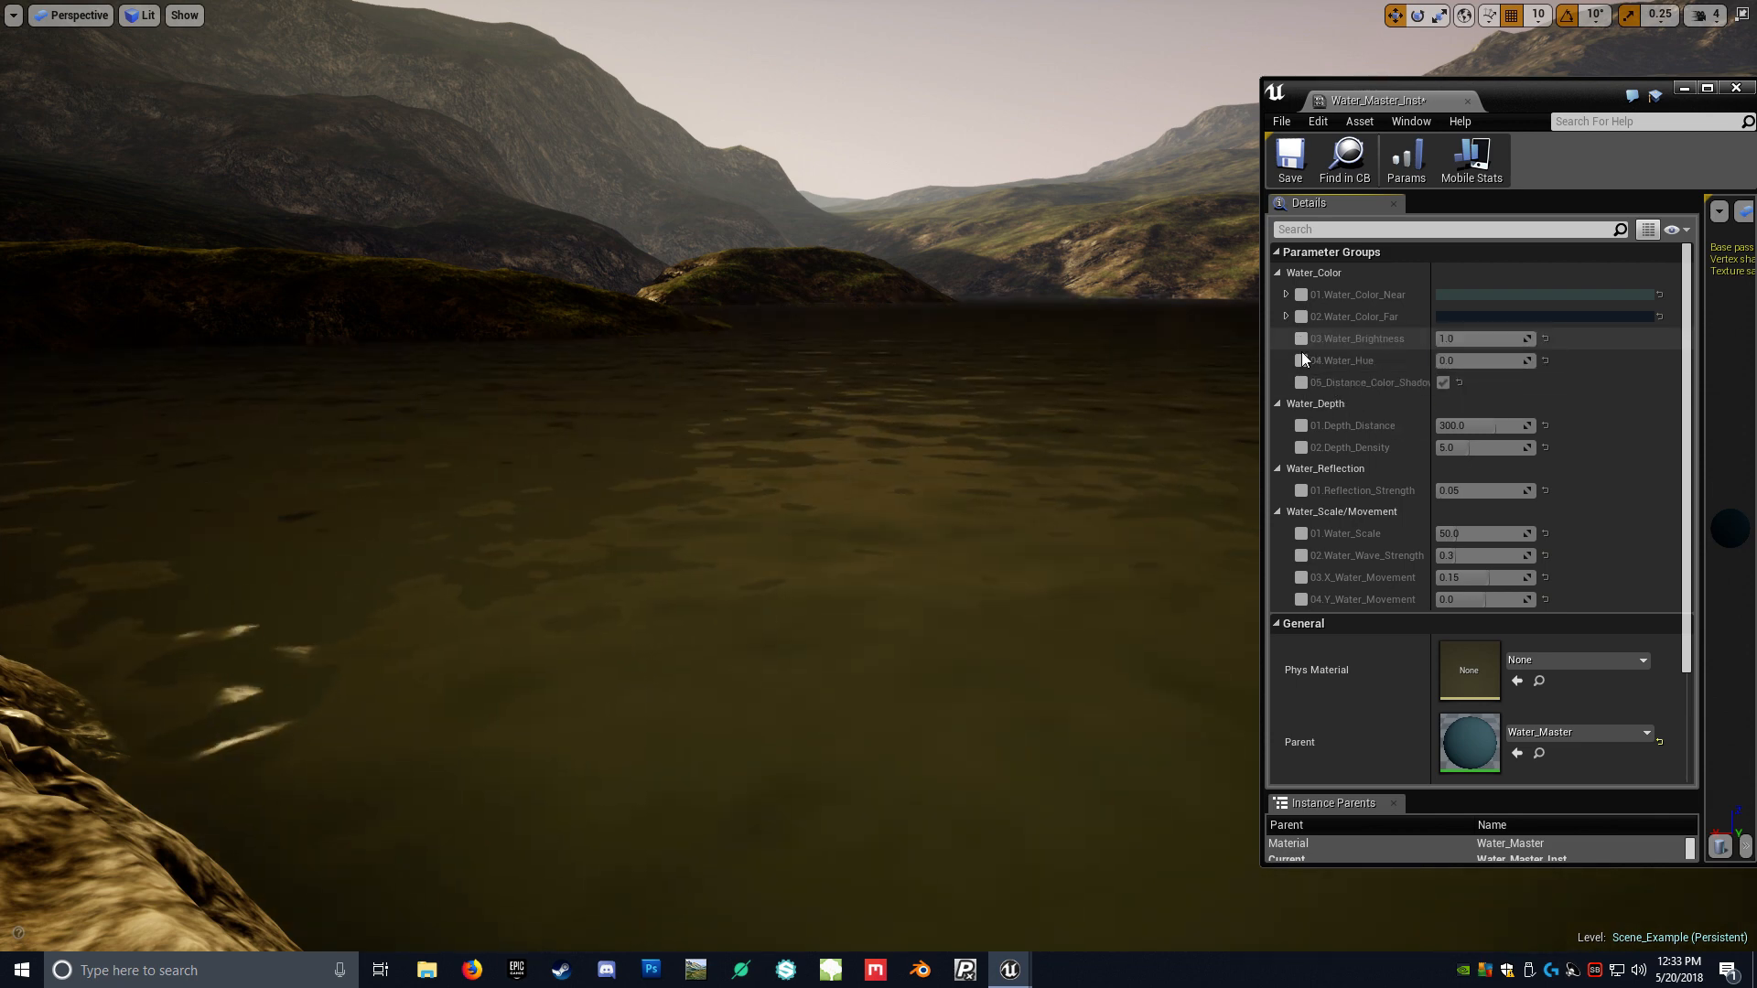
left_click(1300, 446)
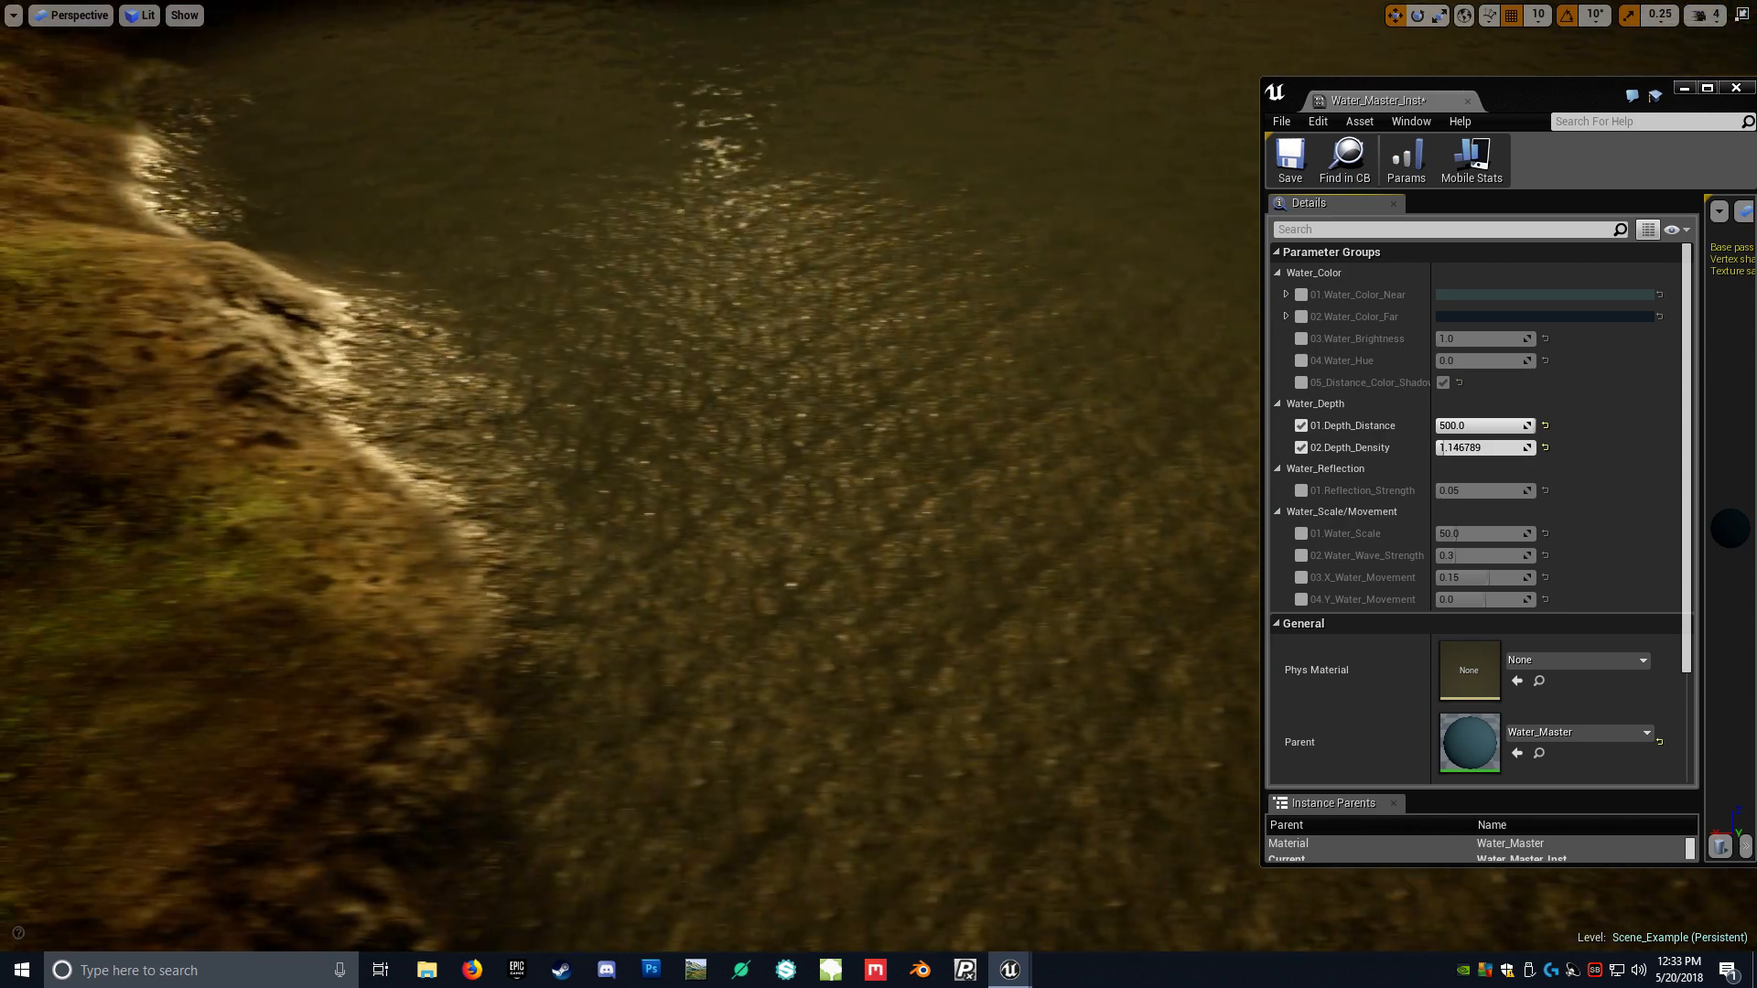
- Enable Reflection_Strength and scrub its value from about 1.0 up to 4.86
type("1.009174")
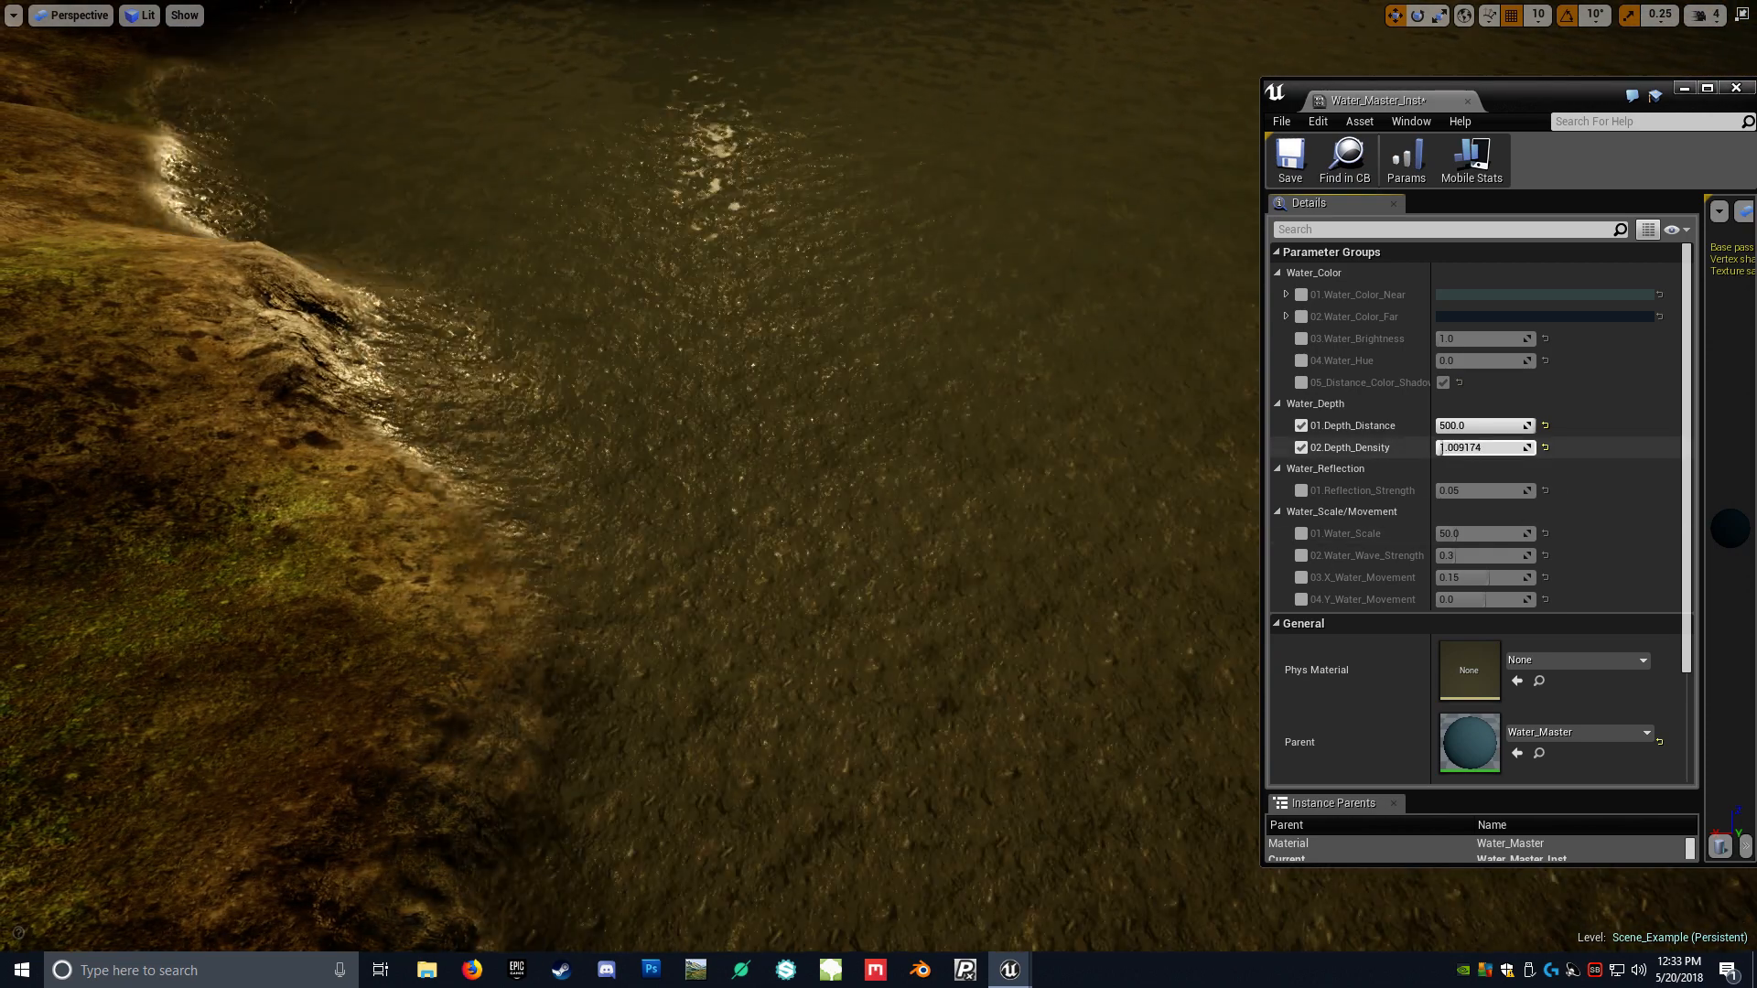
type("2.110092")
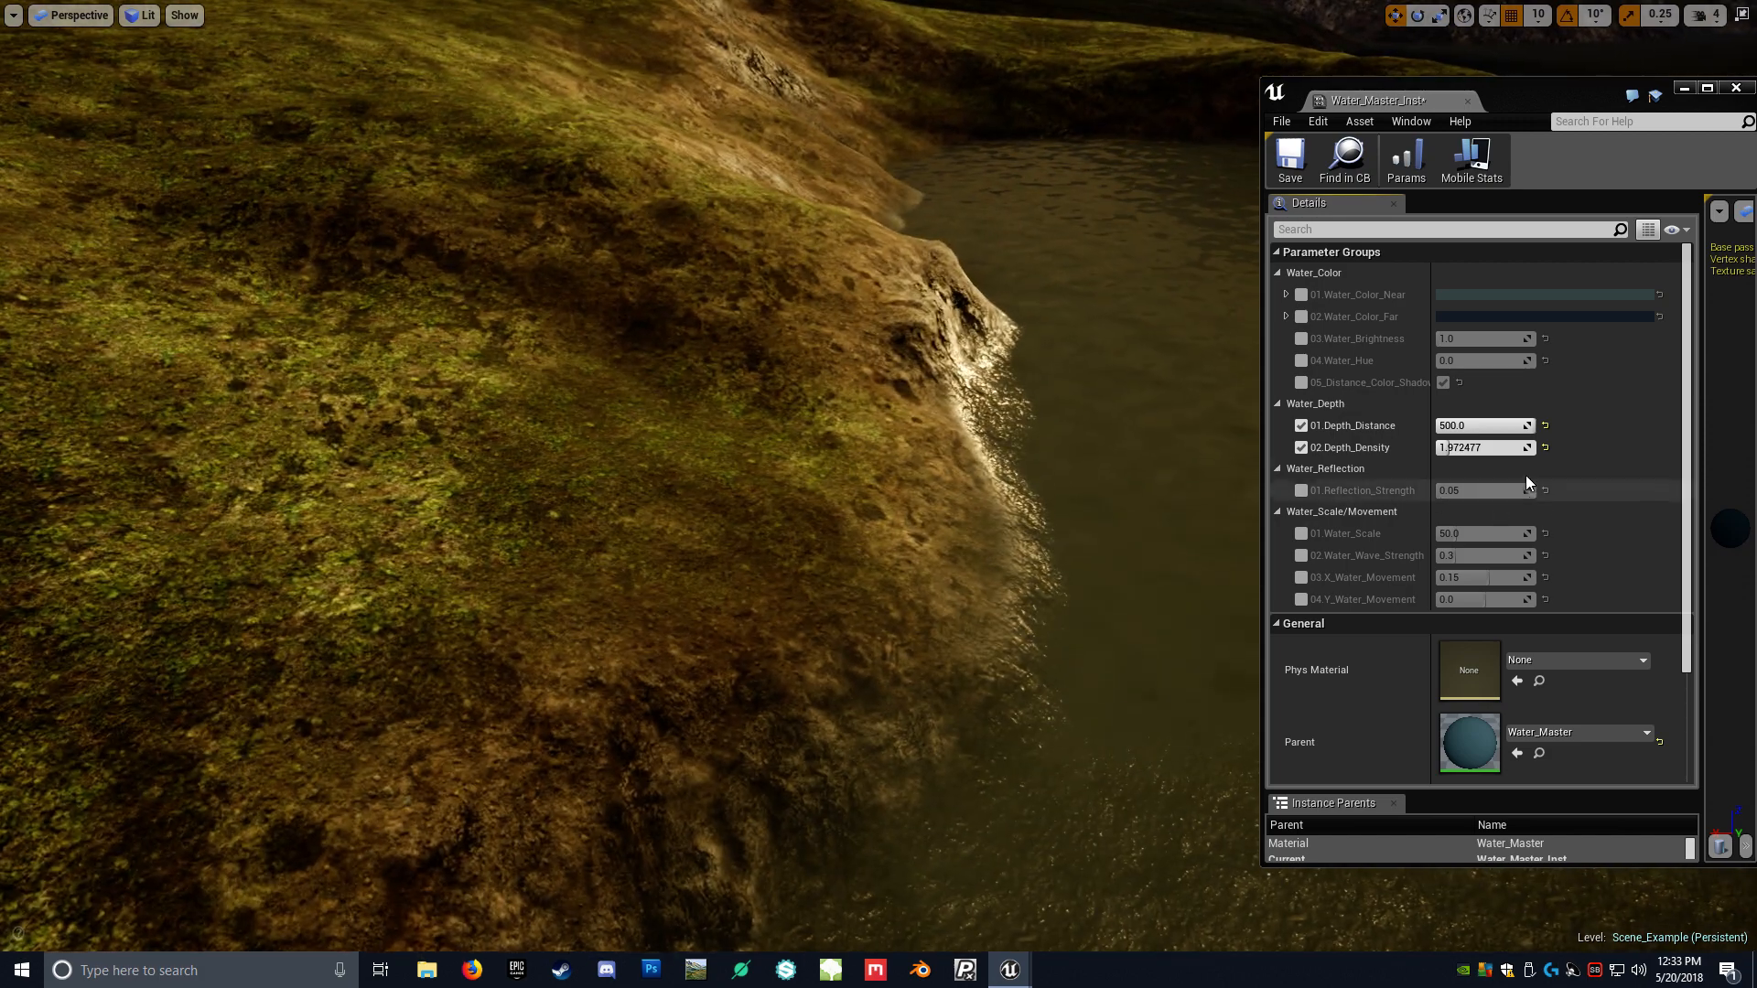
type("4.862386")
left_click(1484, 488)
type("1")
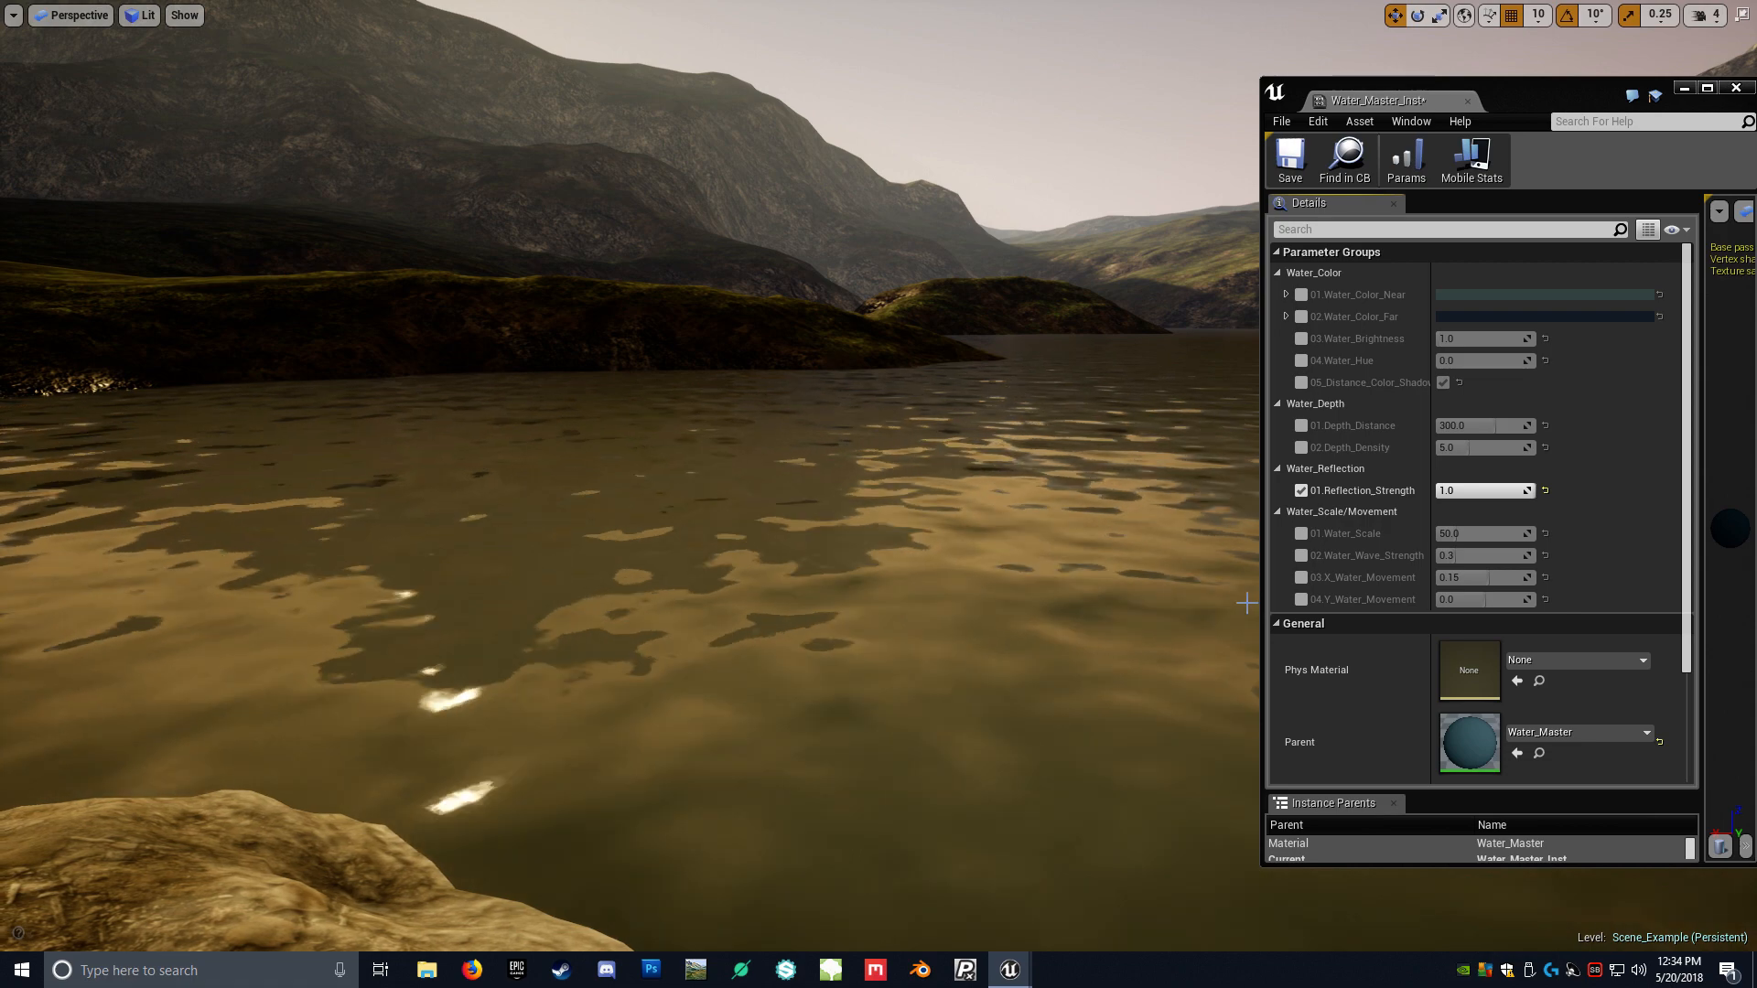
- Test weaker reflections, restore strength to 1.0, and raise Water_Scale to 200
left_click_drag(1478, 491, 1451, 491)
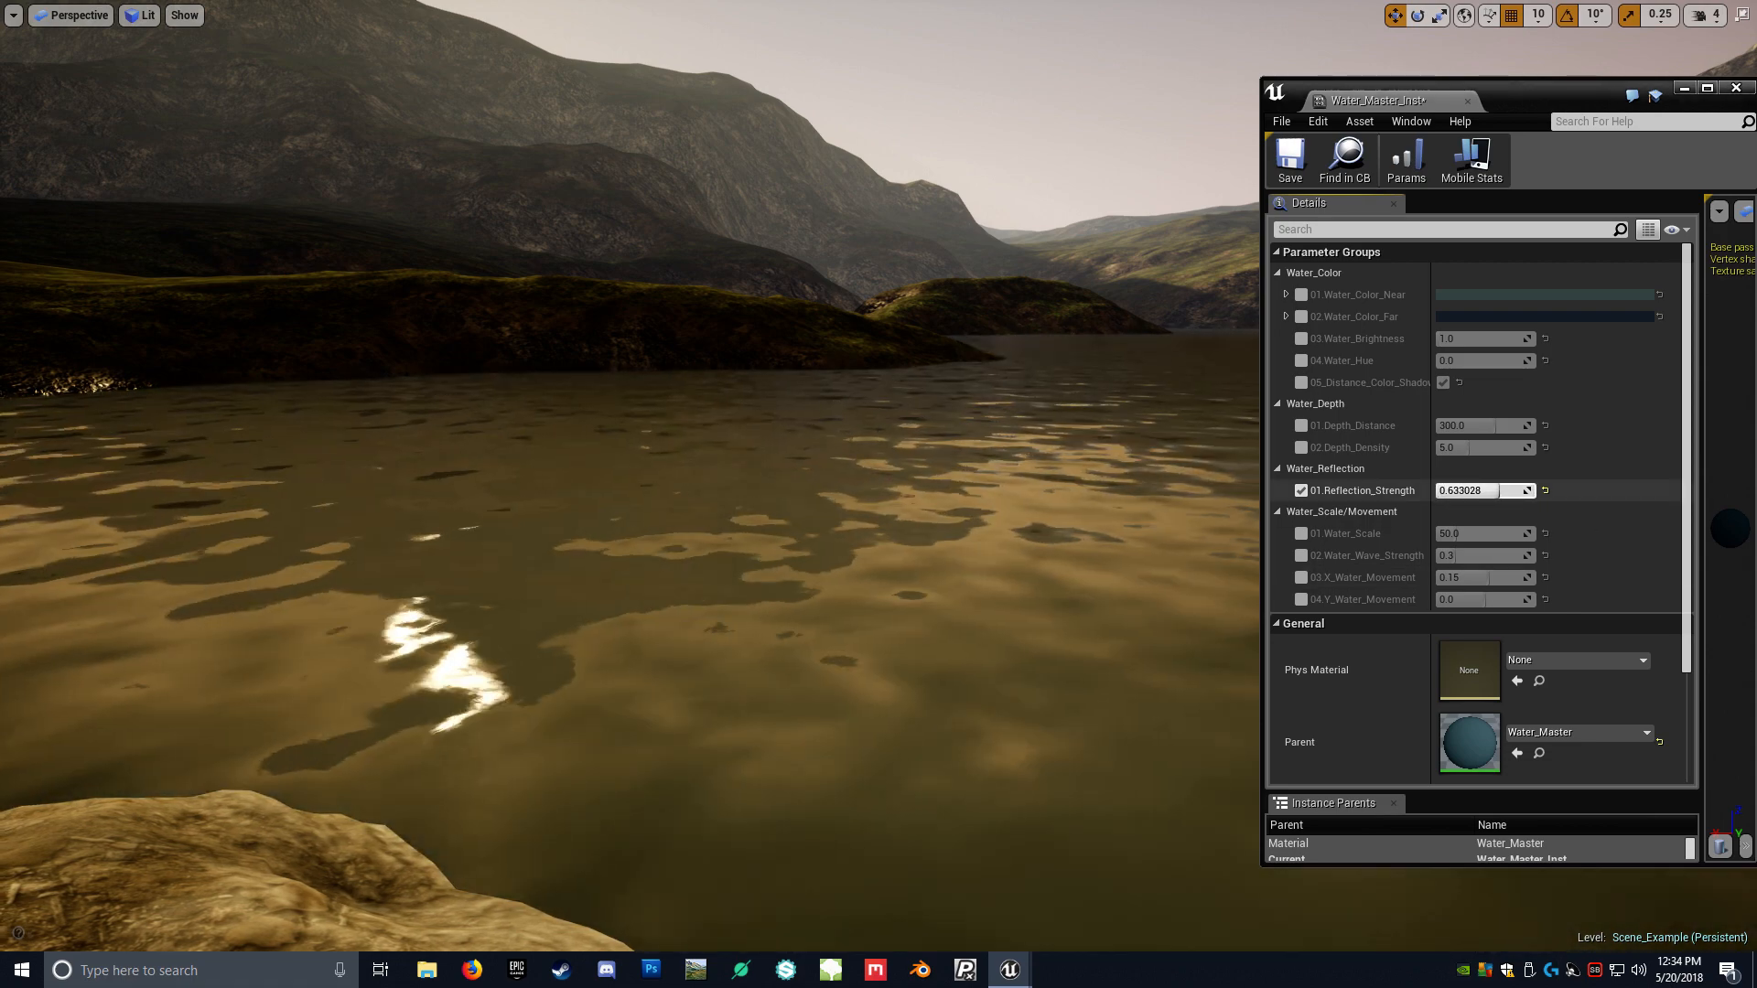
left_click_drag(1479, 491, 1500, 491)
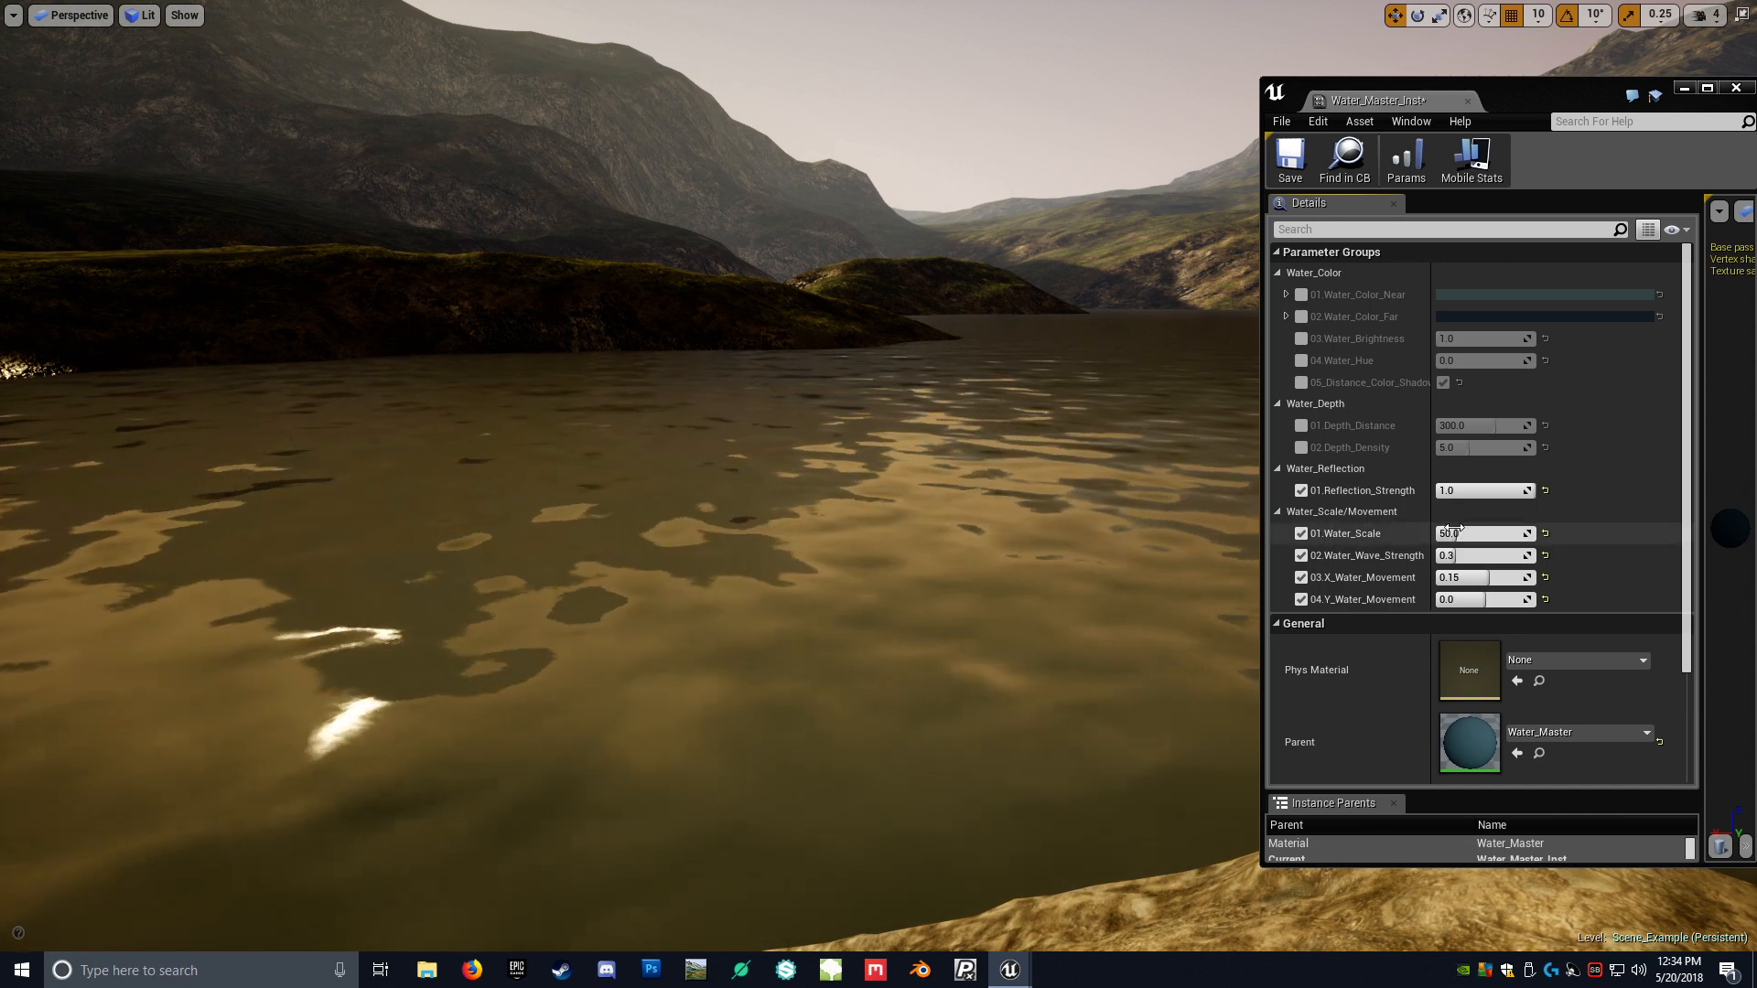
left_click_drag(1446, 532, 1500, 533)
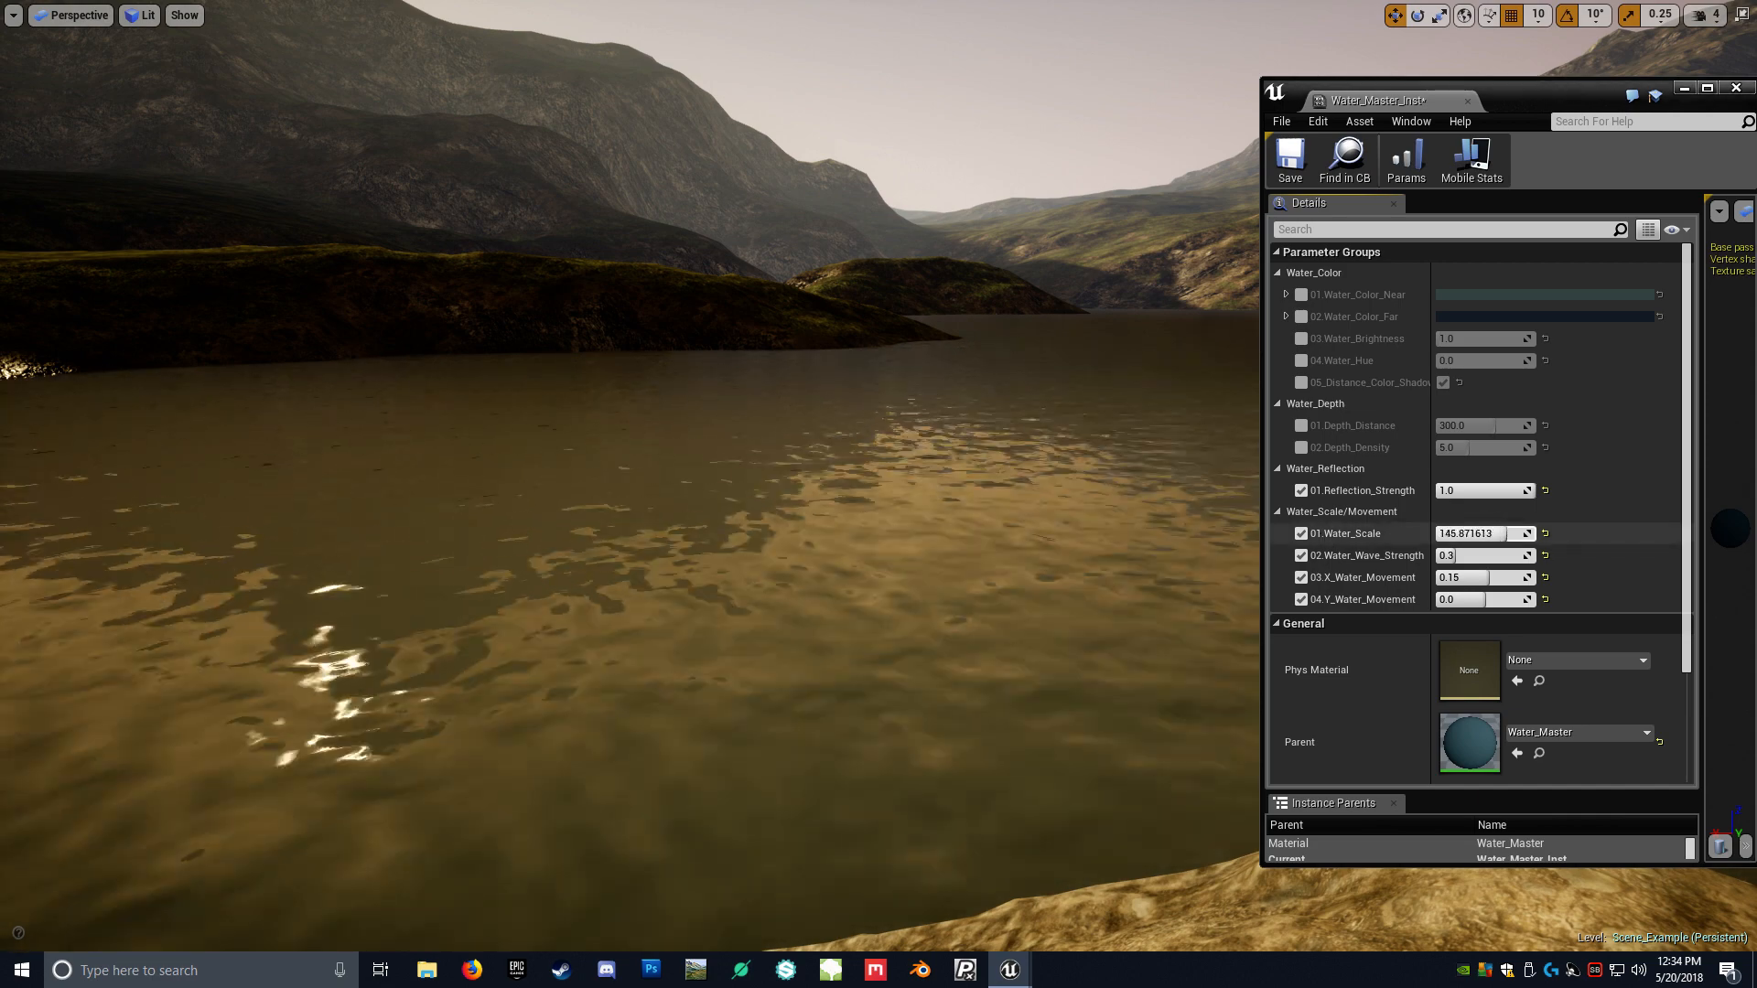
type("200.0")
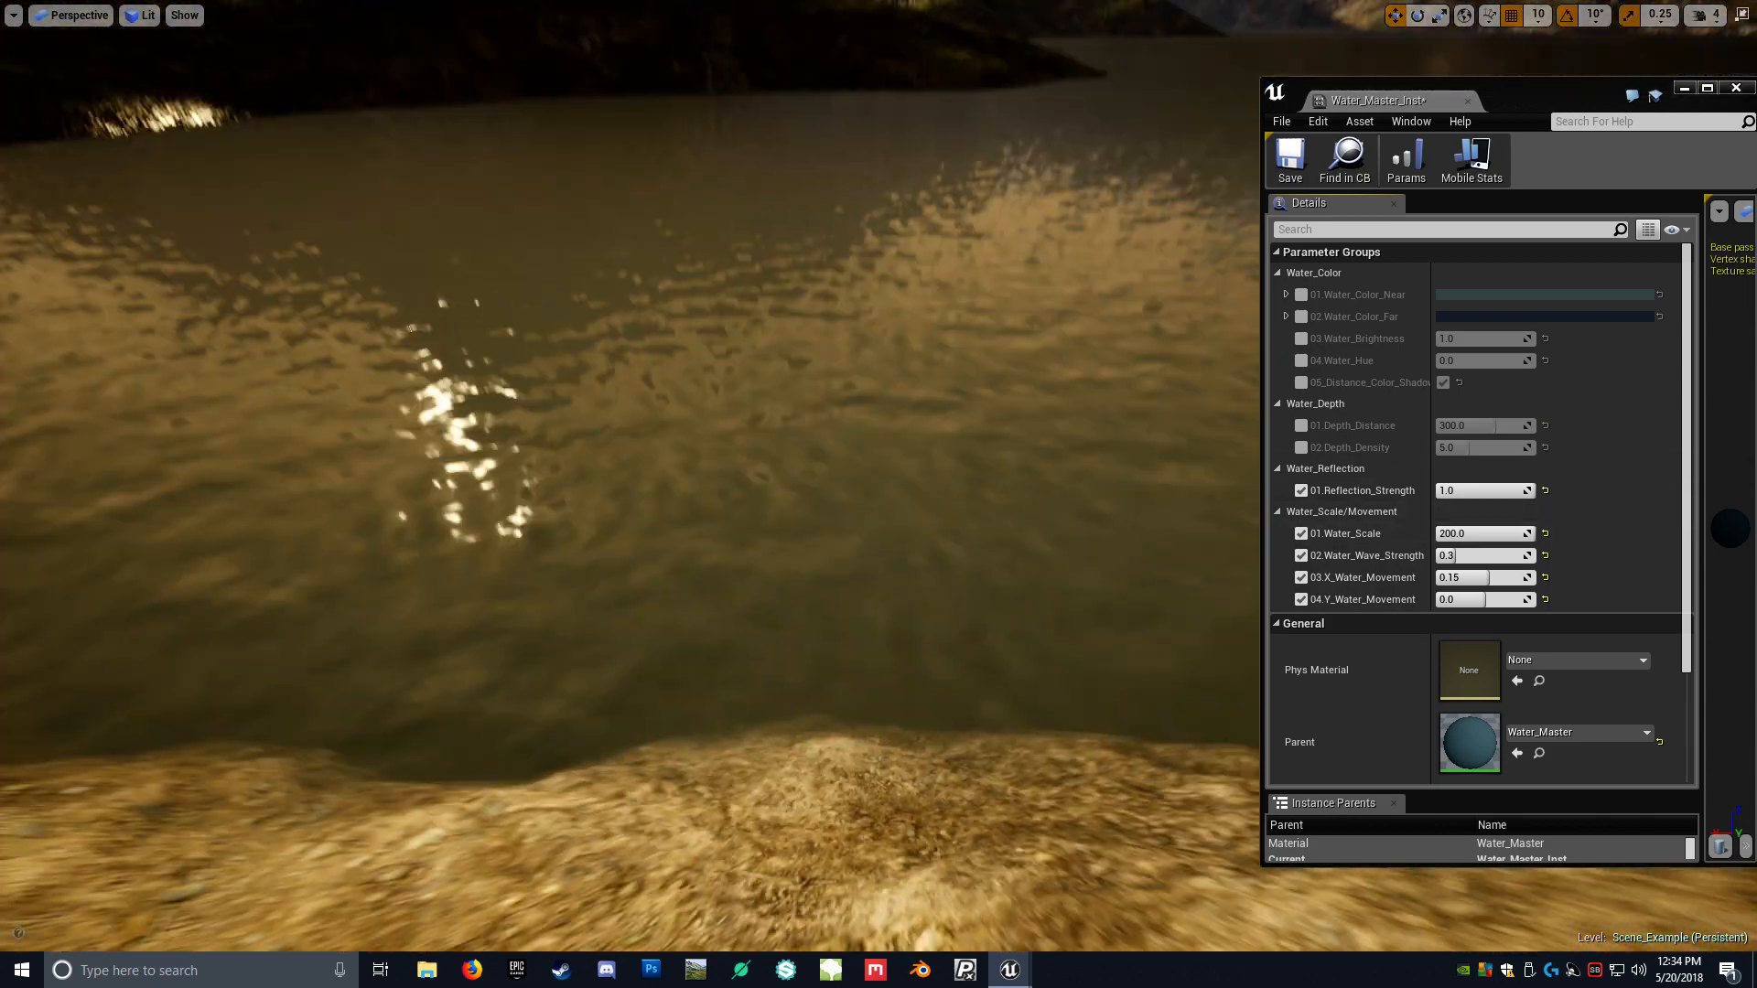
- Scrub Water_Scale down to 10 and settle it back at about 50
left_click_drag(1479, 533, 1446, 533)
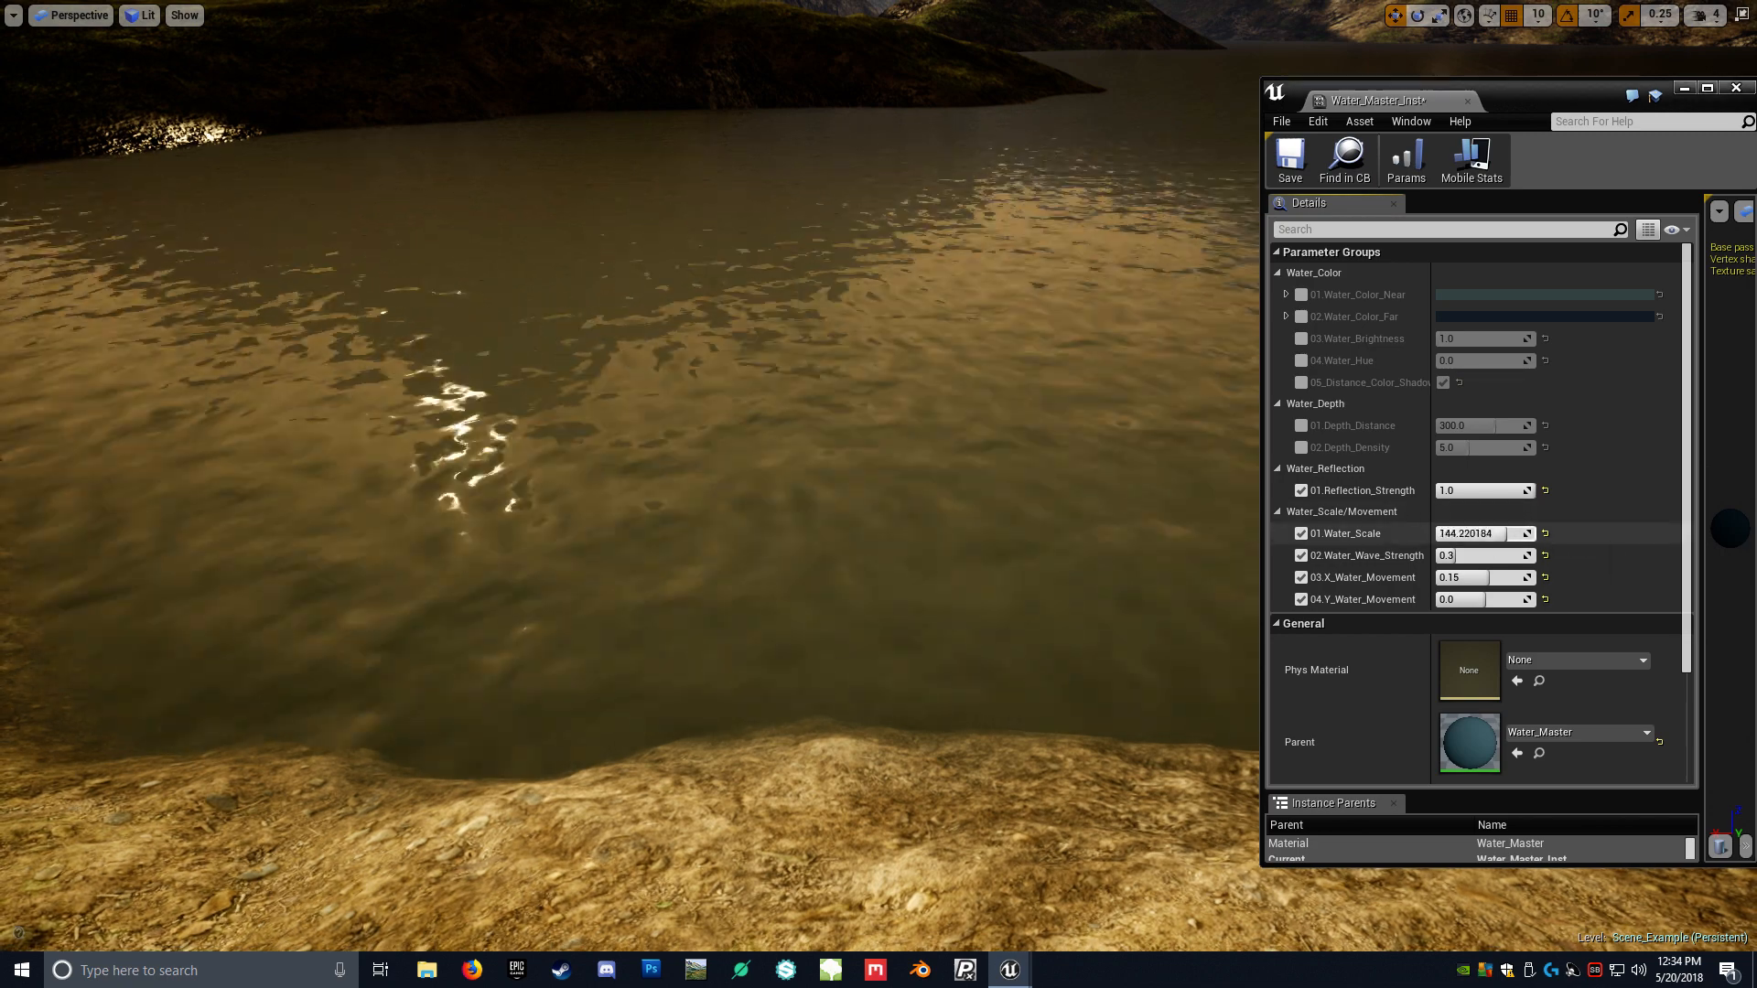
type("10.0")
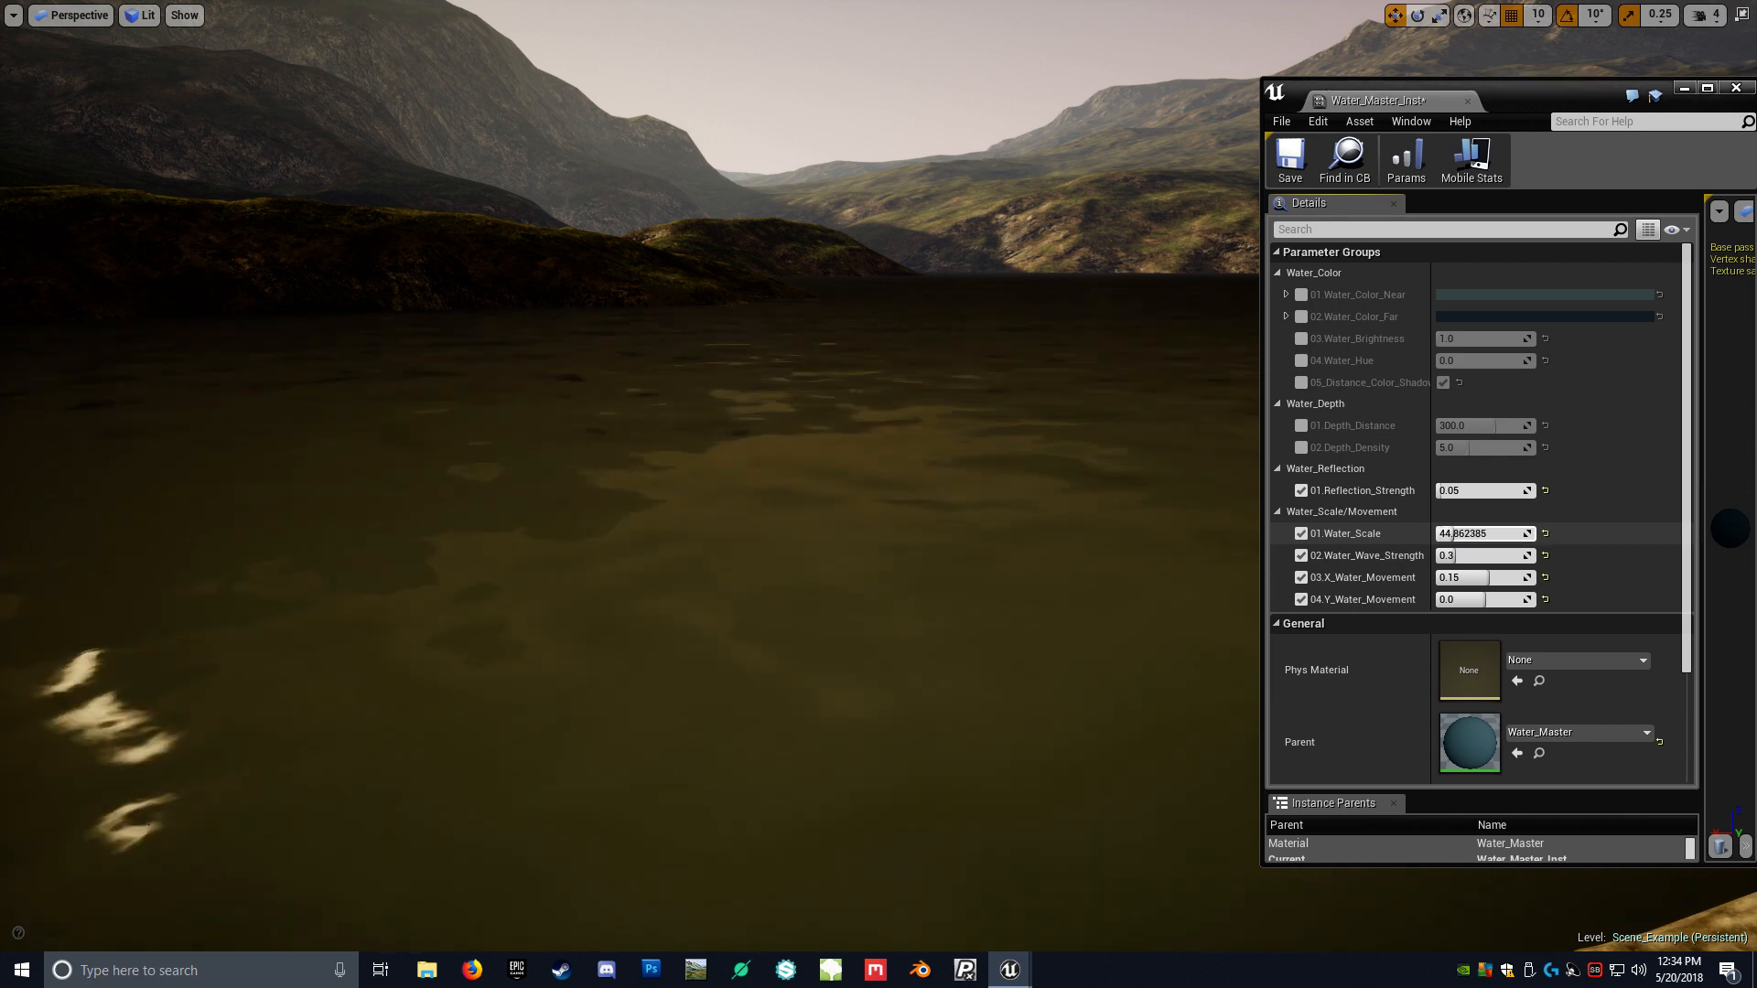
left_click_drag(1457, 533, 1490, 532)
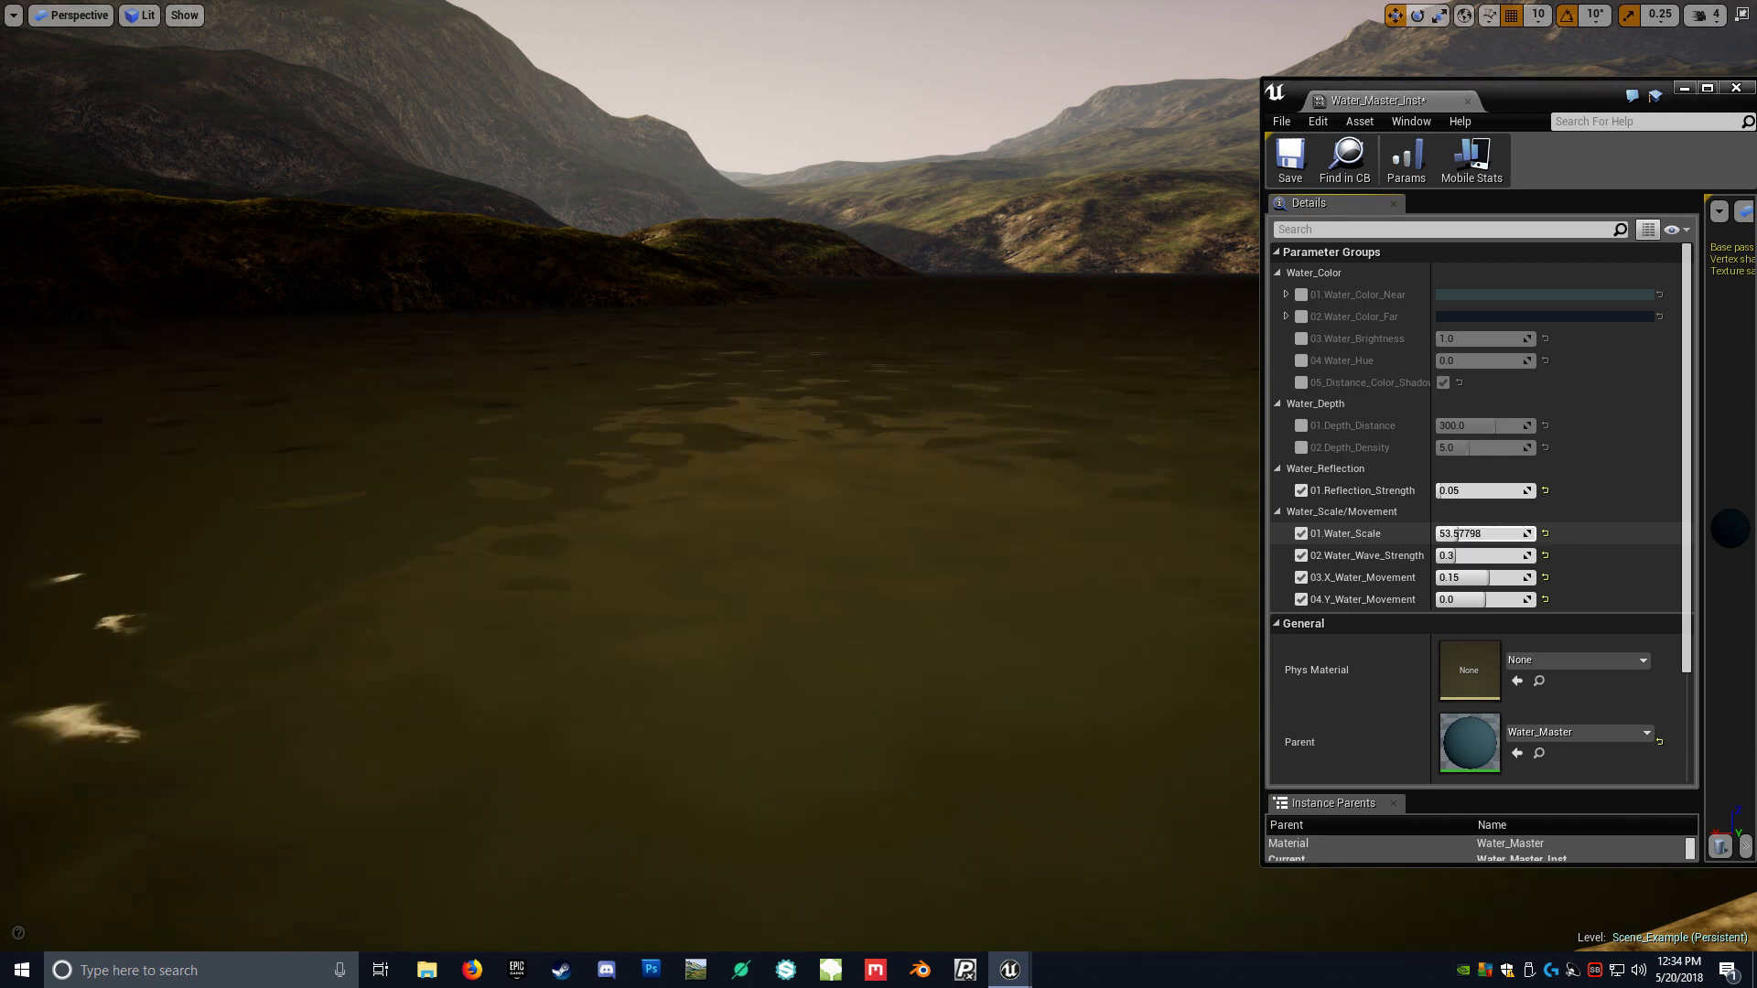
left_click_drag(1485, 533, 1474, 533)
type("50")
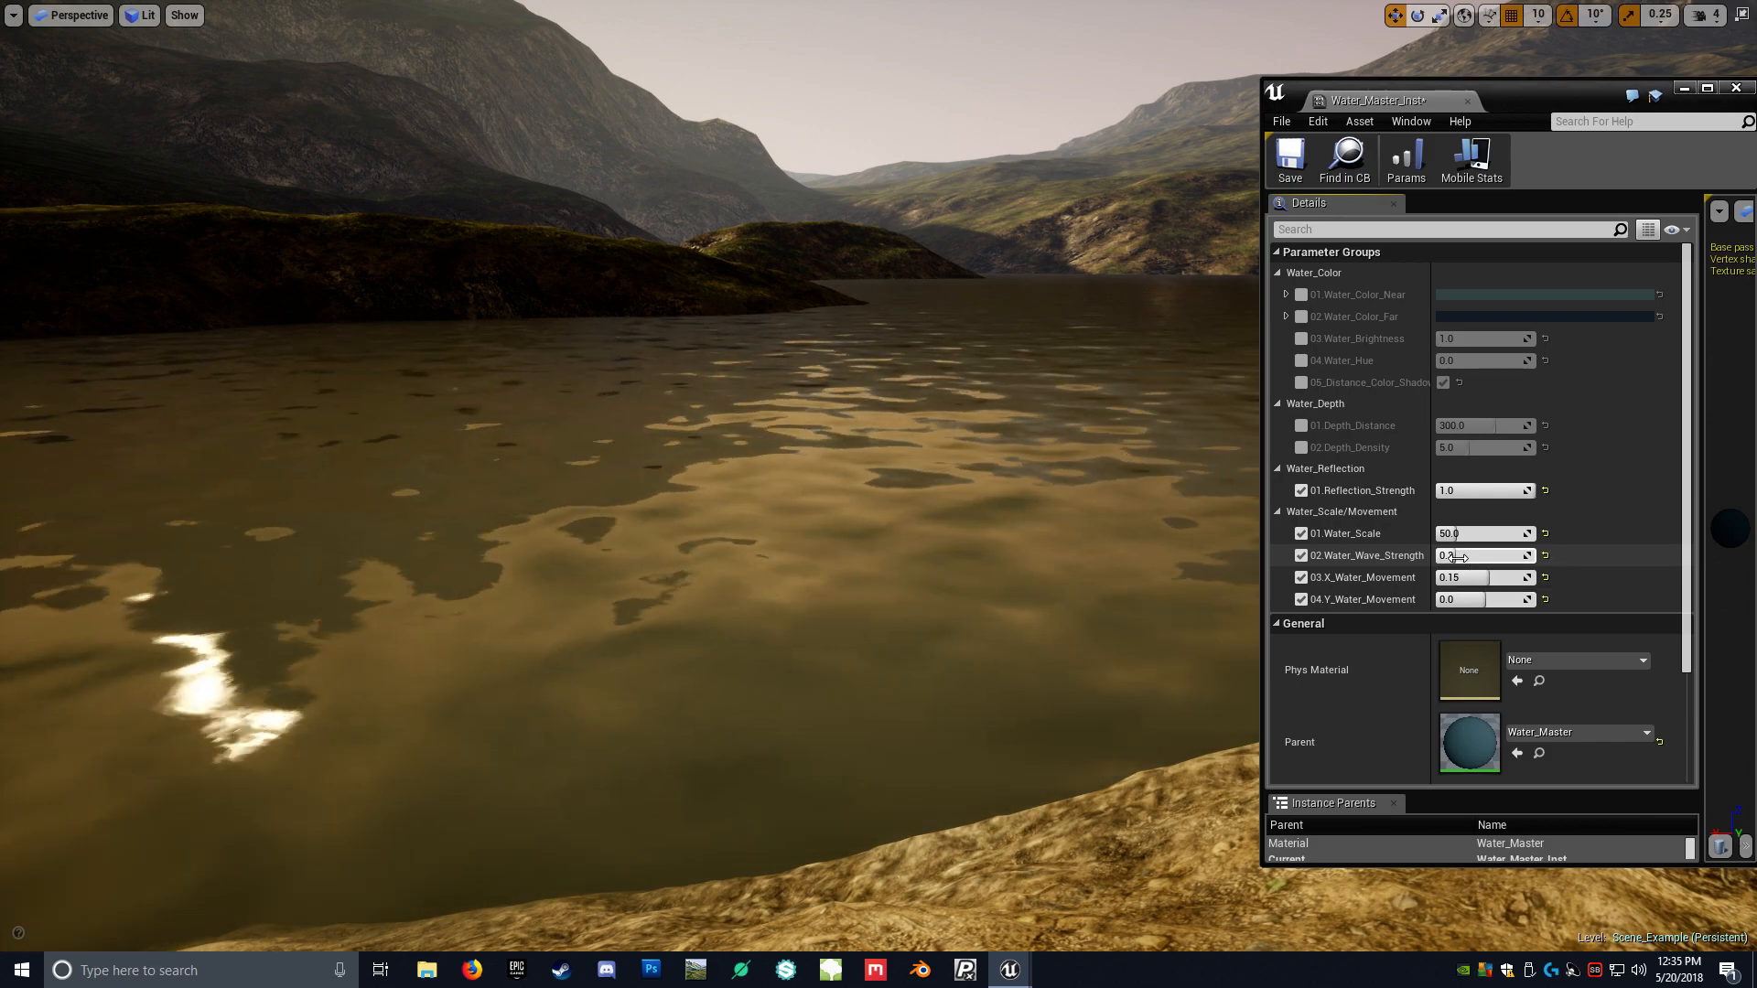
- Try wave strength 1.5 and X movement -2.0, then set Y movement 0.0 and X movement 0.15
type("1.5")
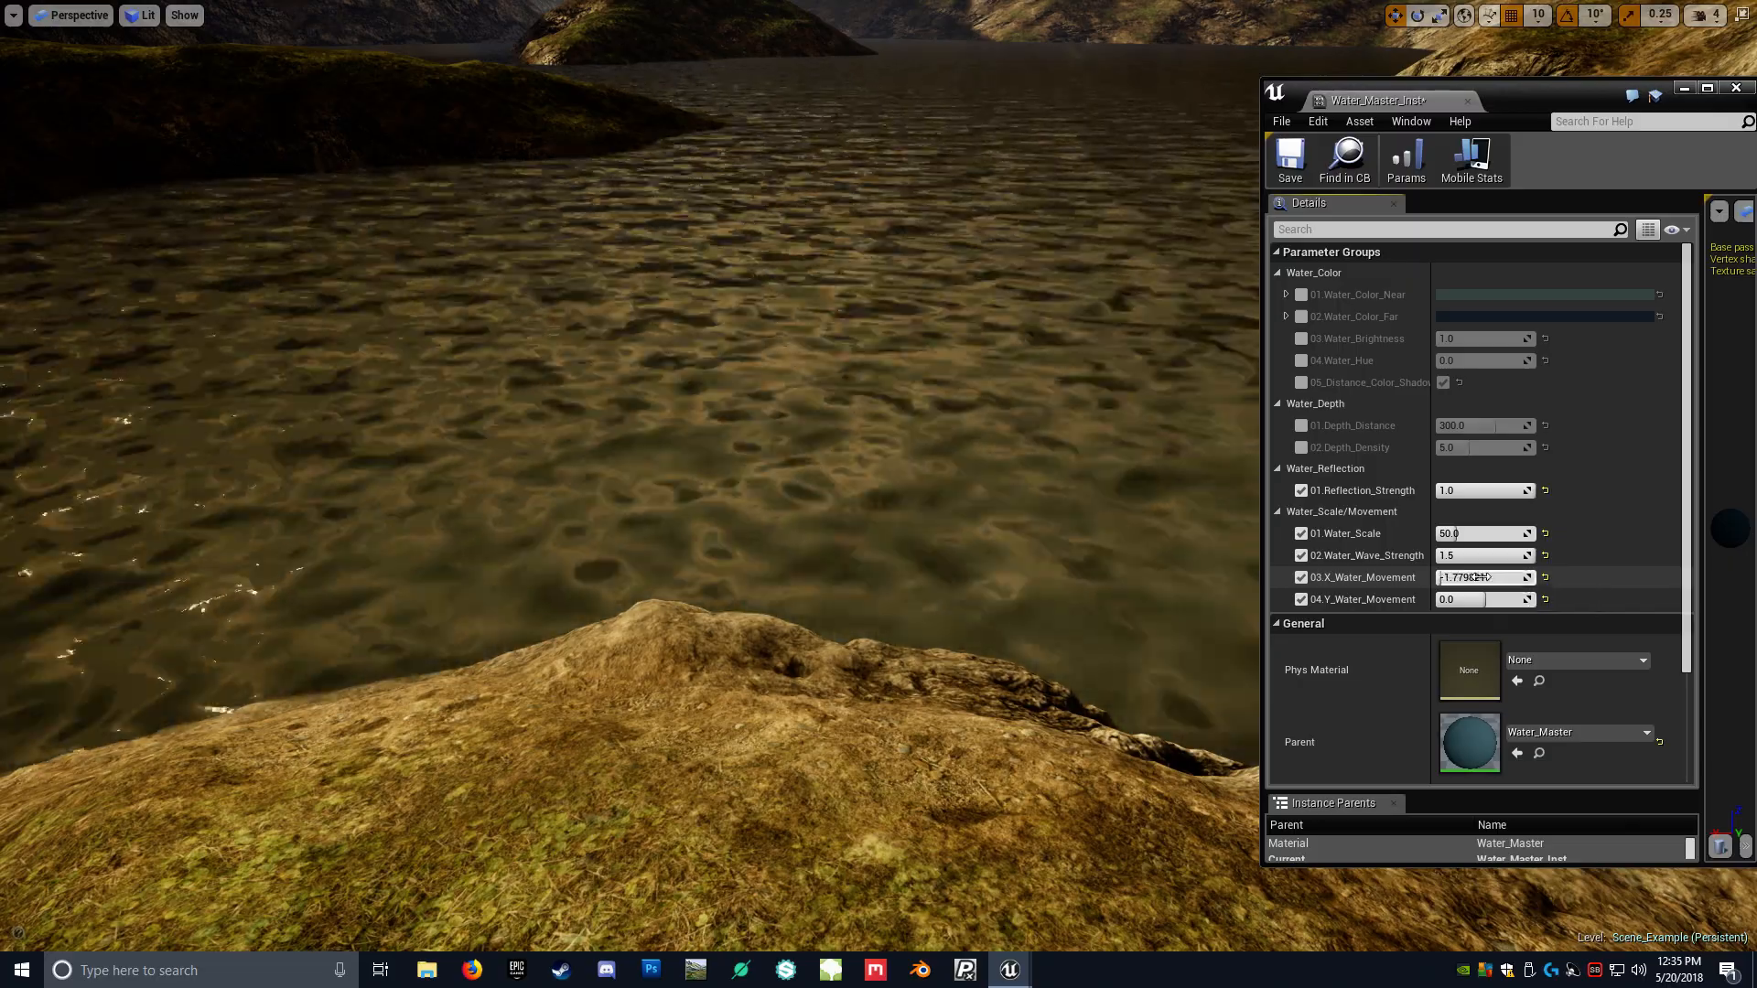
type("-2.0")
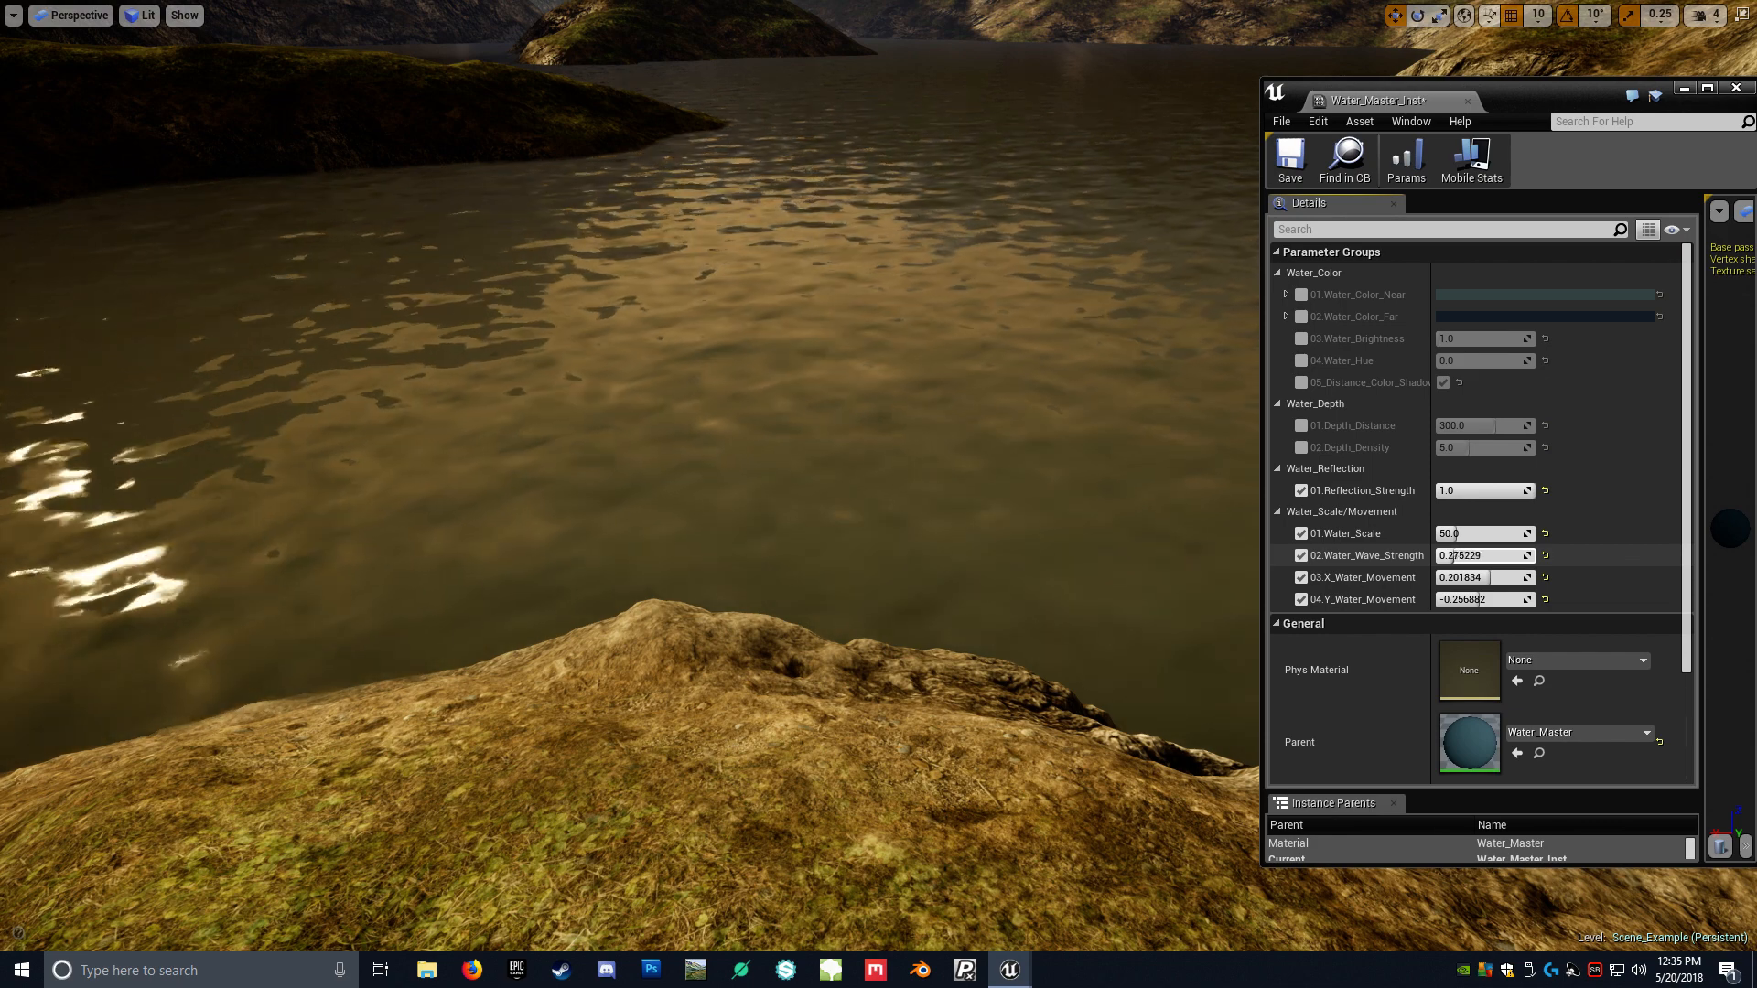
type("0.08256")
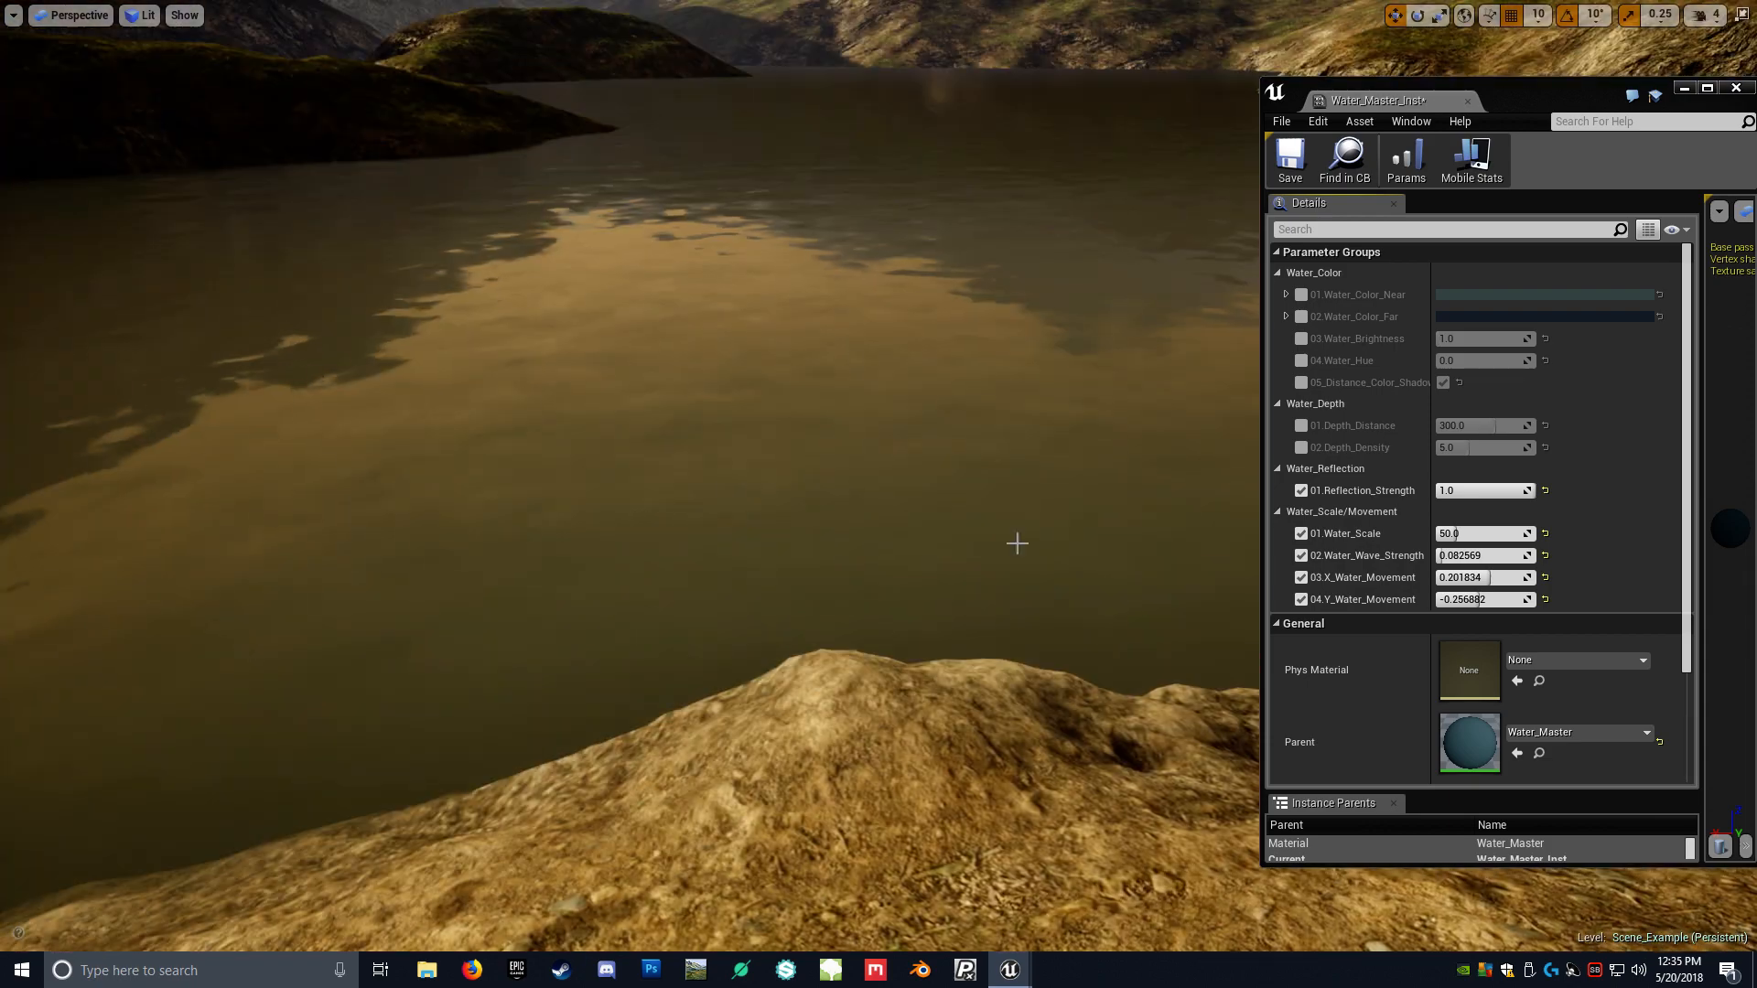
type("0.15")
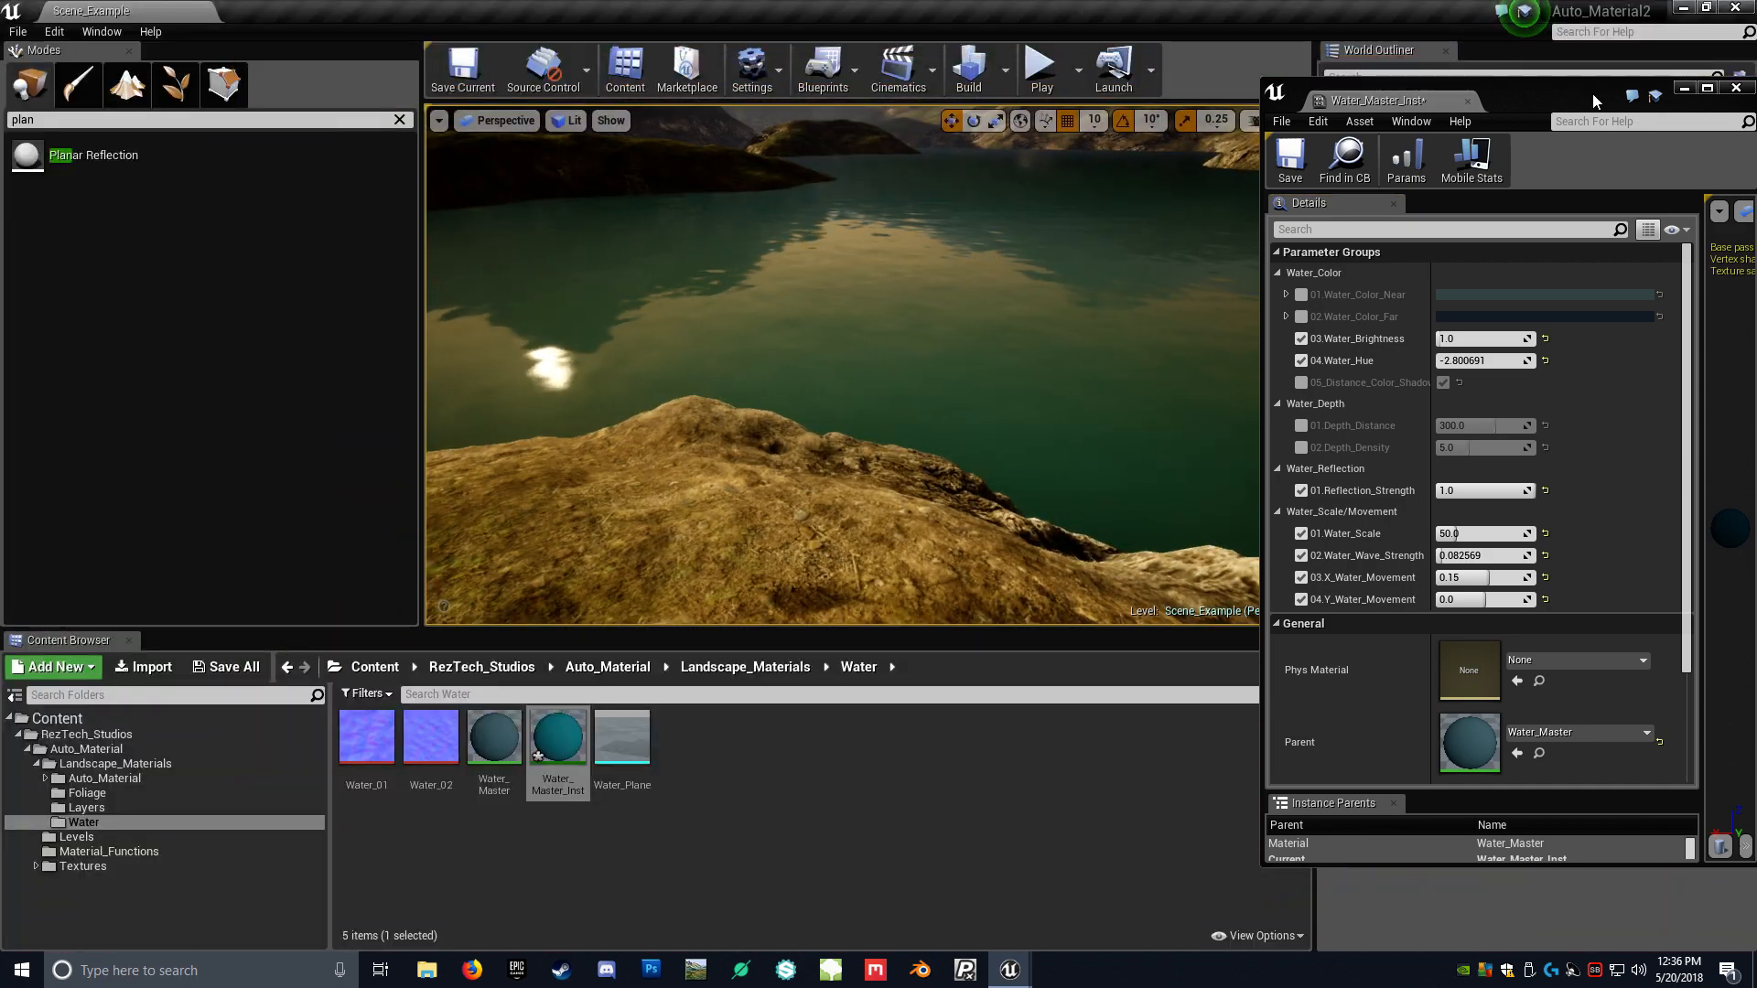
- Close the material instance editor to return to the level viewport
left_click(1735, 88)
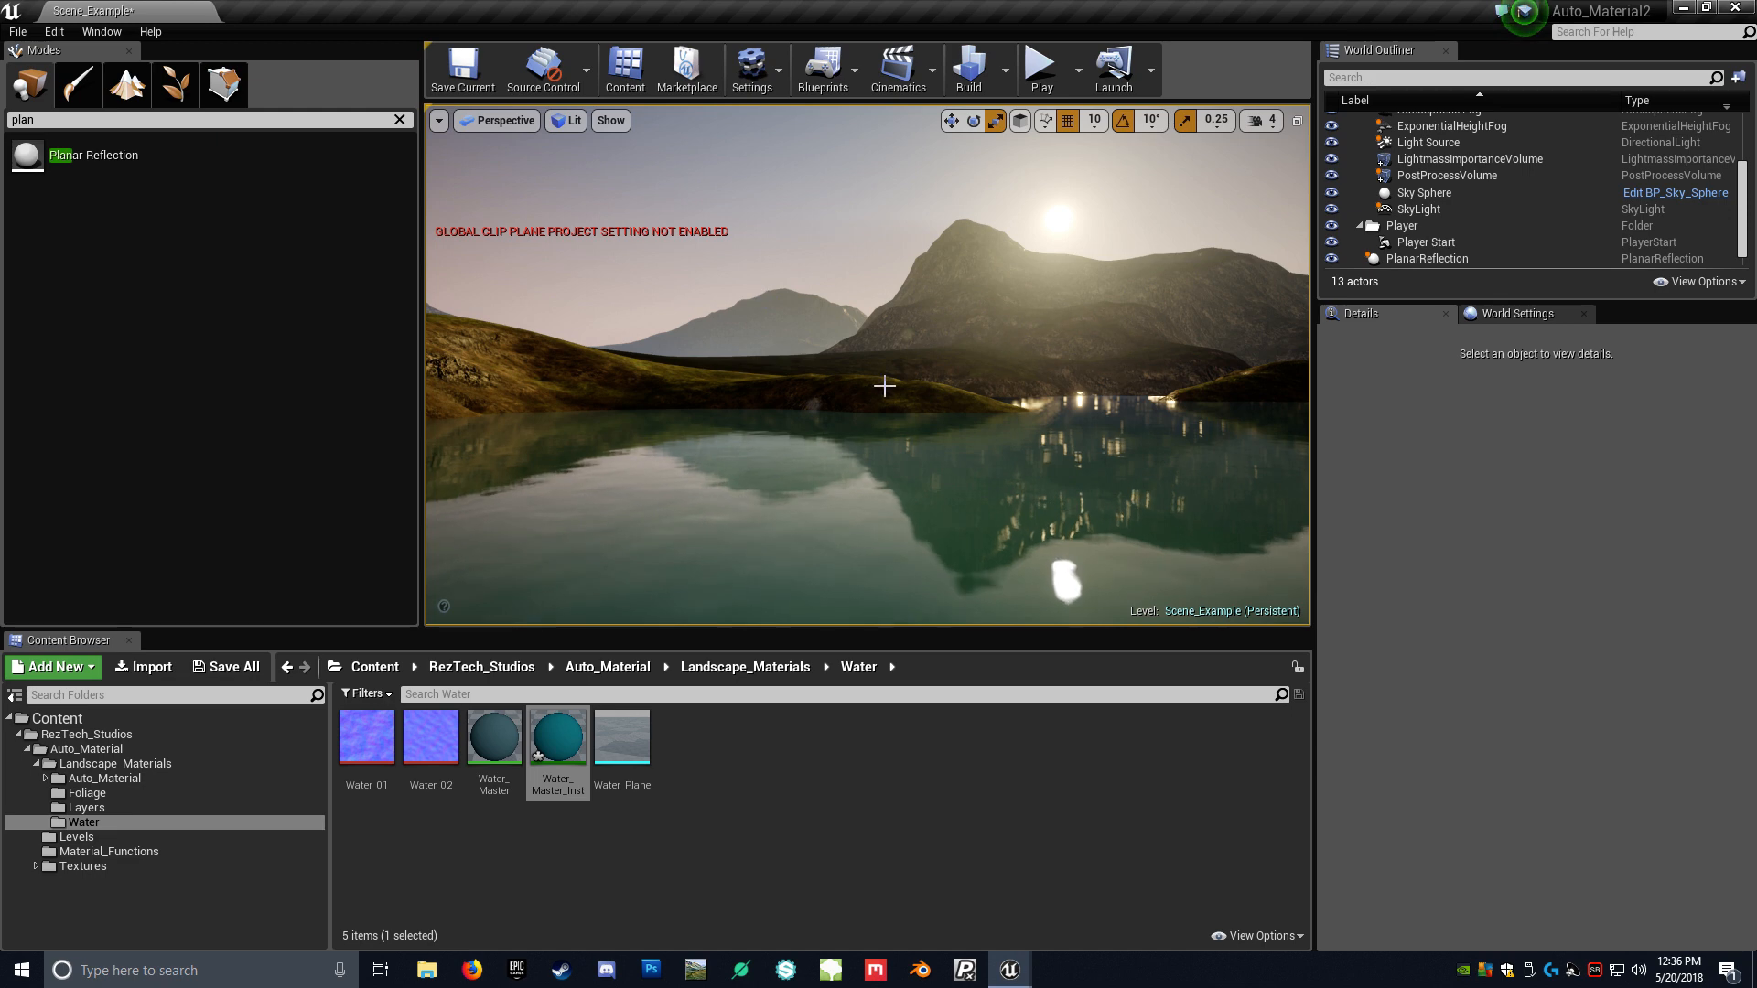
- In Project Settings, search 'plan' and tick 'Support global clip plane for Planar Reflections'
left_click(101, 31)
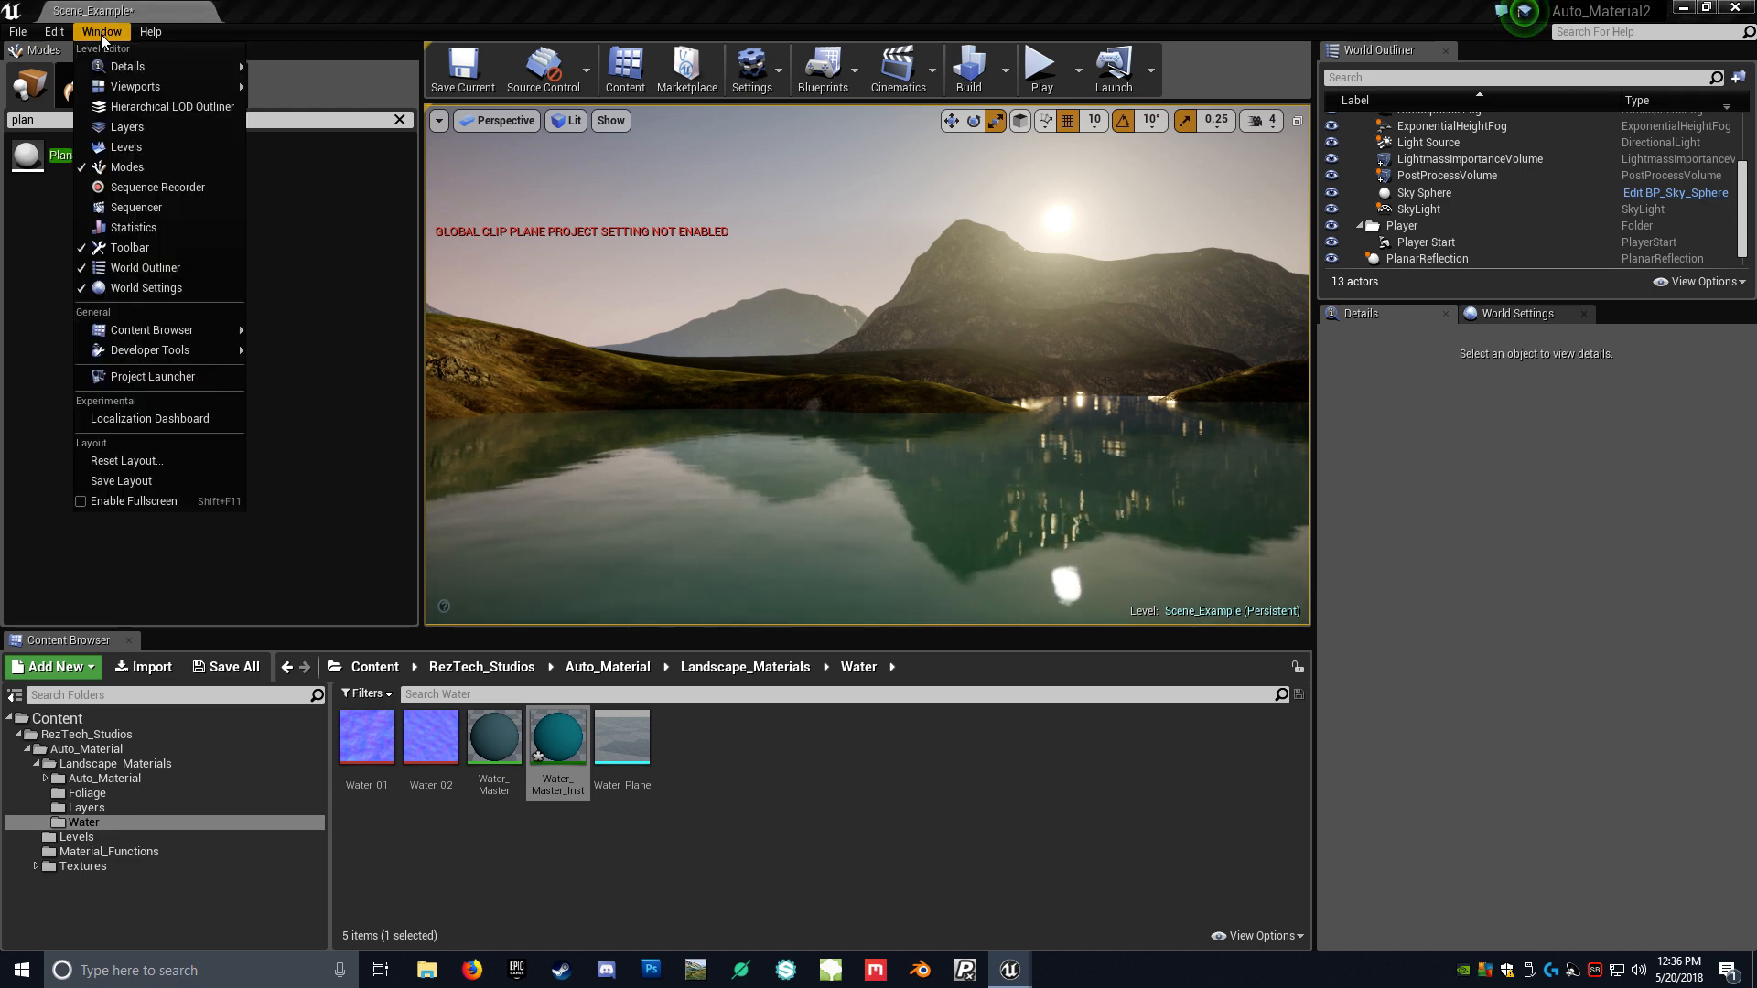
left_click(53, 31)
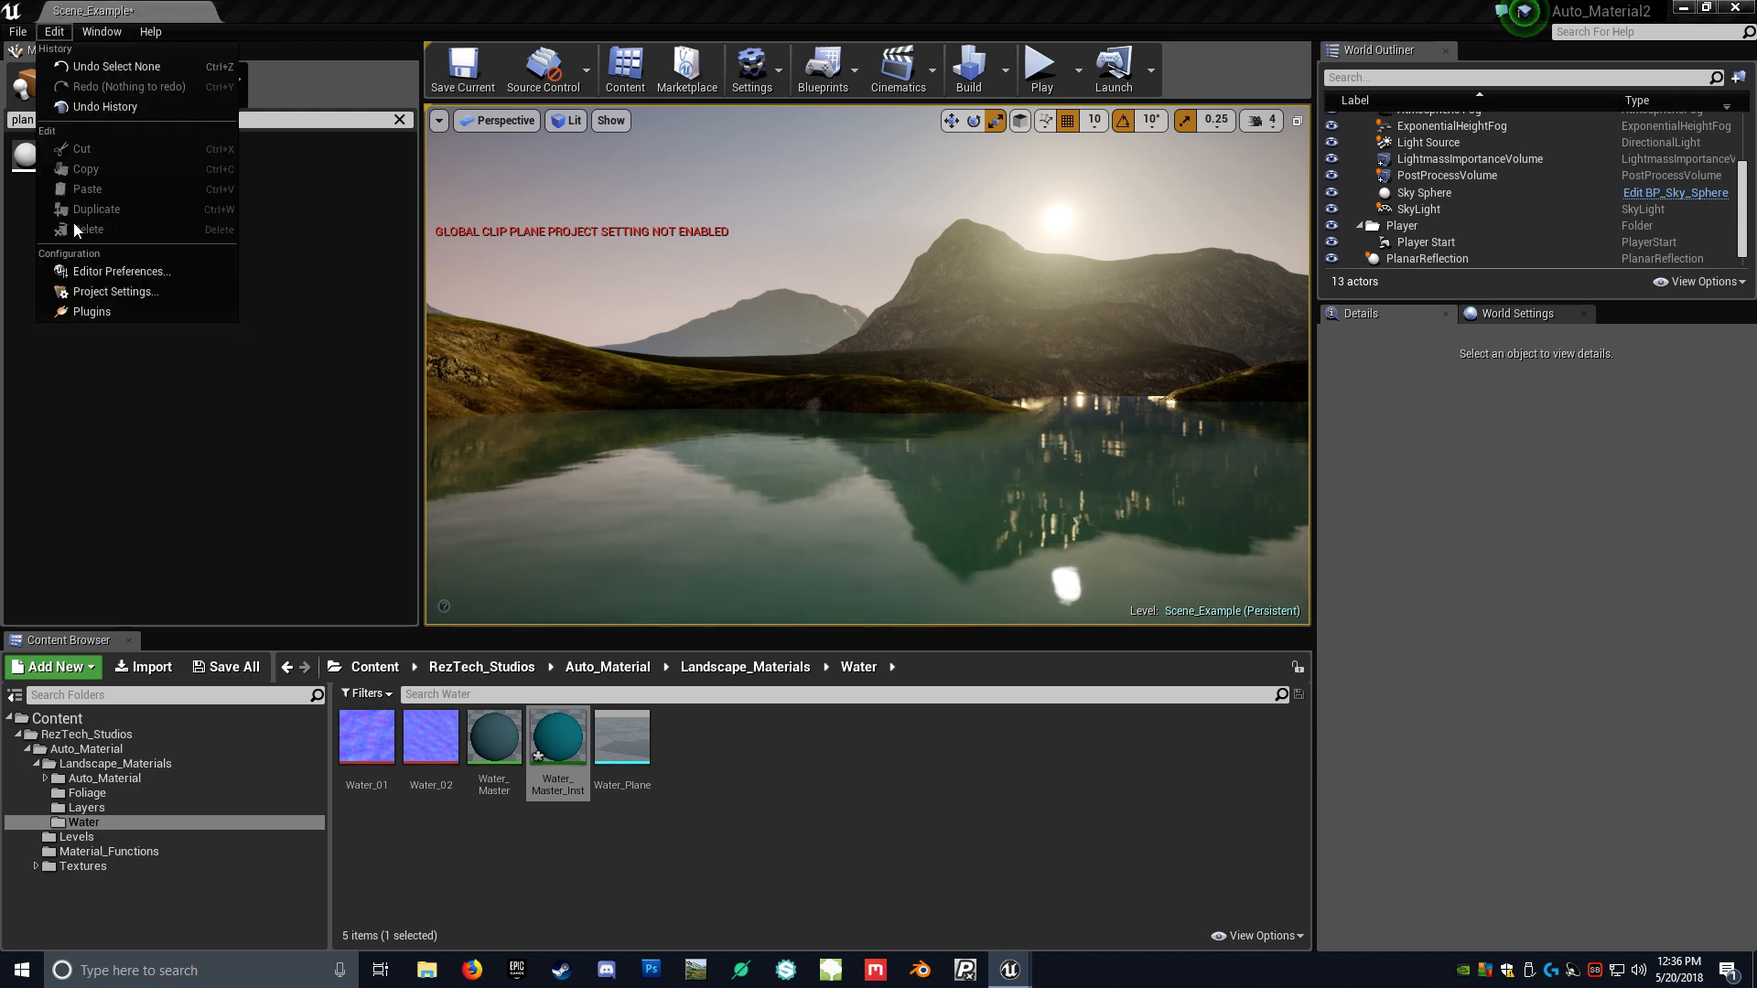
left_click(116, 291)
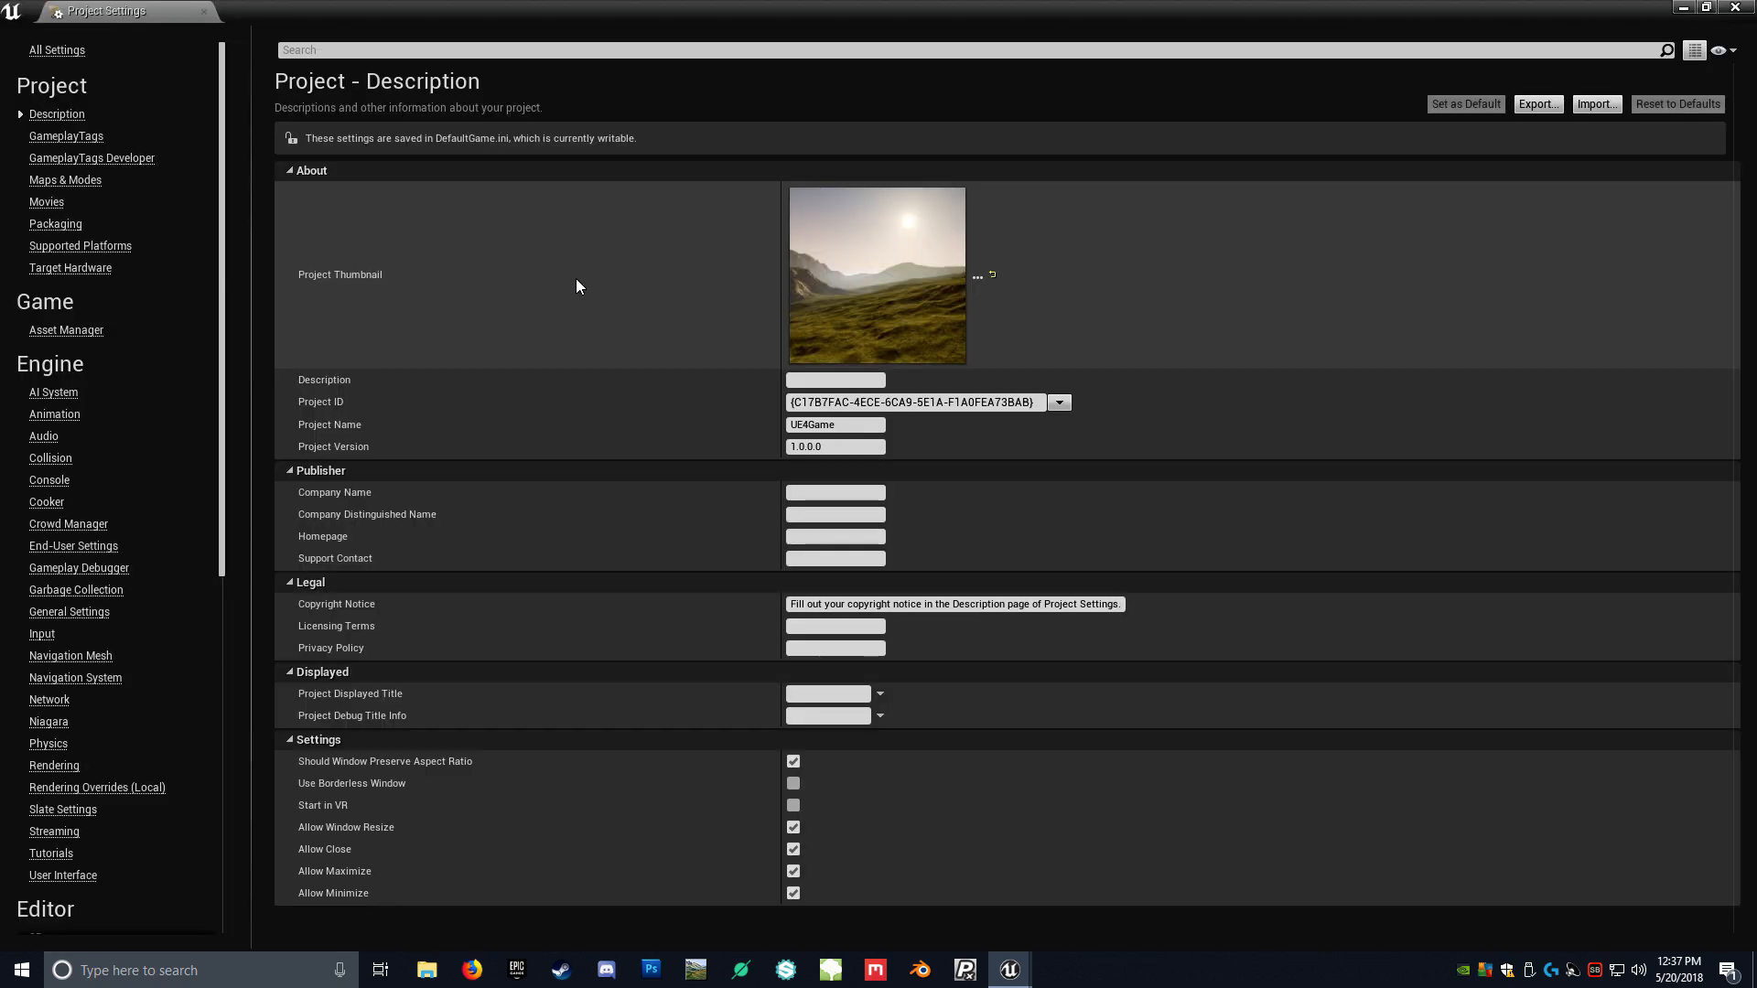
type("l")
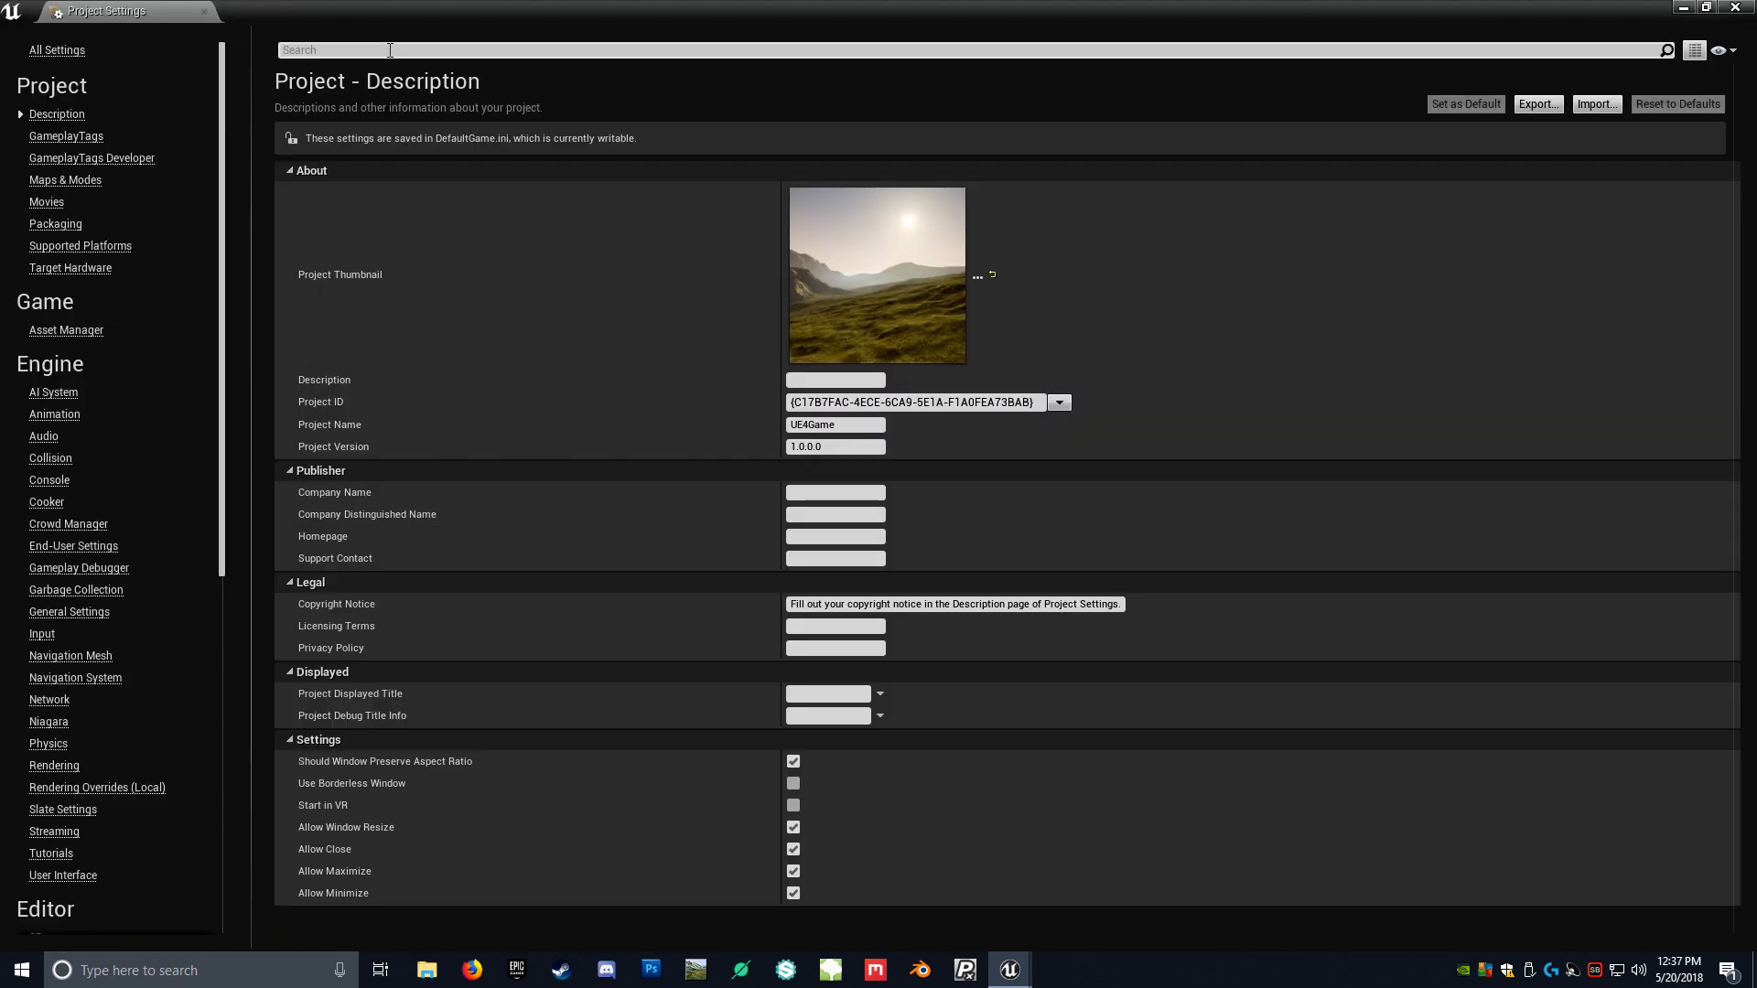
type("plan")
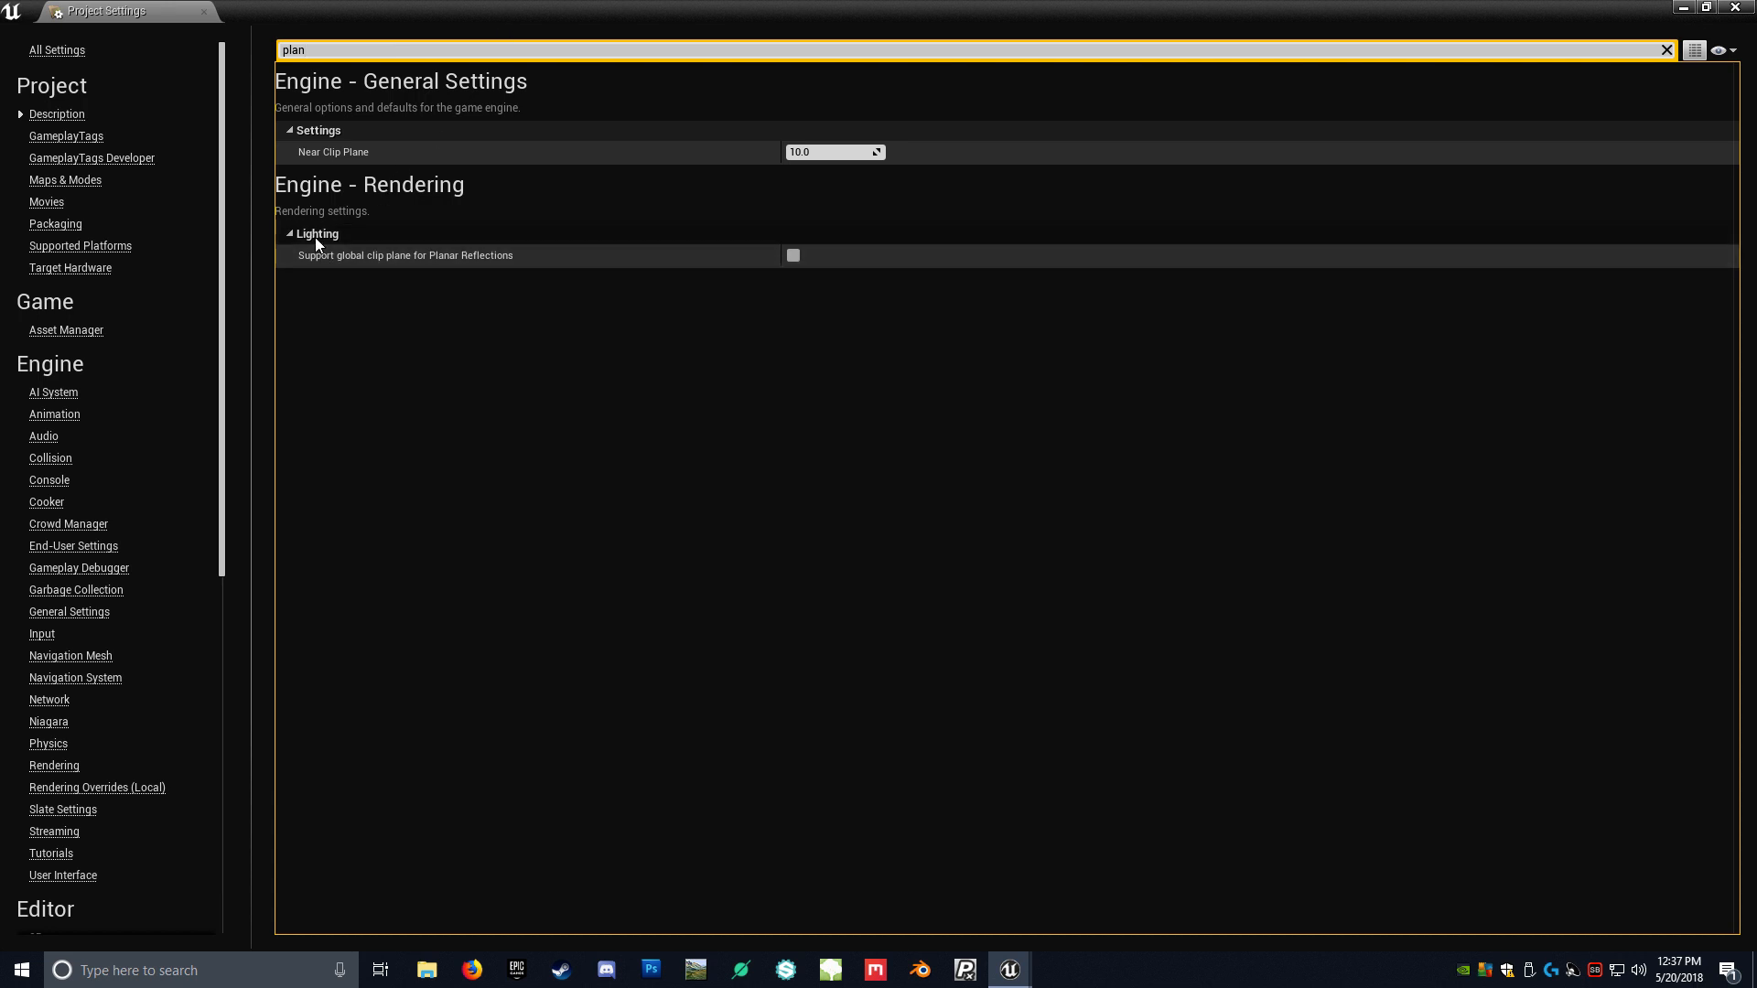
mouse_move(415, 269)
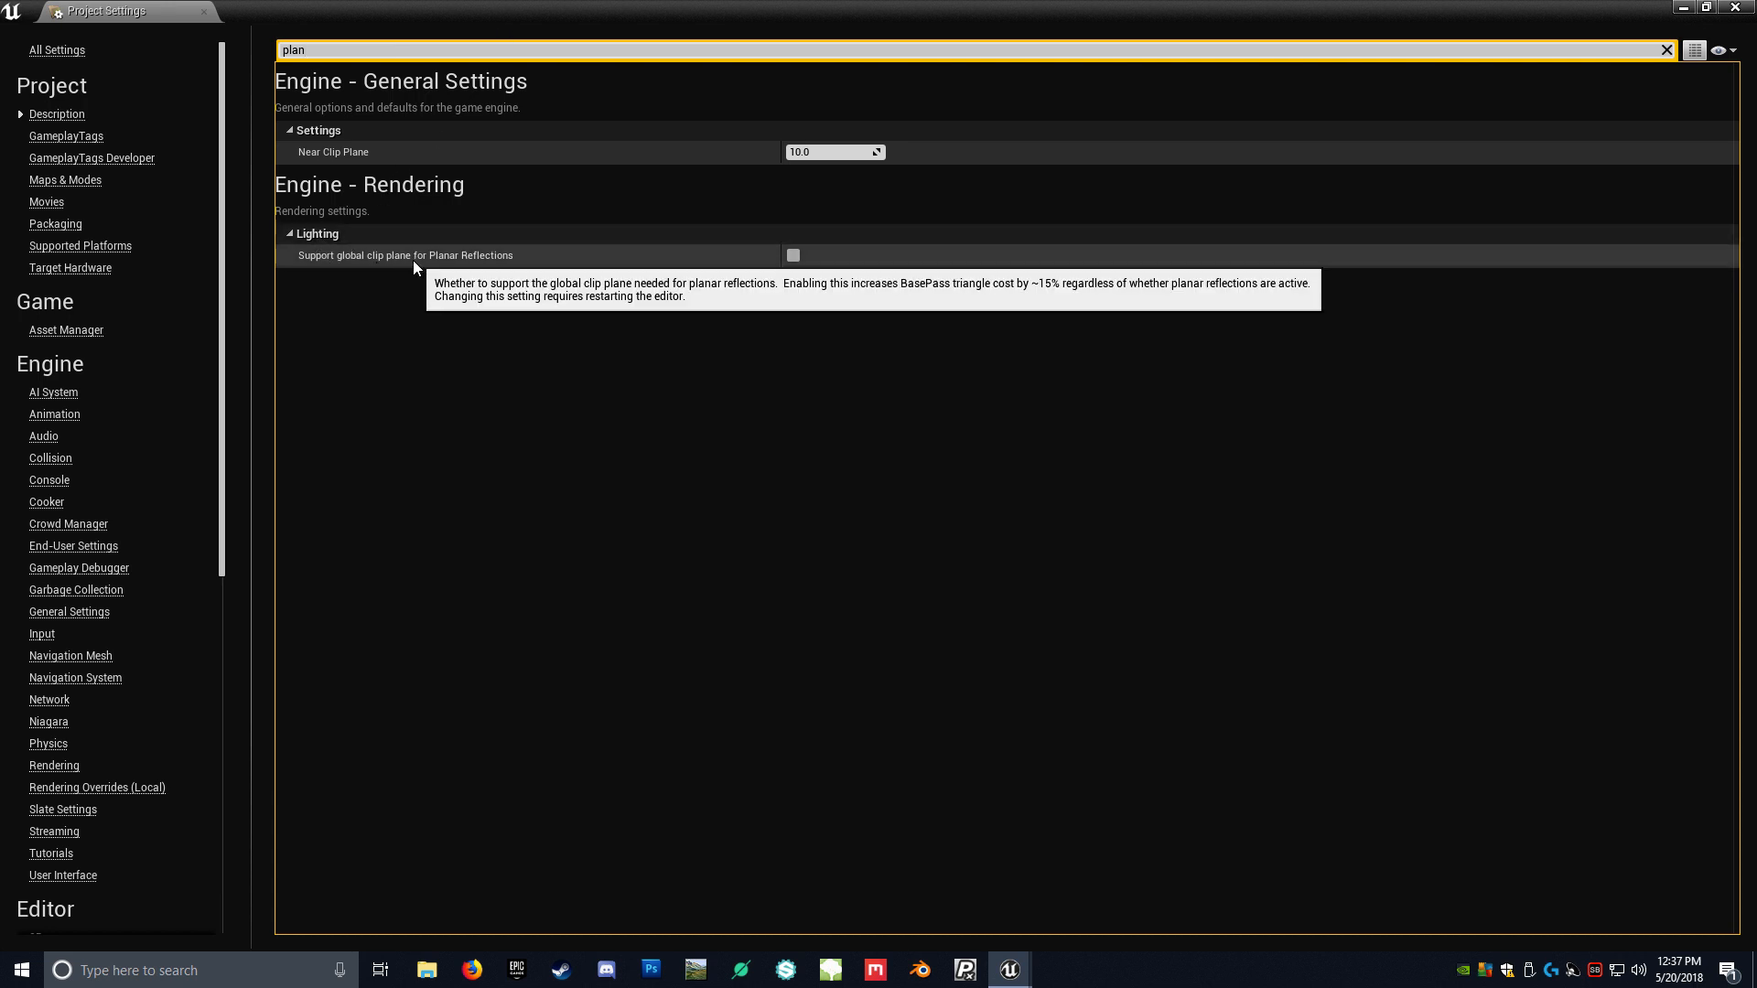
left_click(792, 255)
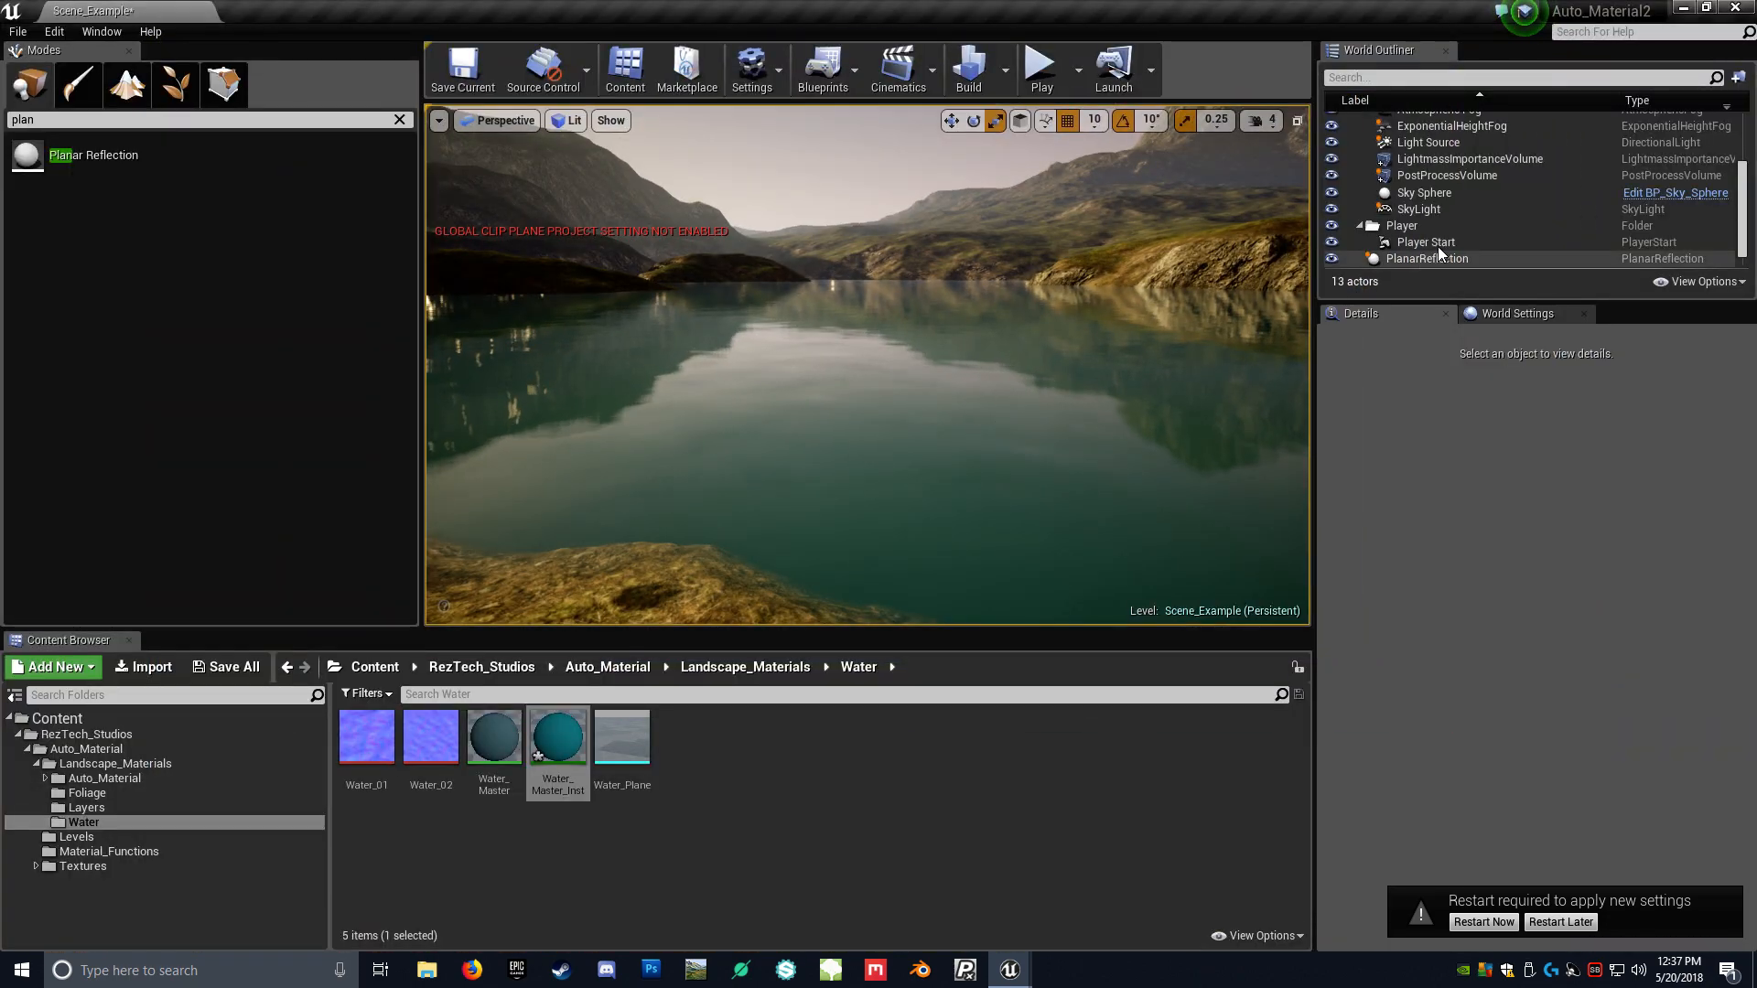
- Raise Water_Wave_Strength to 0.3 on Water_Plane's Water_Master_Inst and move its window aside
left_click(1416, 258)
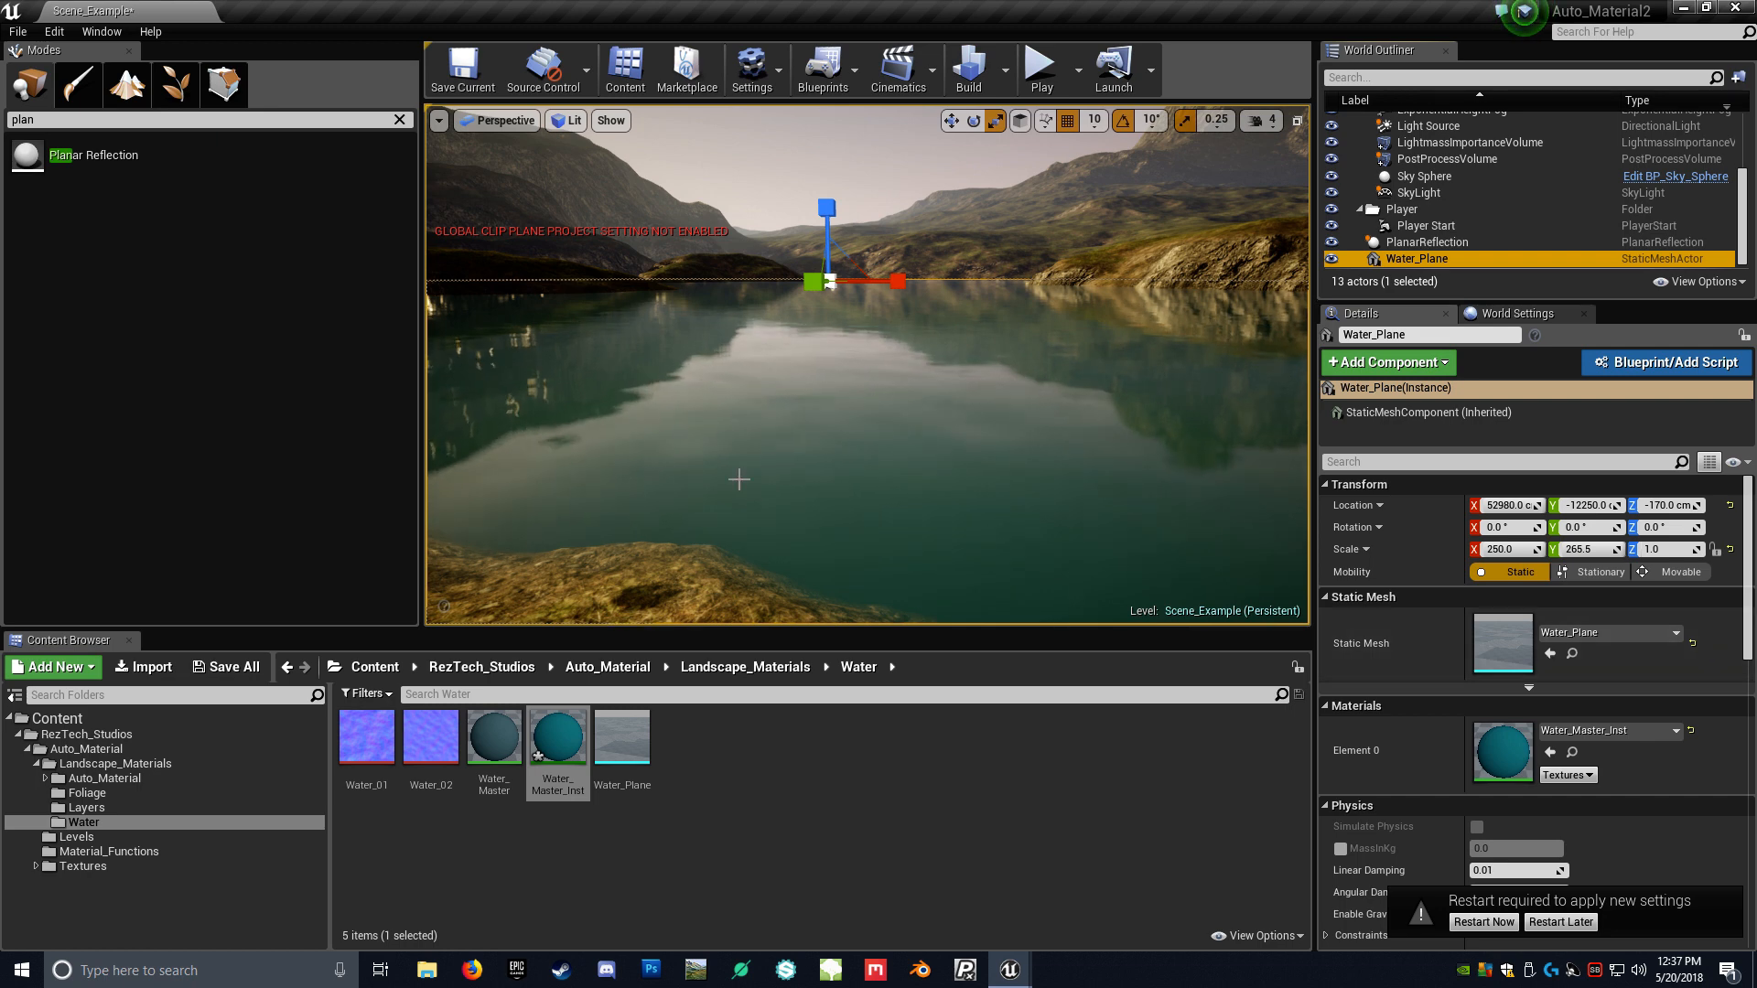
double_click(557, 735)
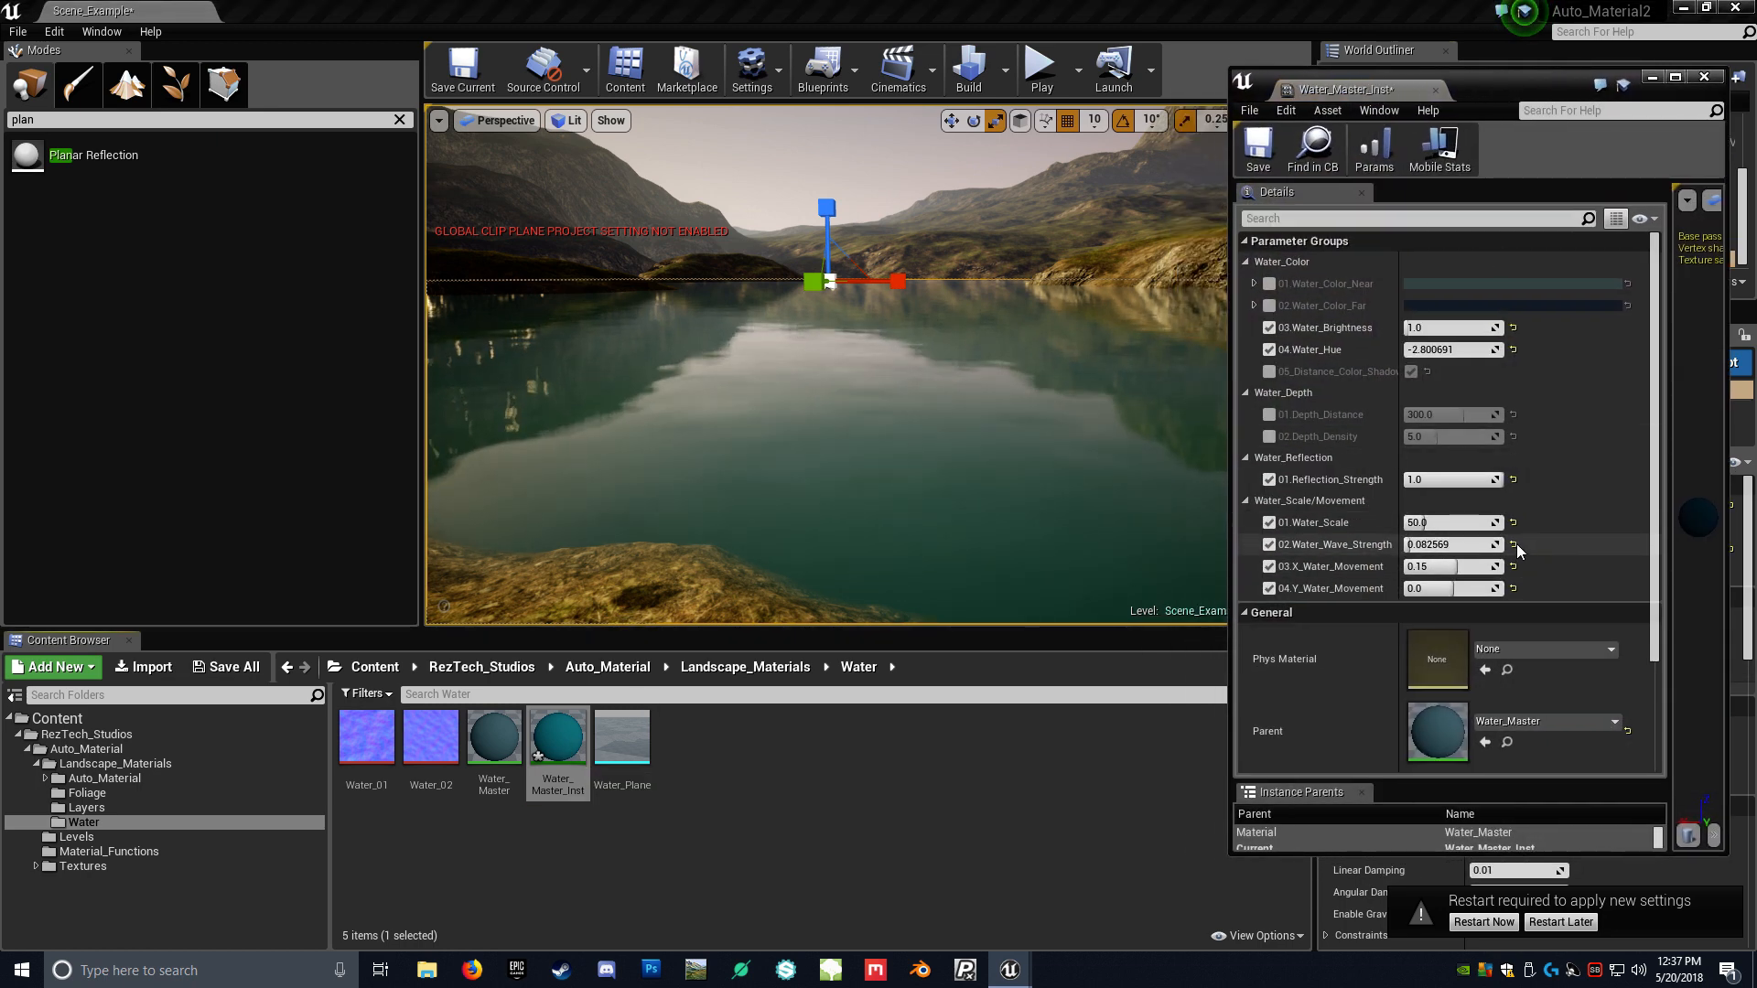
type("0.3")
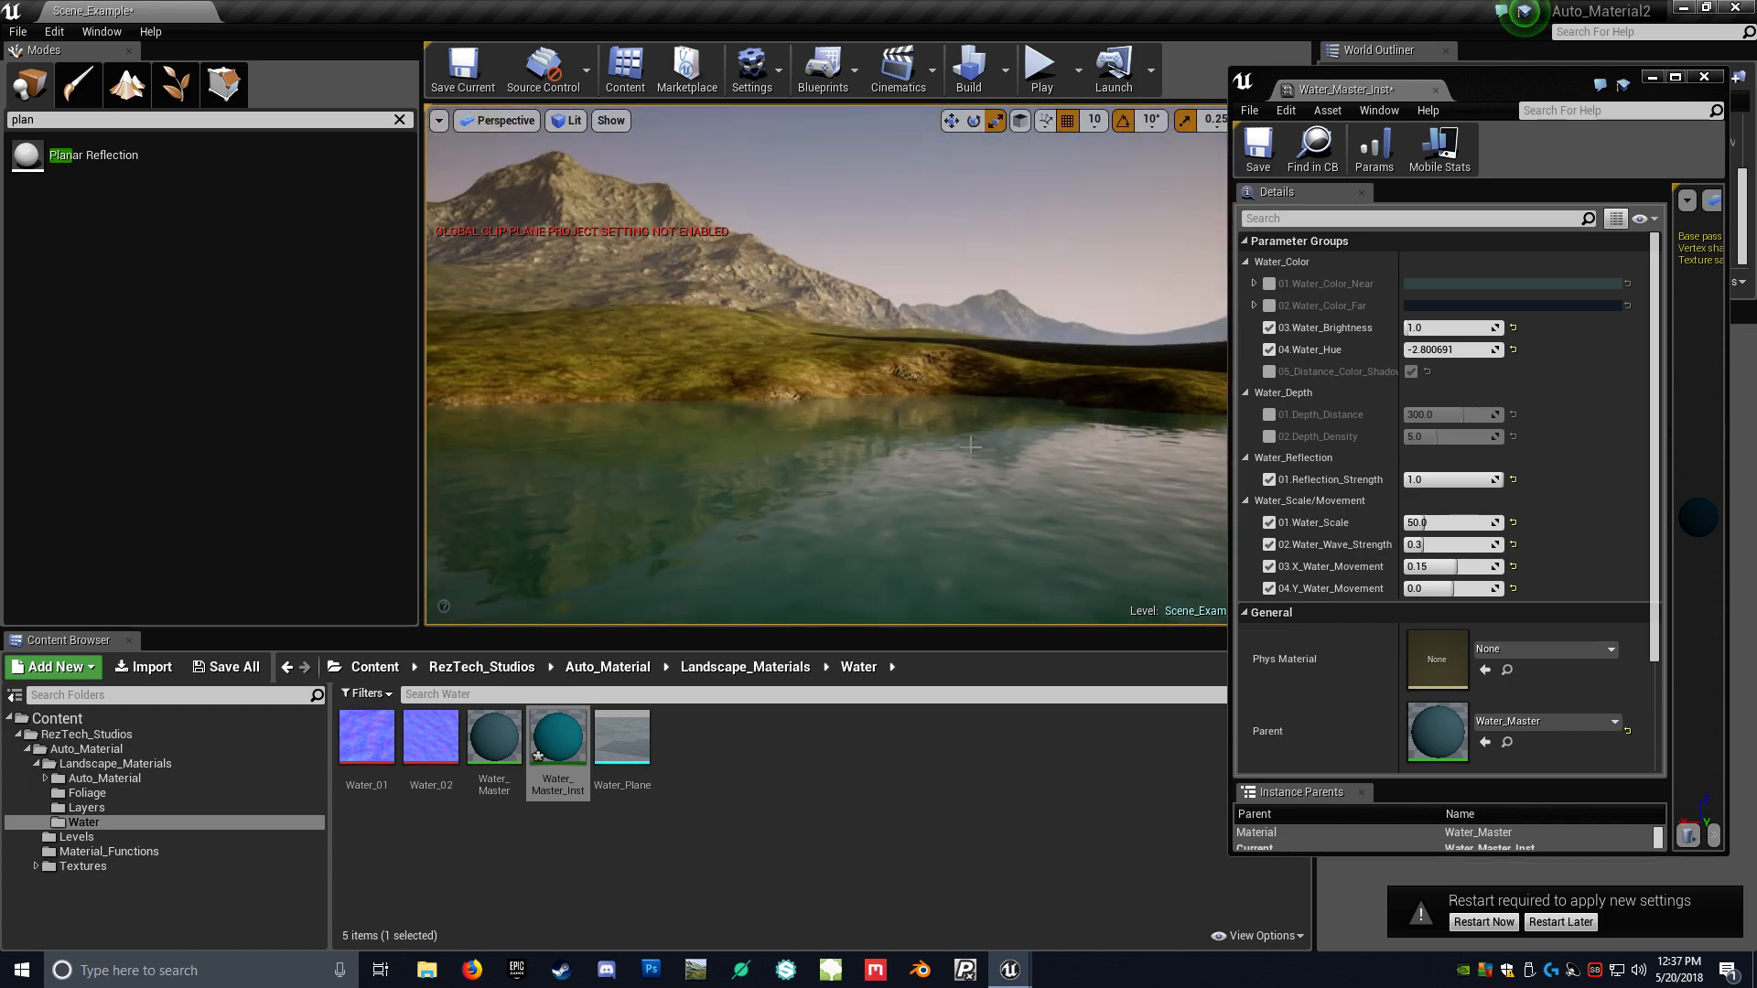
left_click_drag(1361, 90, 1299, 108)
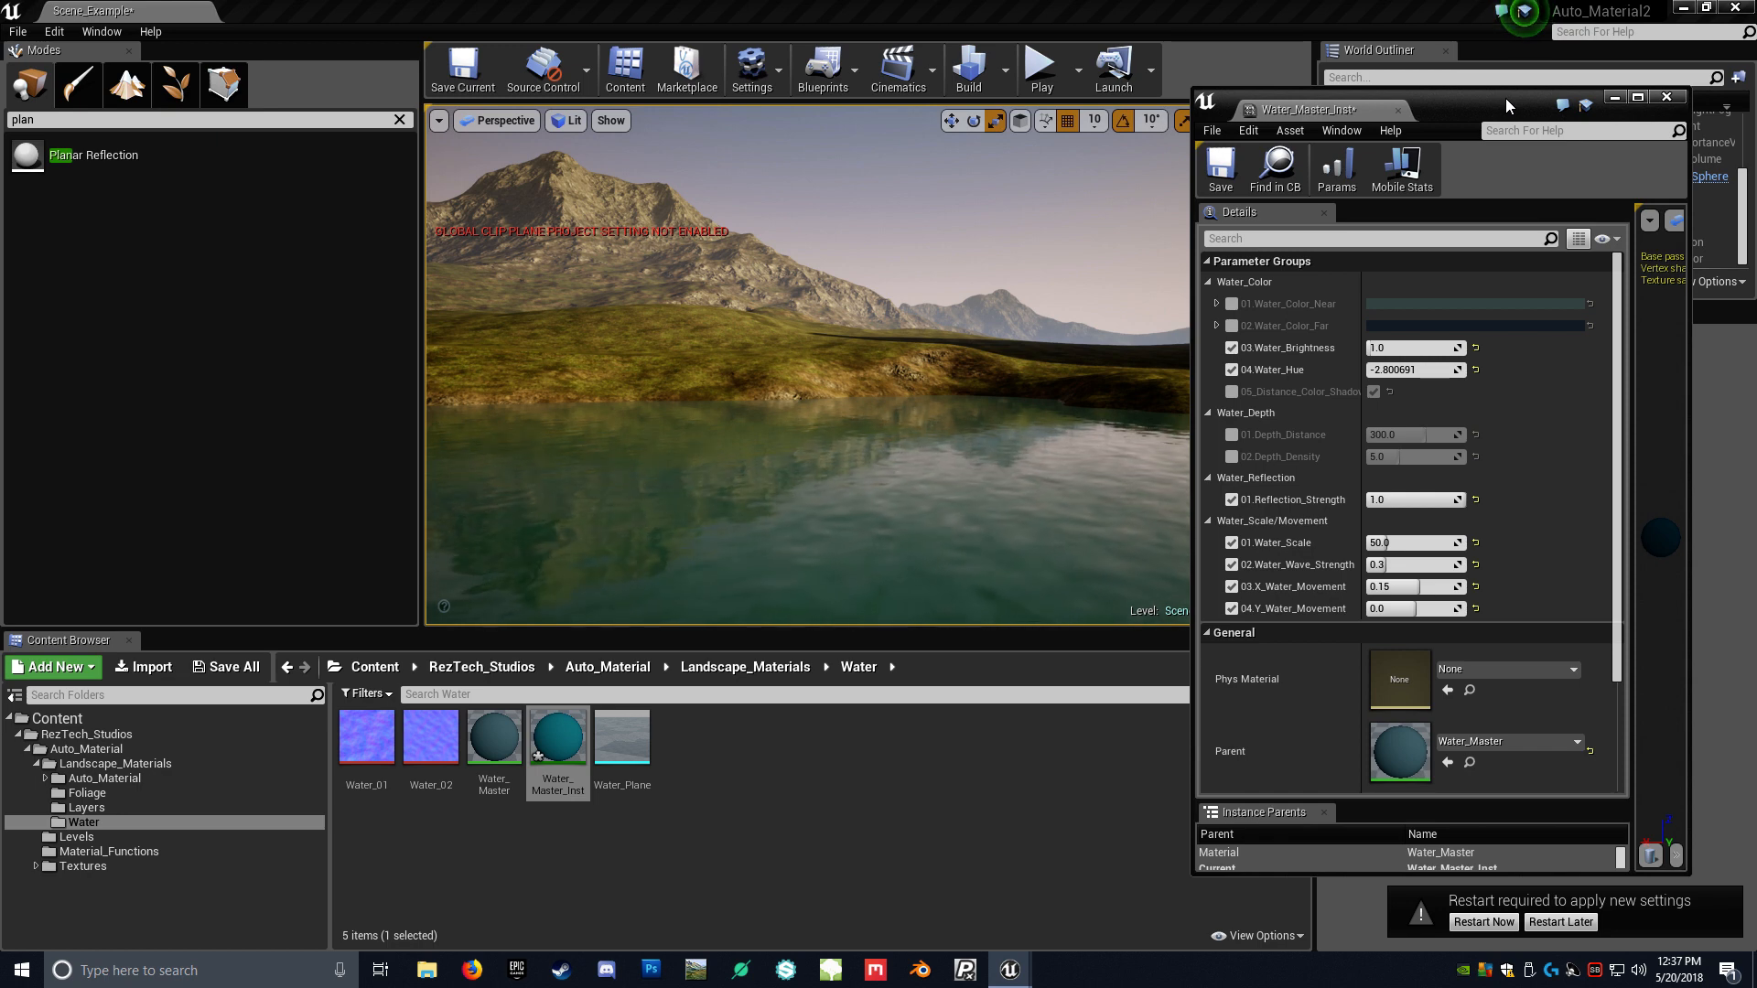